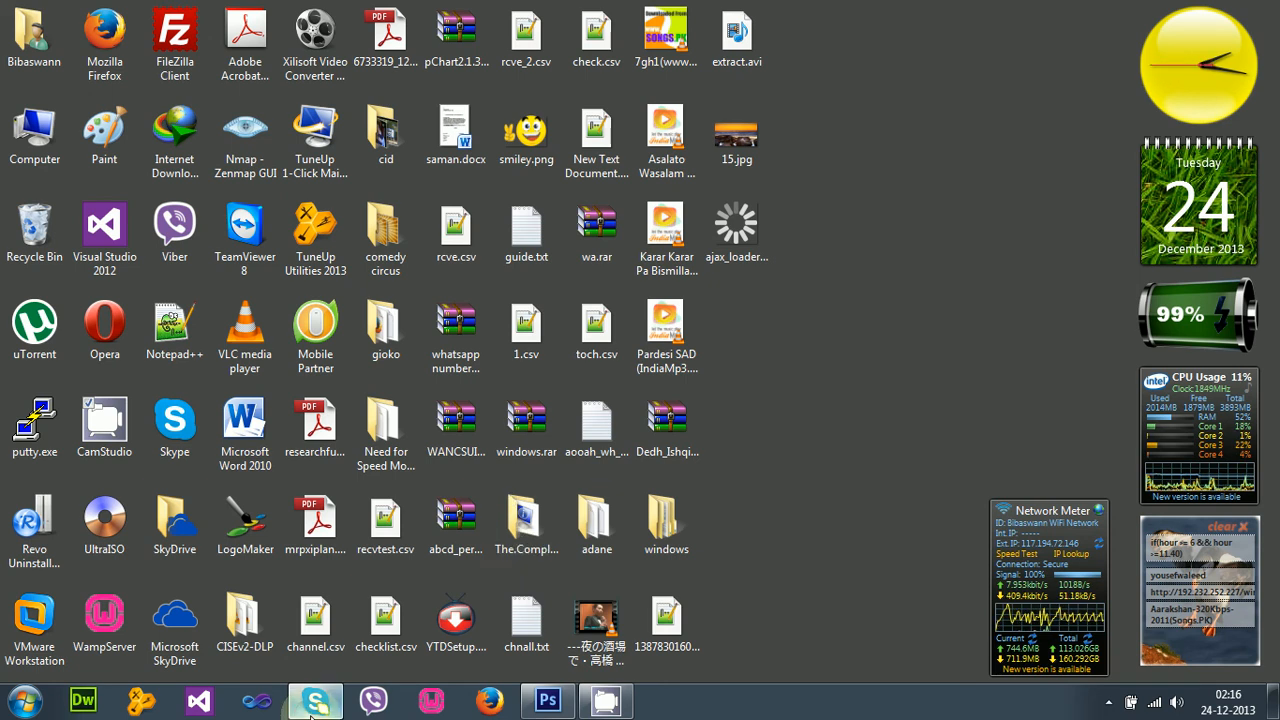
# Launch Skype to view its default blue login screen, then close the window
pyautogui.click(316, 696)
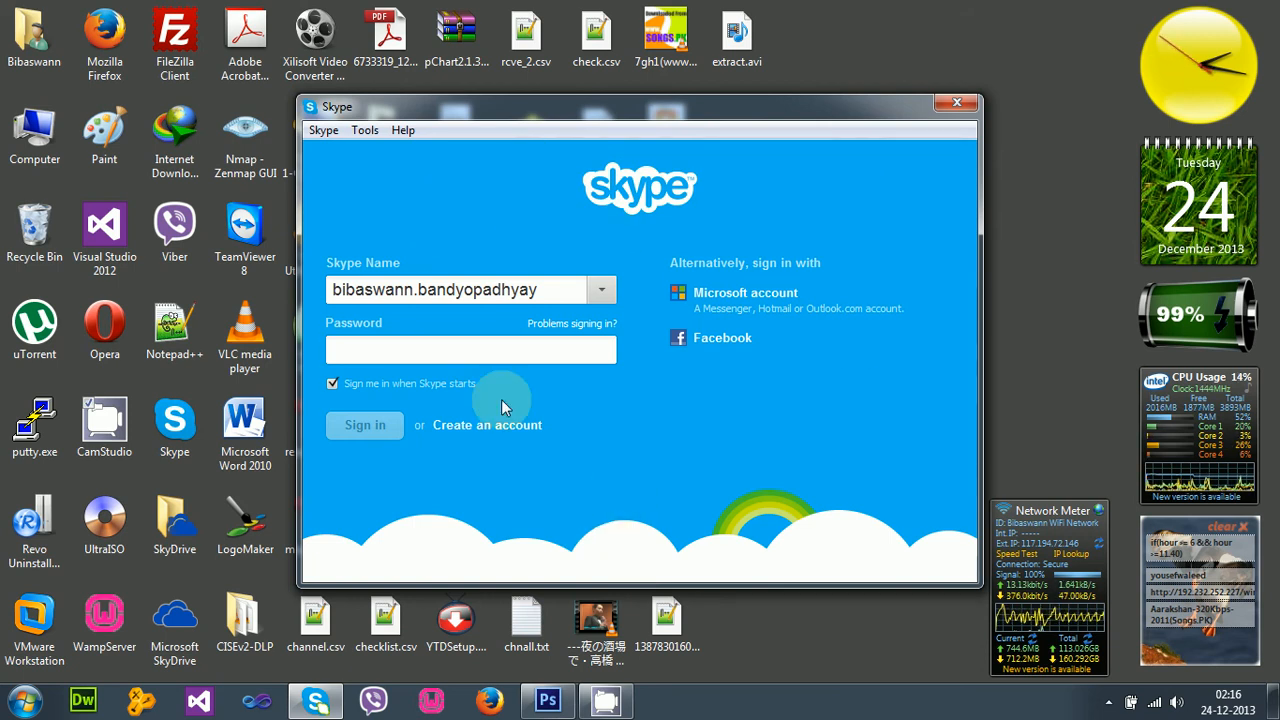
pyautogui.moveTo(754, 216)
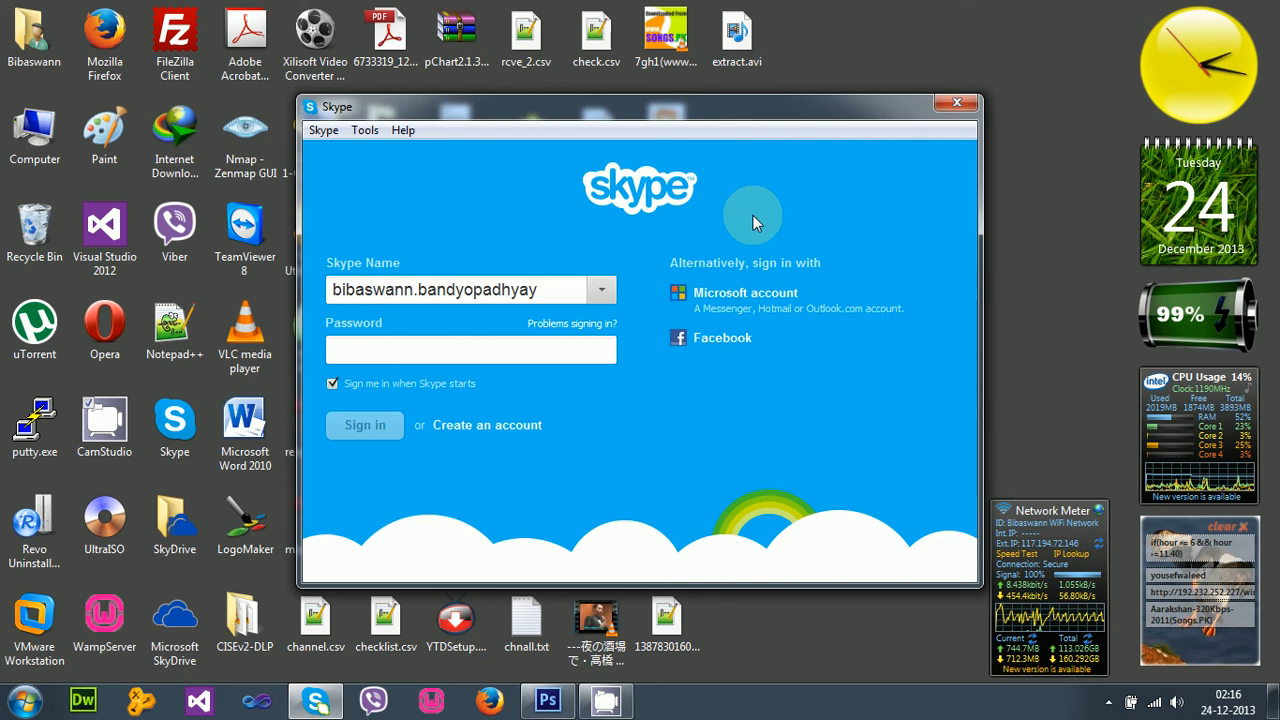
pyautogui.moveTo(636, 190)
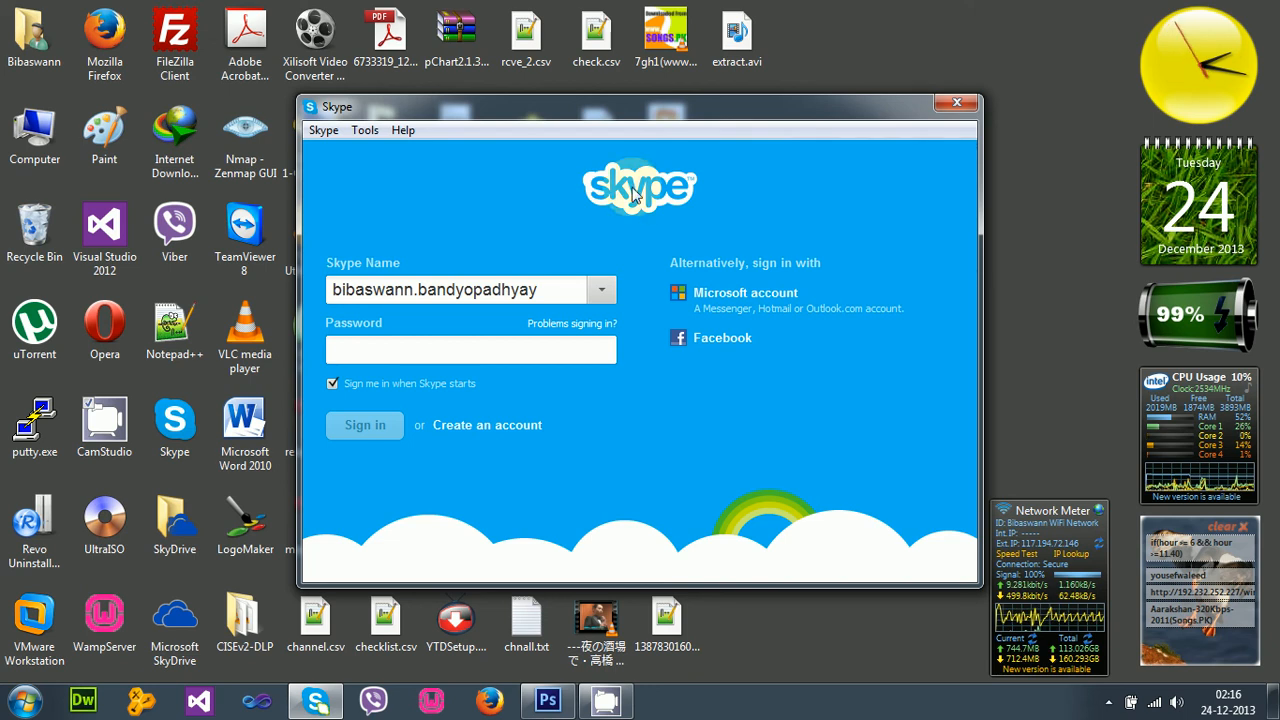
pyautogui.moveTo(524, 258)
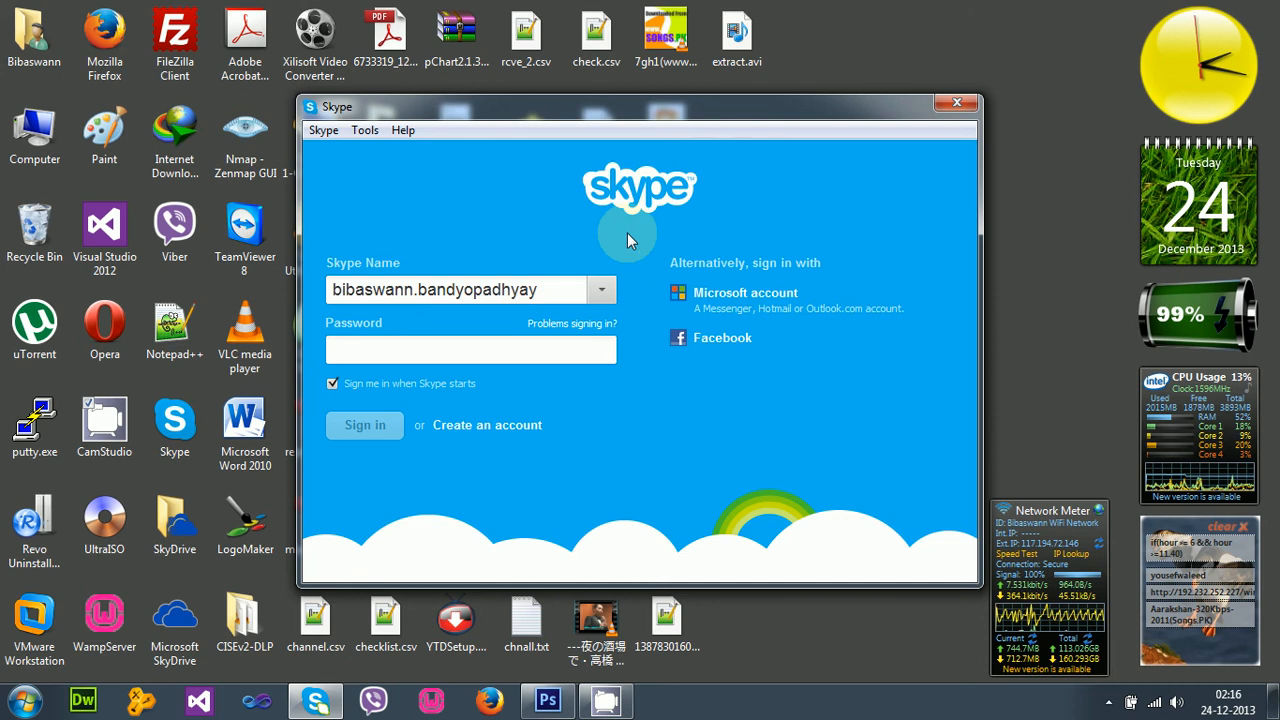
pyautogui.moveTo(504, 192)
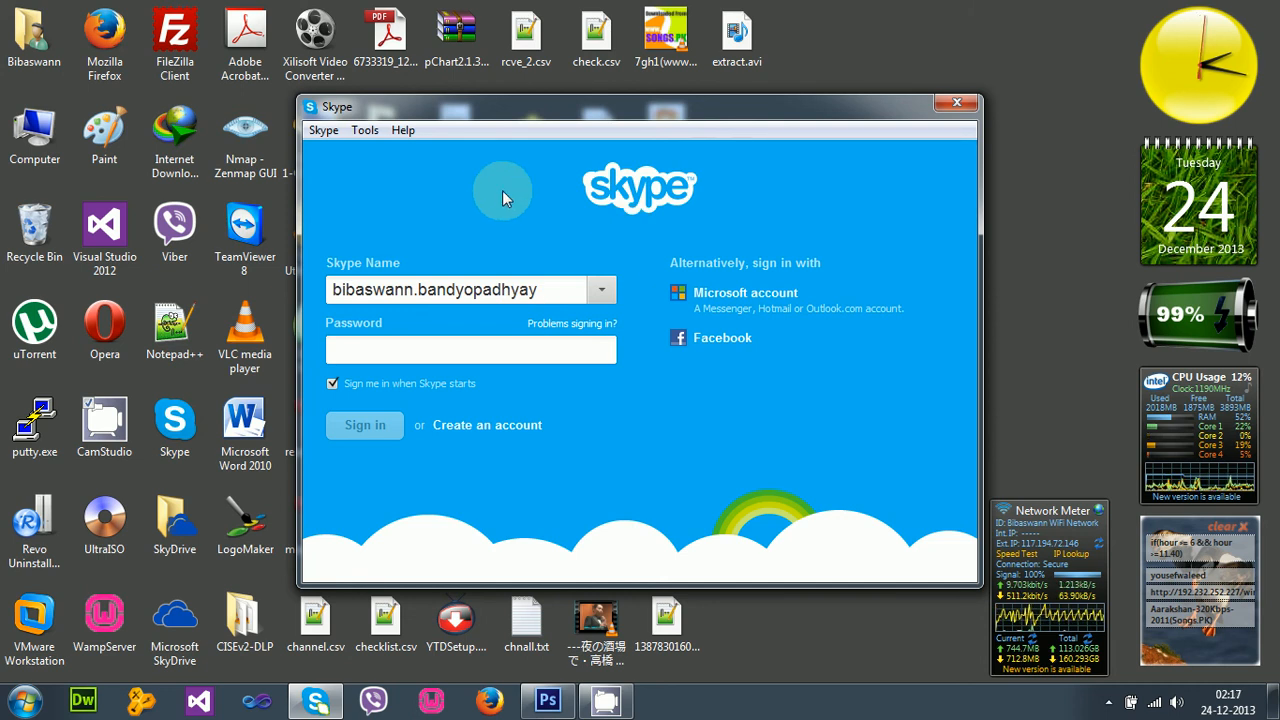
pyautogui.moveTo(722, 212)
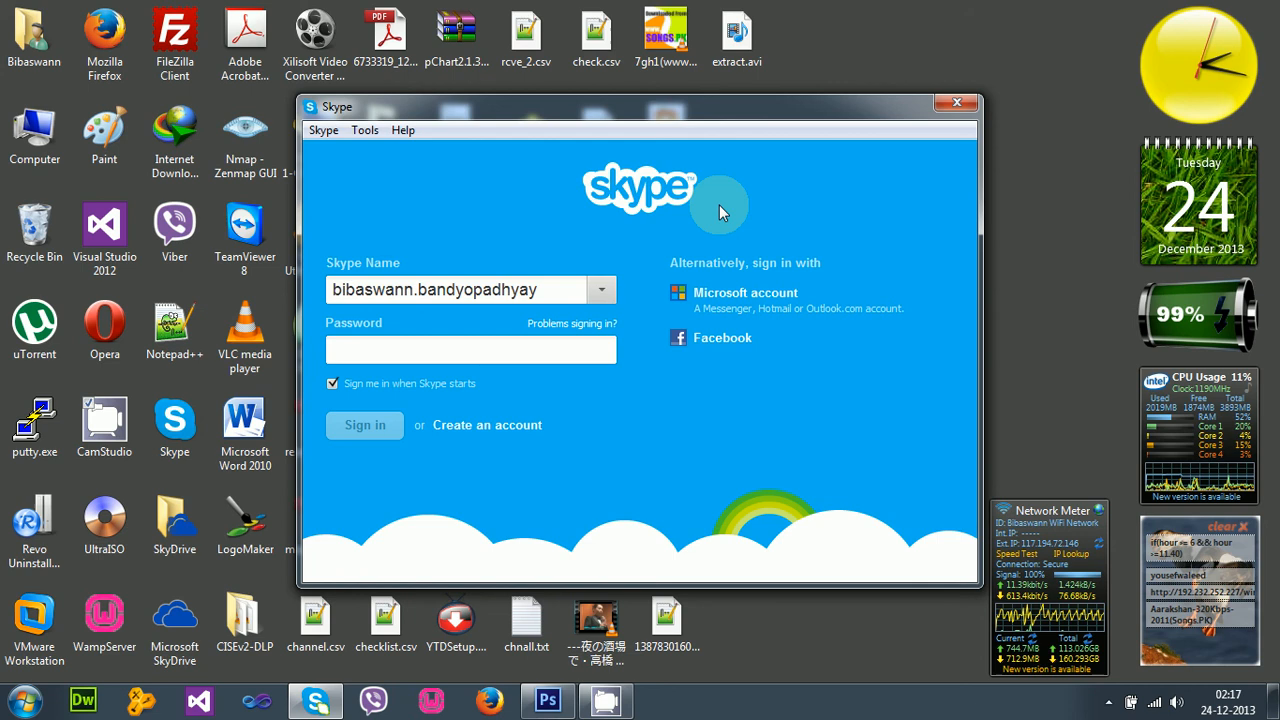
pyautogui.moveTo(588, 228)
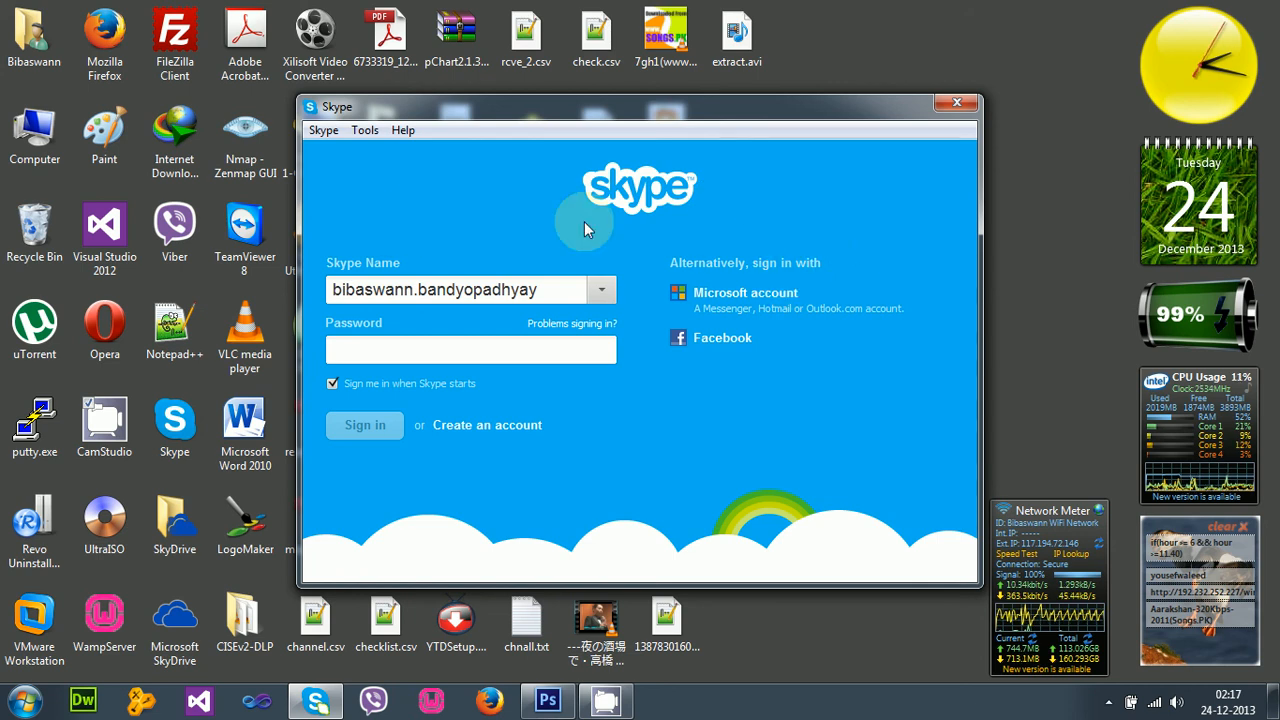
pyautogui.moveTo(736, 252)
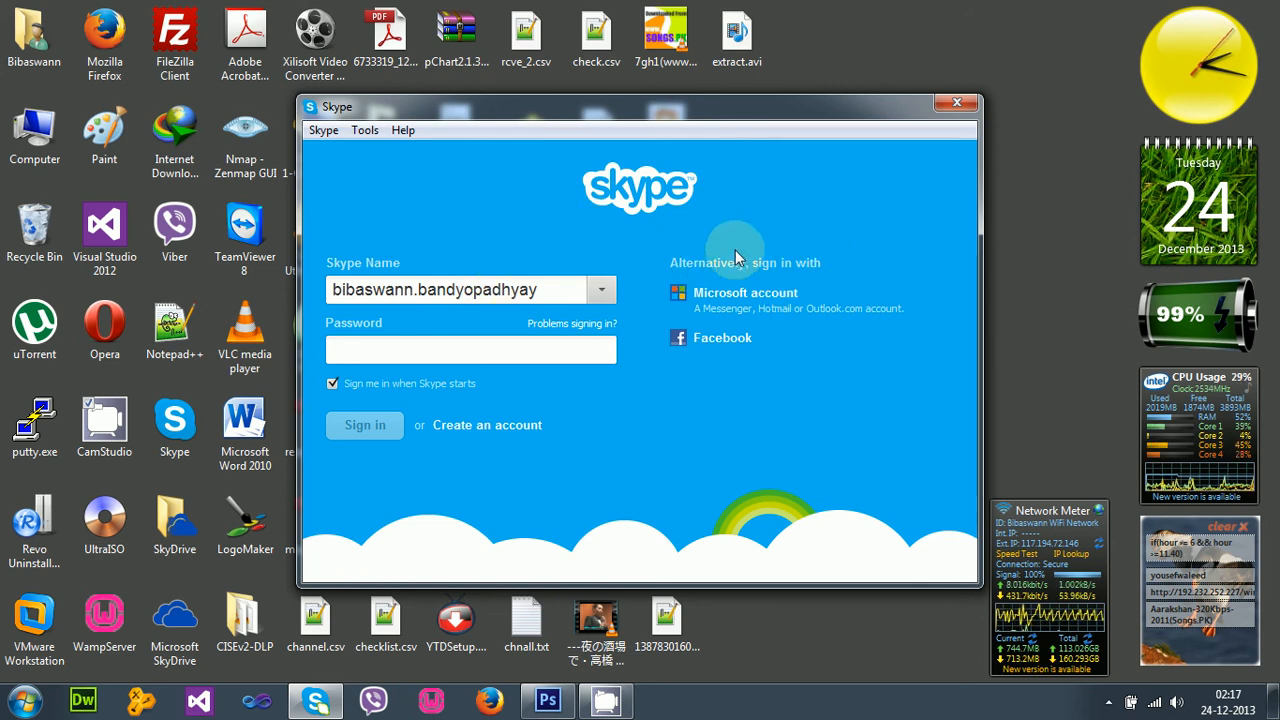
pyautogui.moveTo(596, 198)
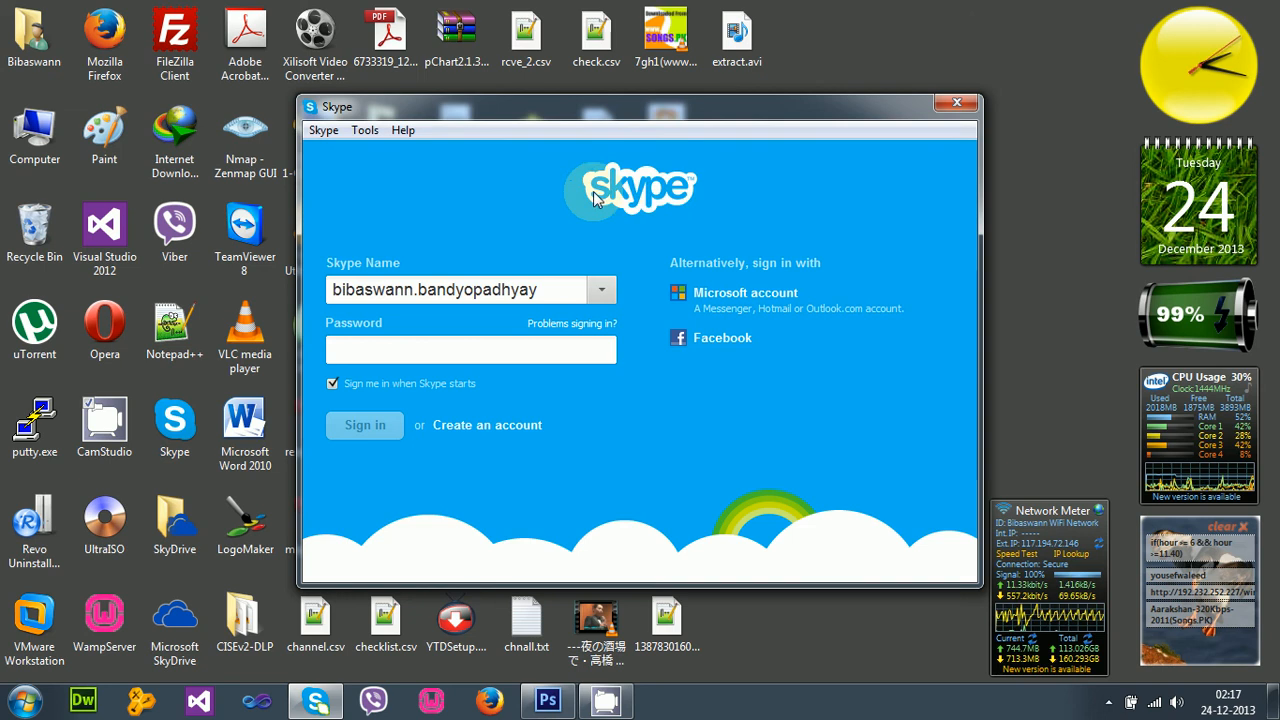
pyautogui.moveTo(860, 340)
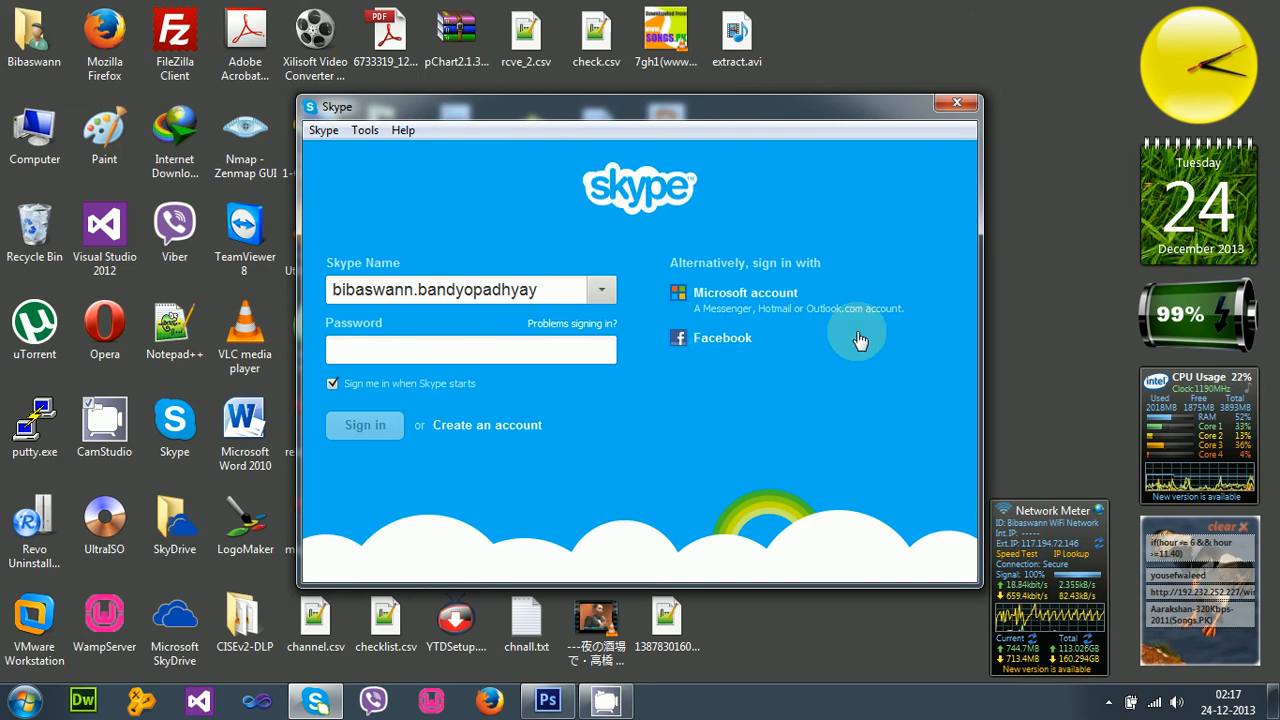
pyautogui.moveTo(744, 308)
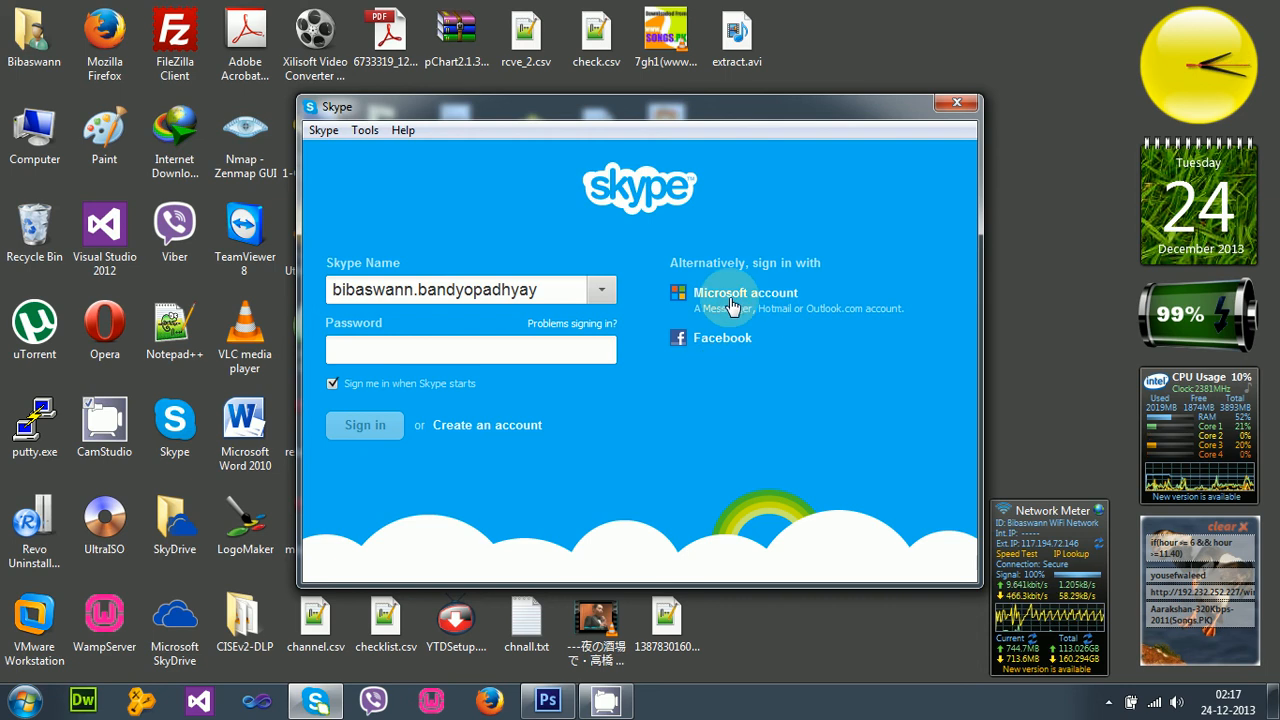
pyautogui.moveTo(886, 166)
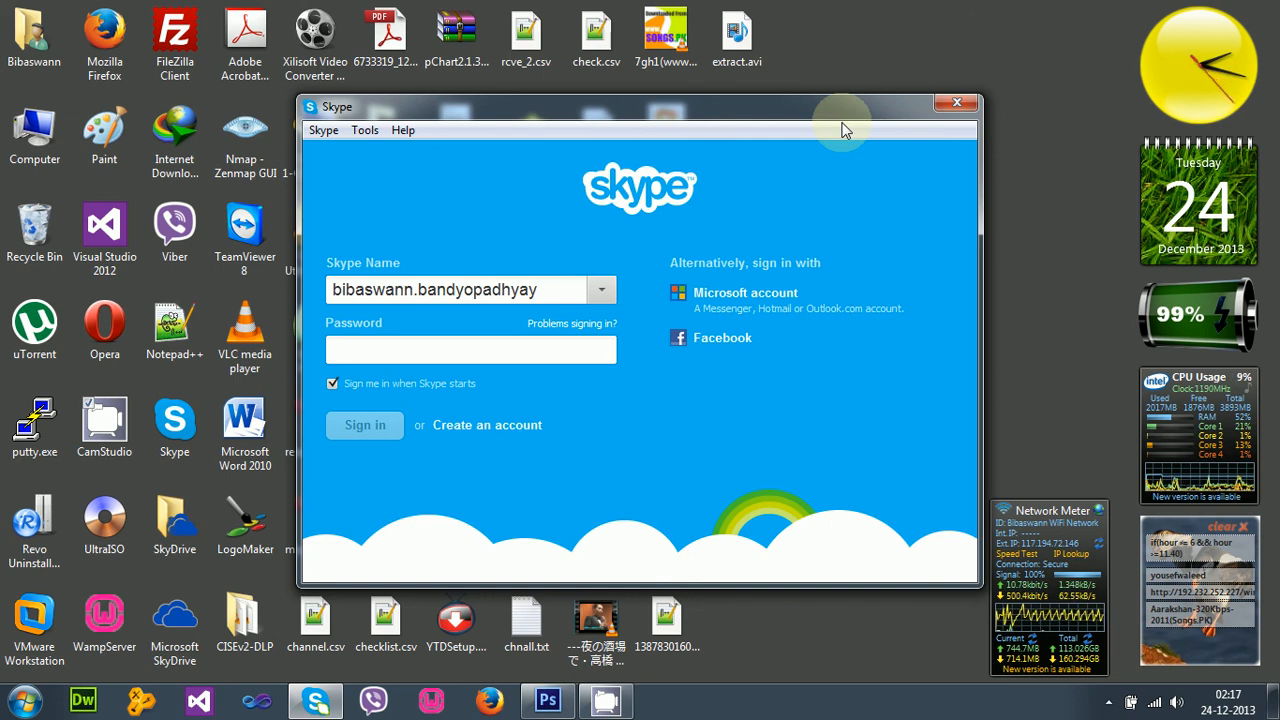
pyautogui.moveTo(956, 104)
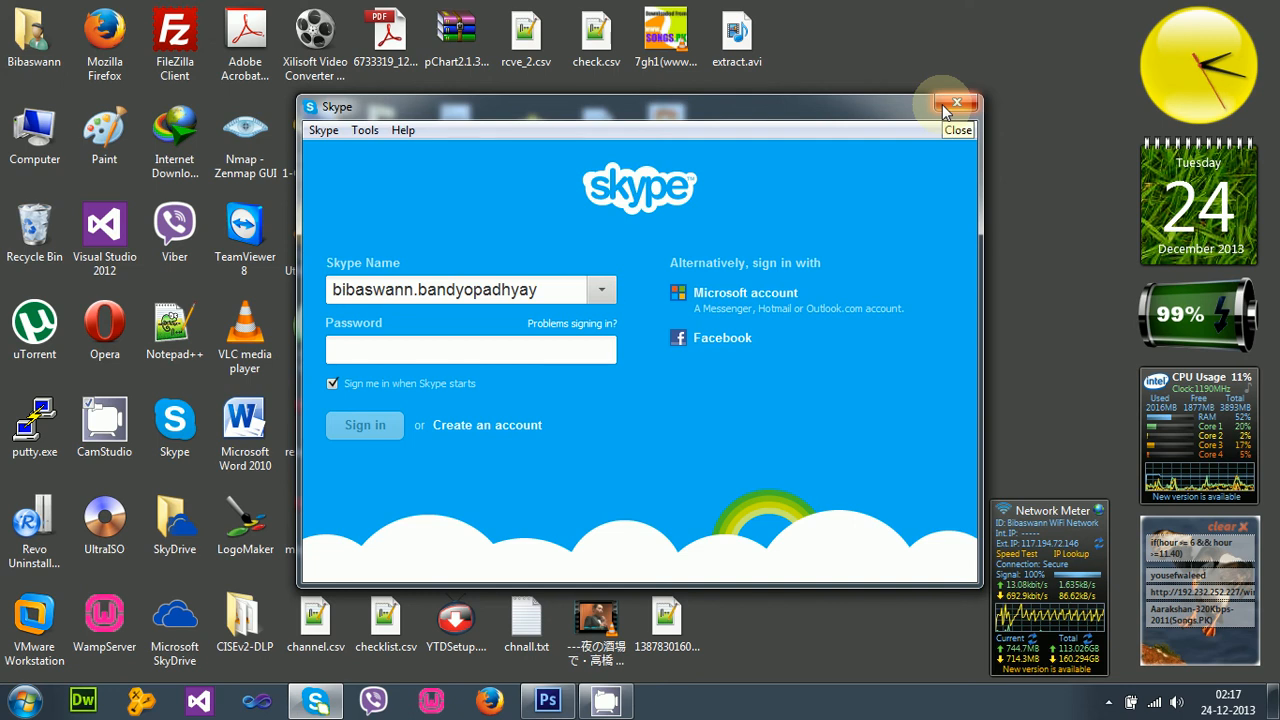
pyautogui.moveTo(412, 206)
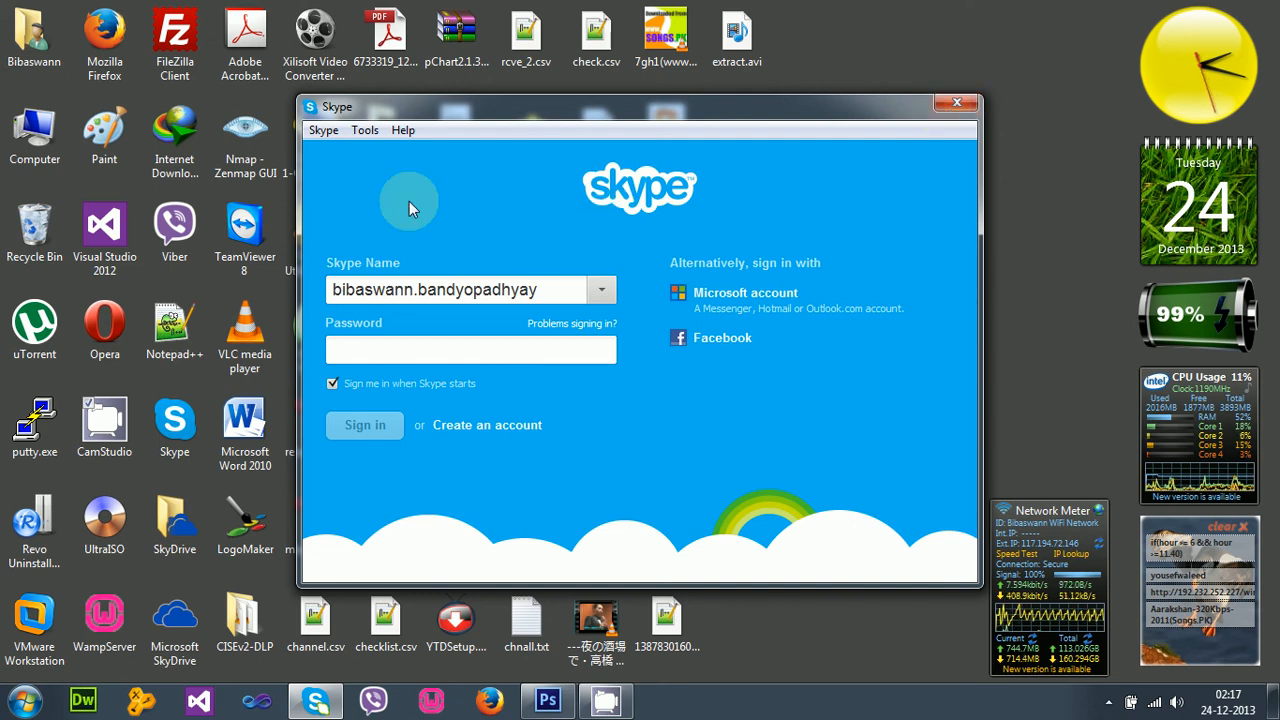
pyautogui.moveTo(448, 202)
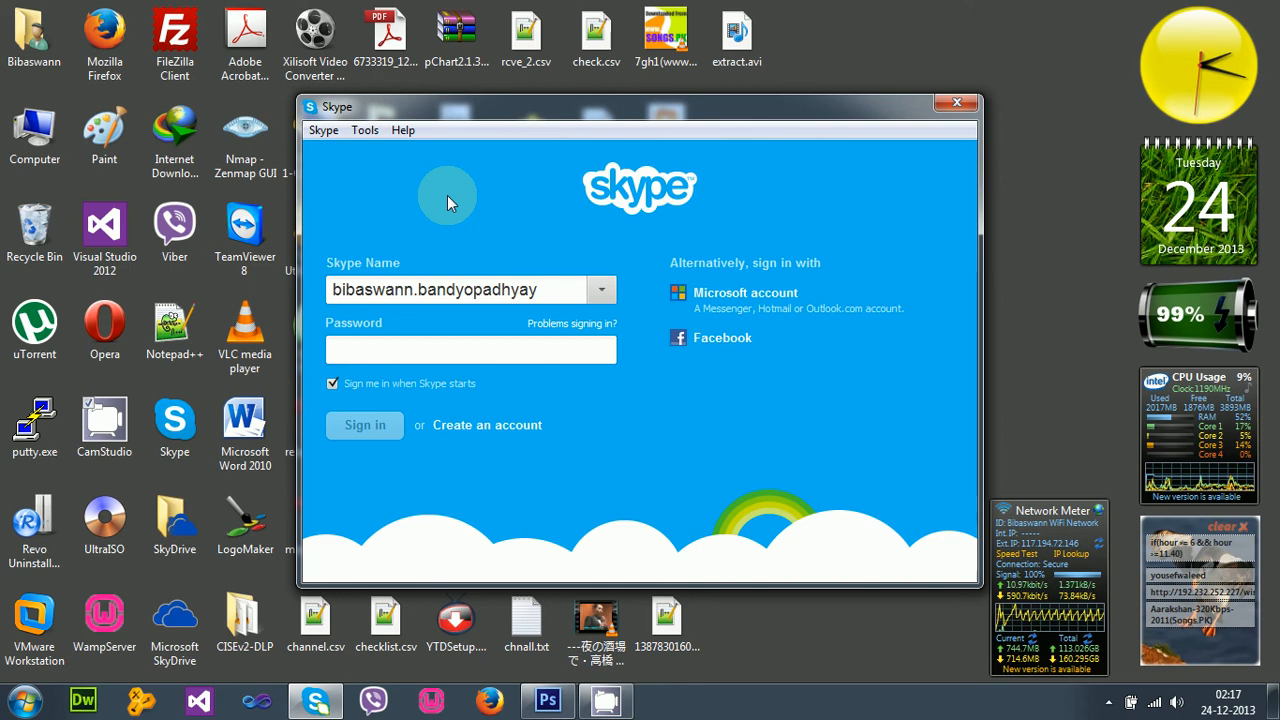
pyautogui.moveTo(708, 240)
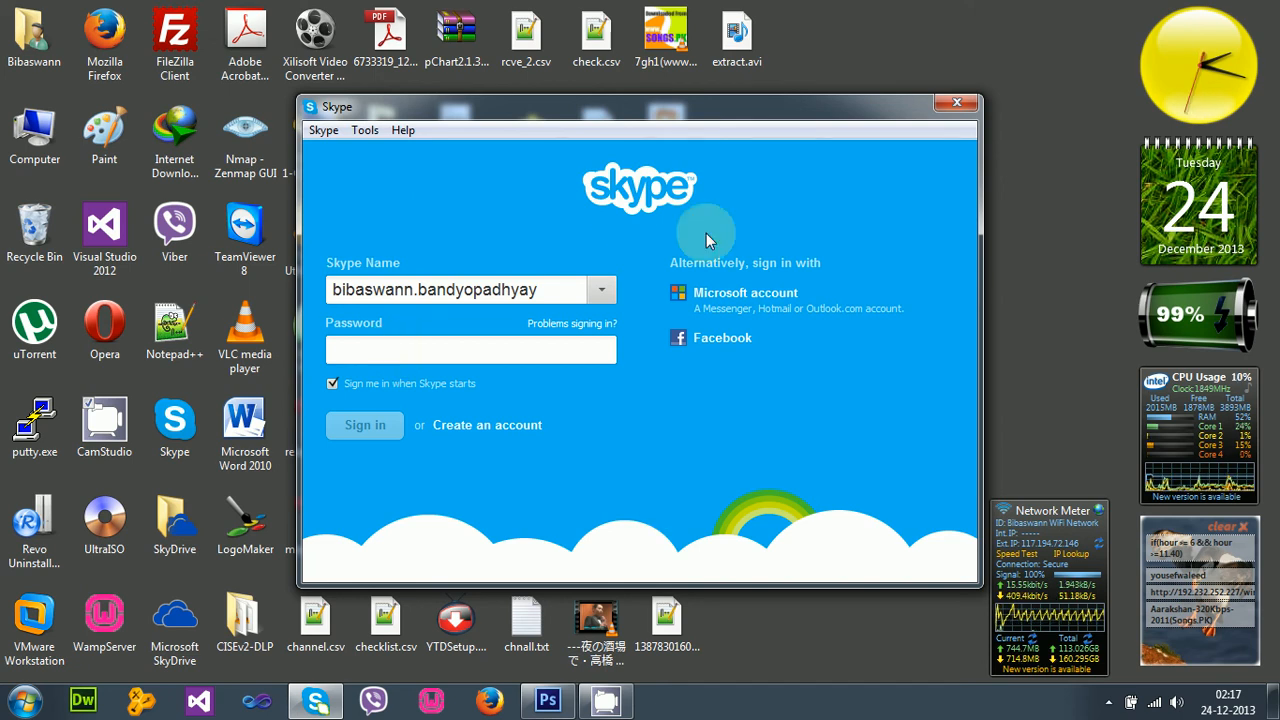
pyautogui.moveTo(534, 204)
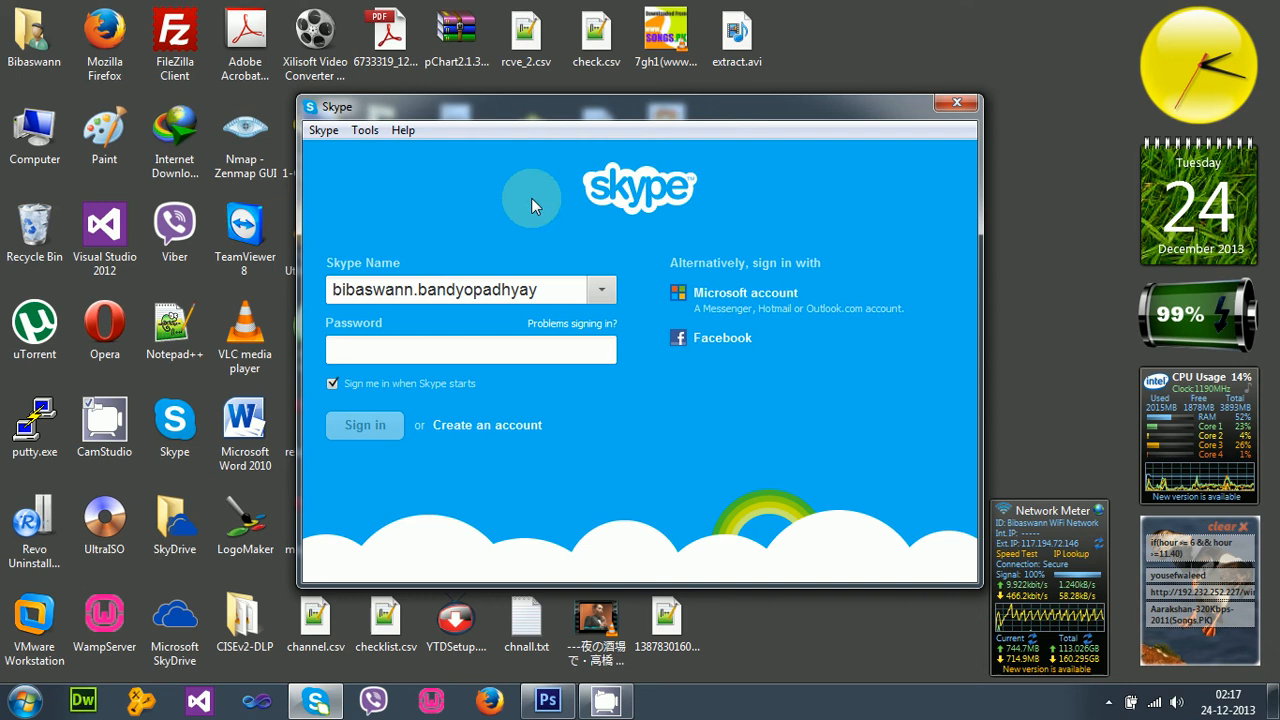
pyautogui.moveTo(668, 412)
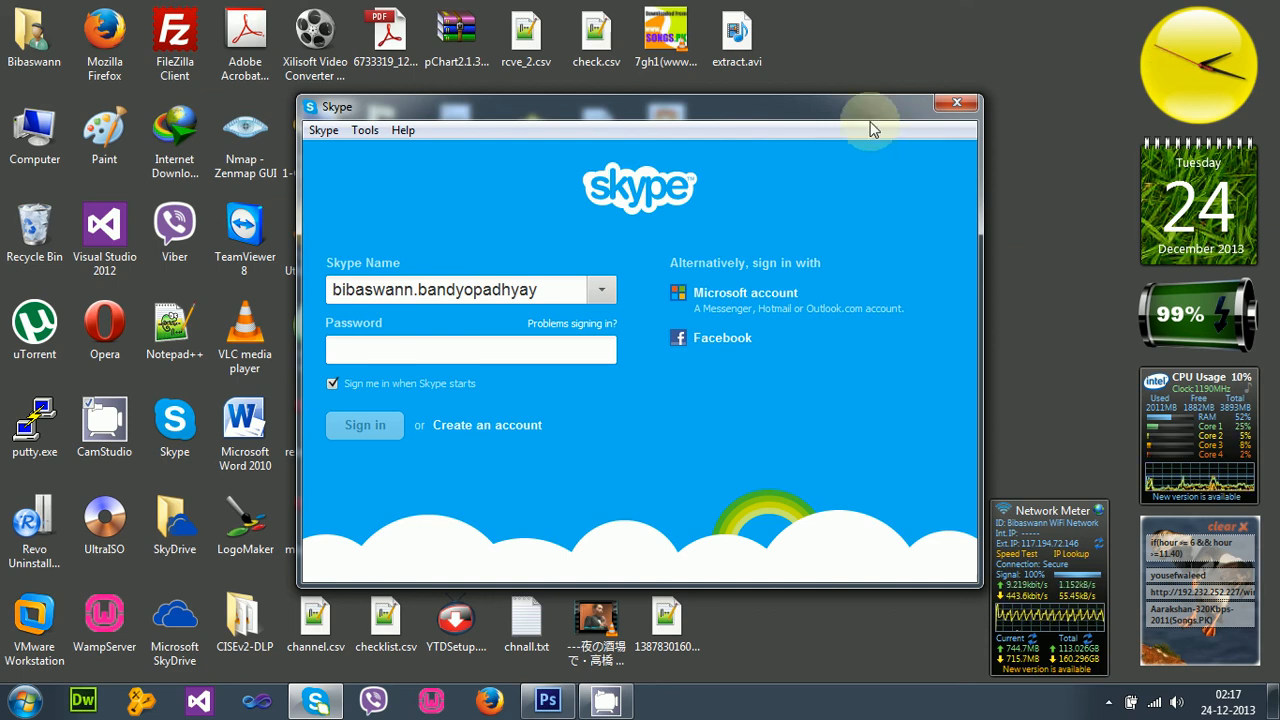
pyautogui.click(956, 104)
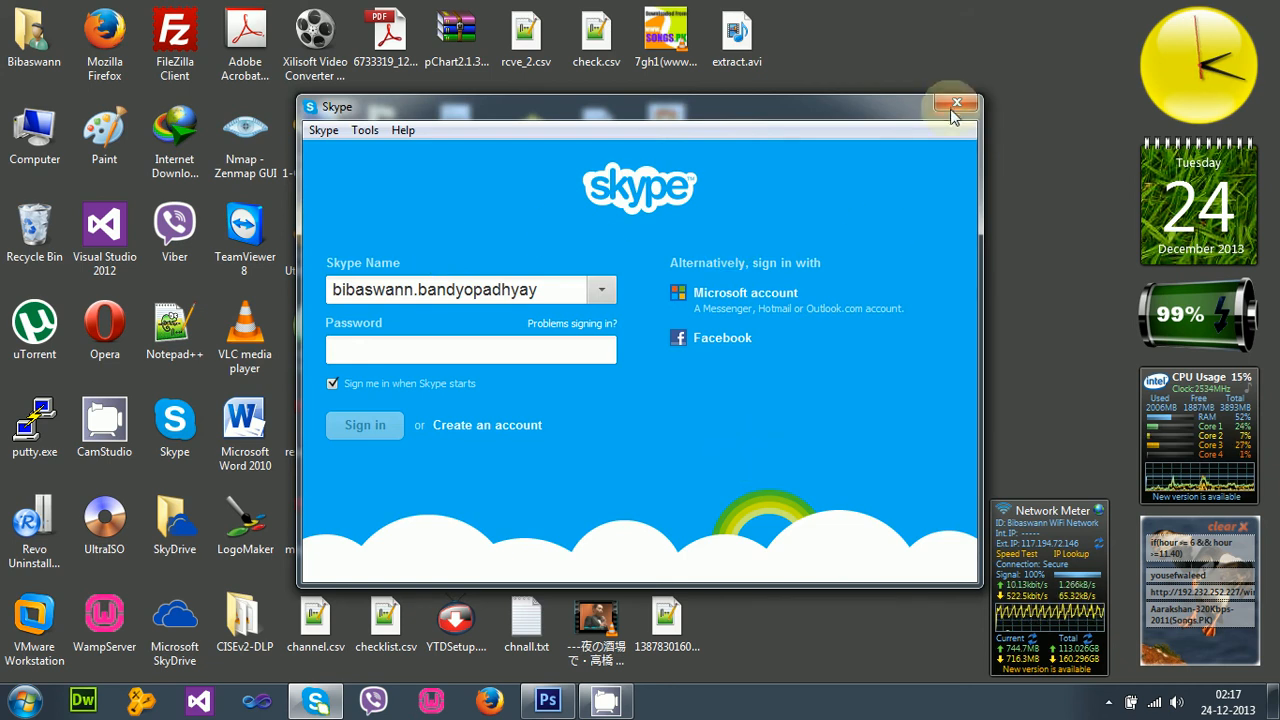
pyautogui.moveTo(958, 104)
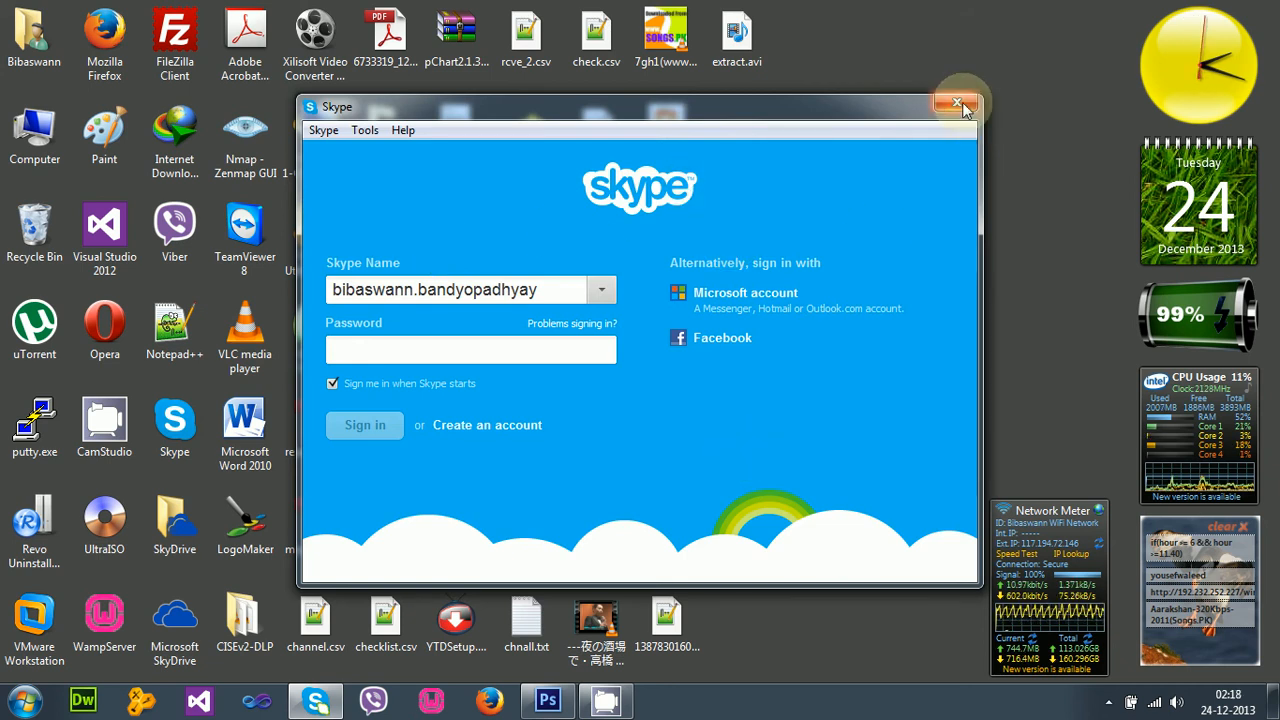
# Browse from Computer into C:\ProgramData\Skype toward the login app folder
pyautogui.click(952, 104)
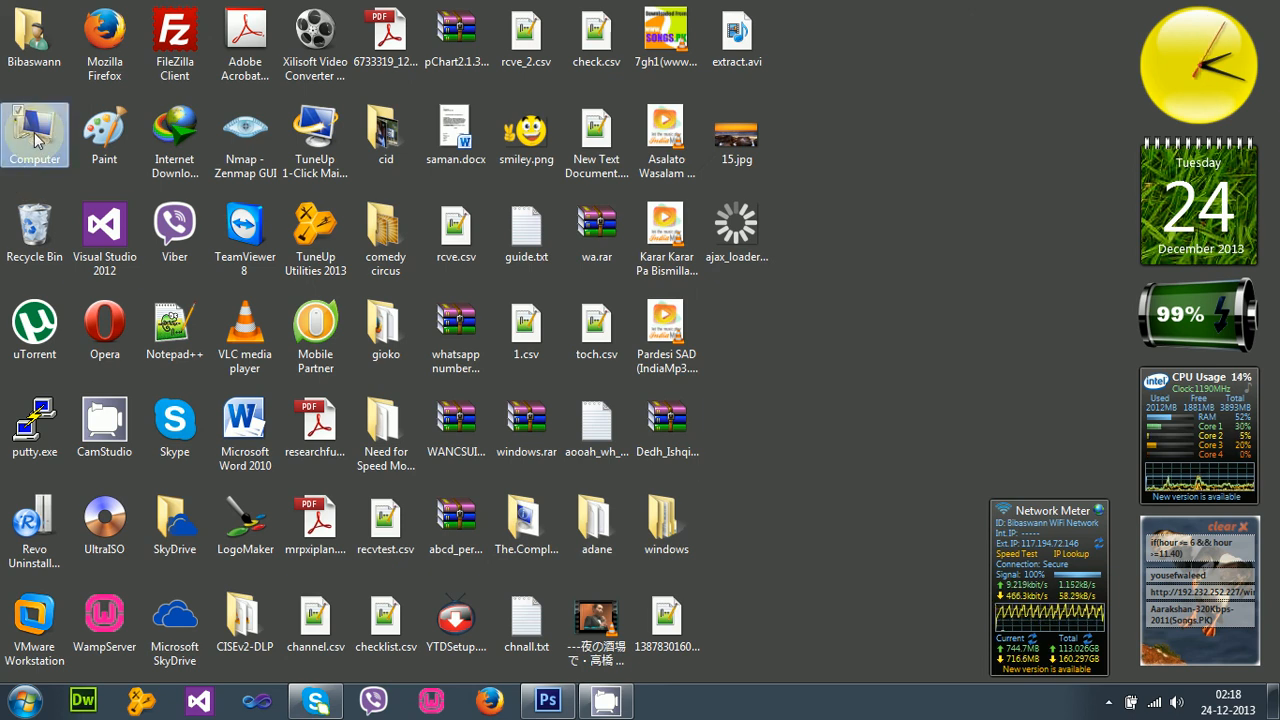
pyautogui.doubleClick(34, 136)
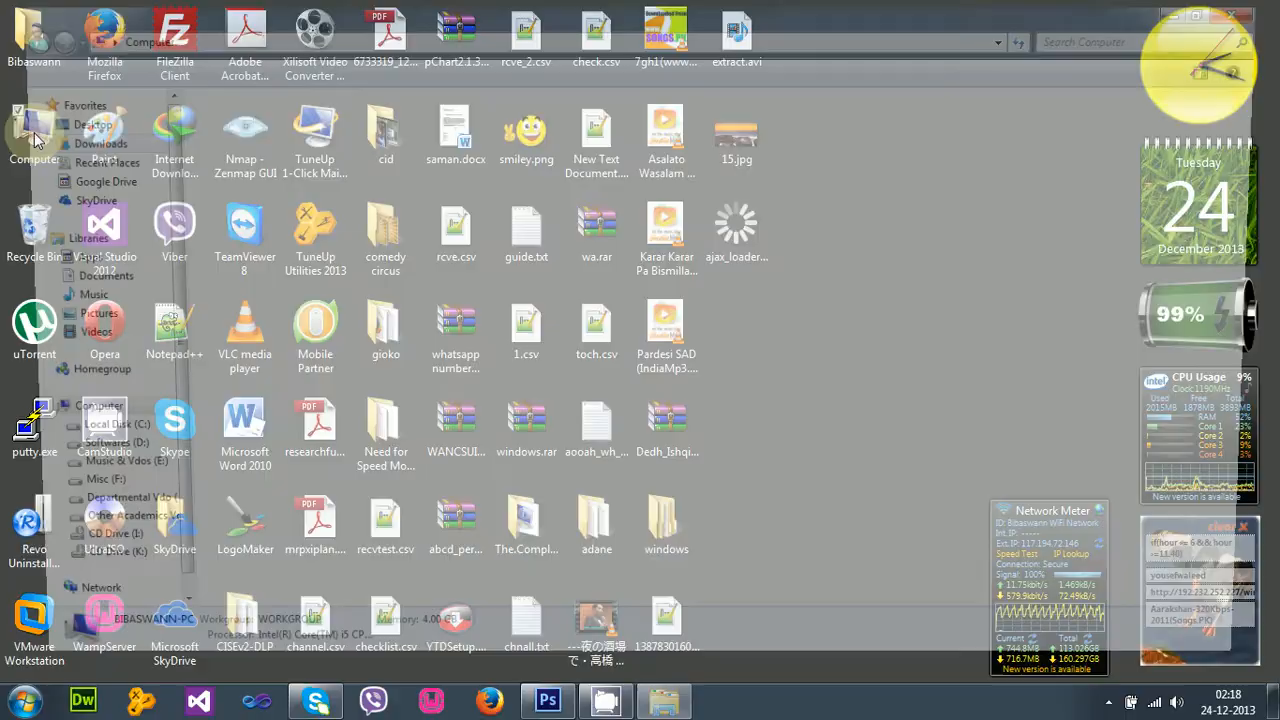
pyautogui.click(32, 144)
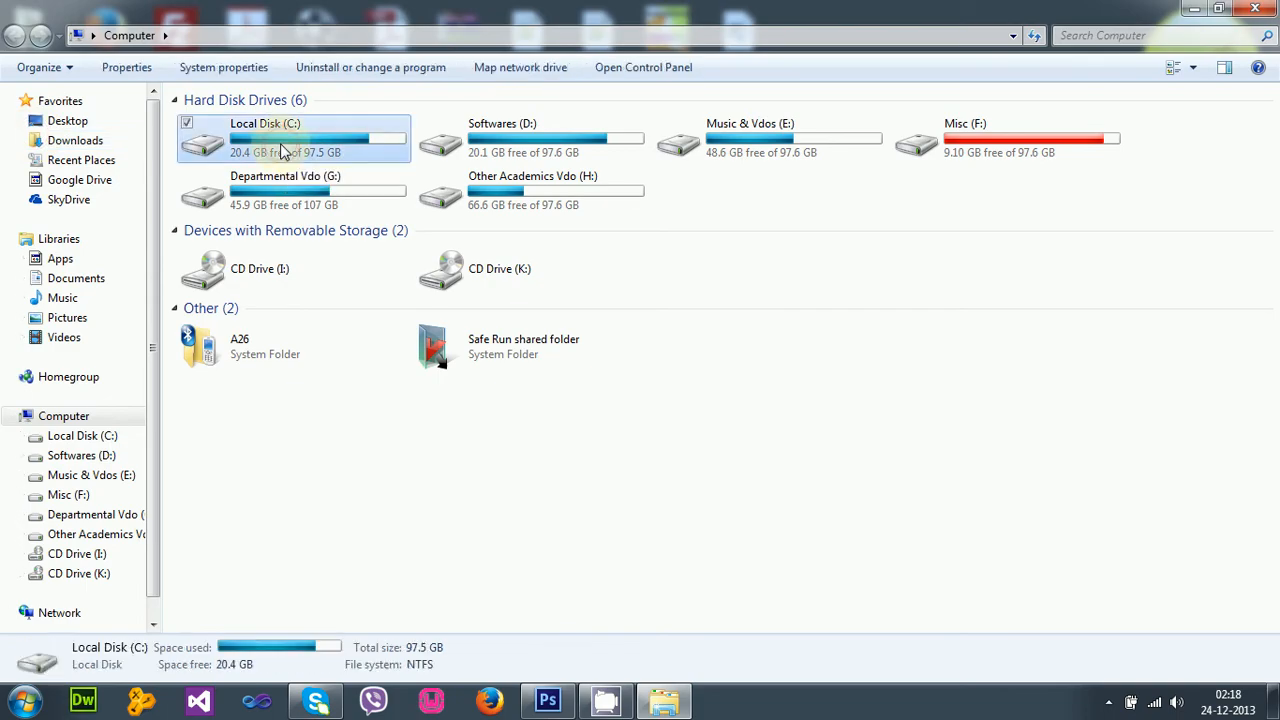
pyautogui.doubleClick(284, 144)
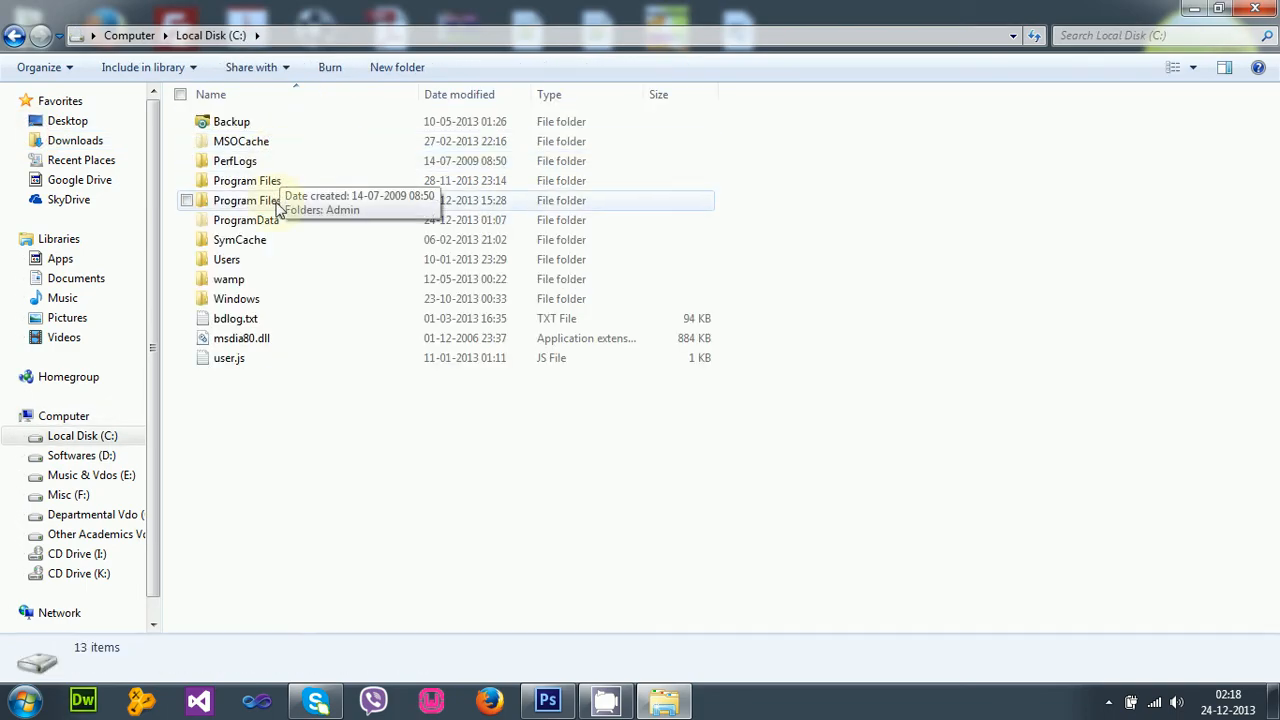
pyautogui.doubleClick(246, 218)
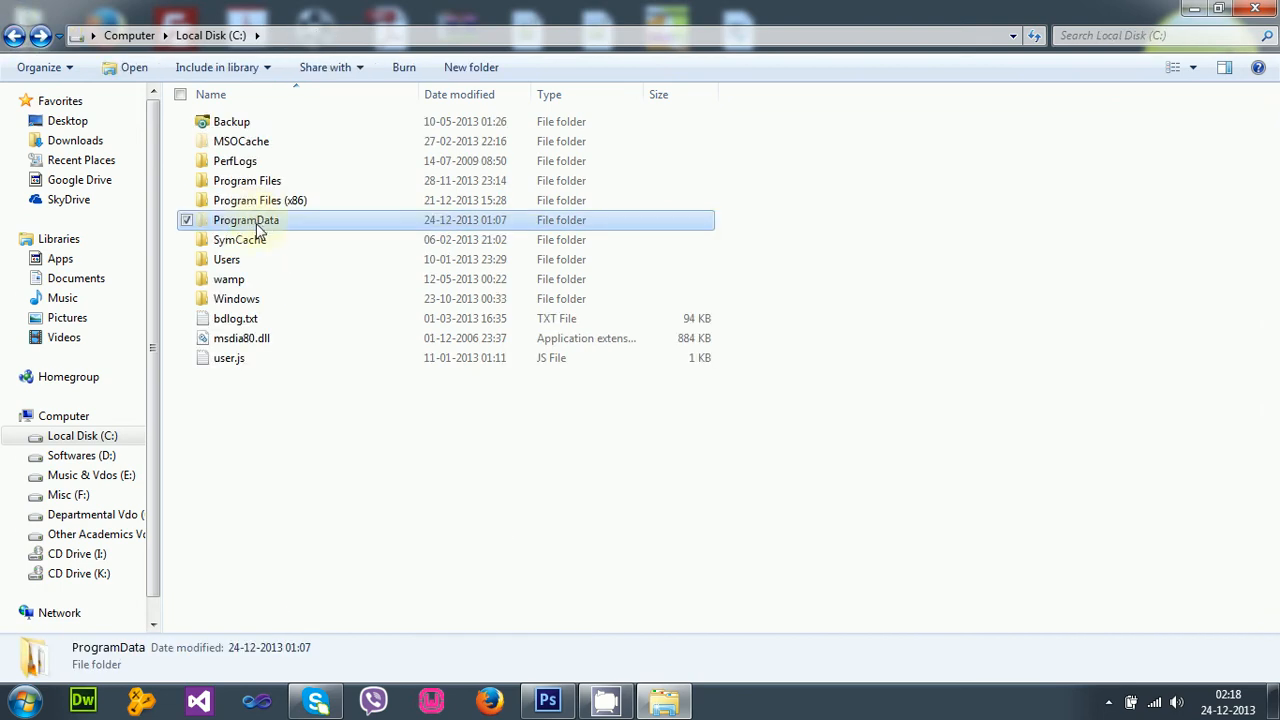
pyautogui.moveTo(270, 240)
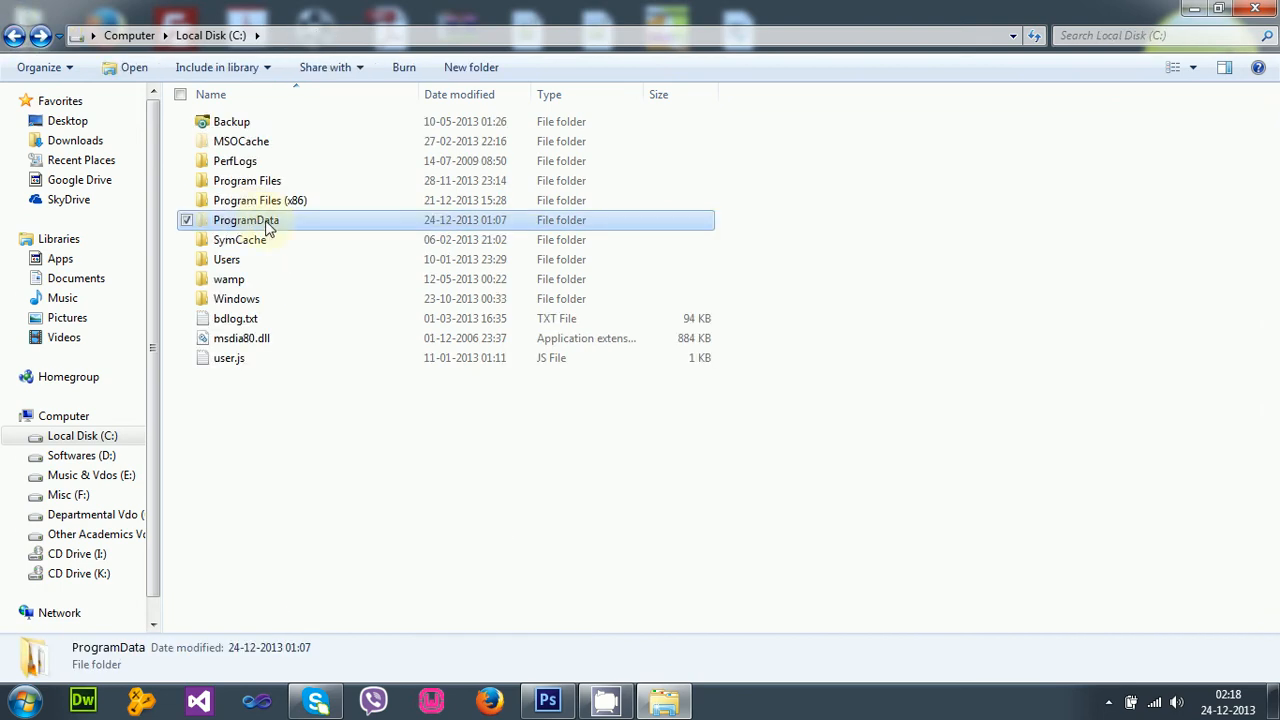
pyautogui.moveTo(268, 224)
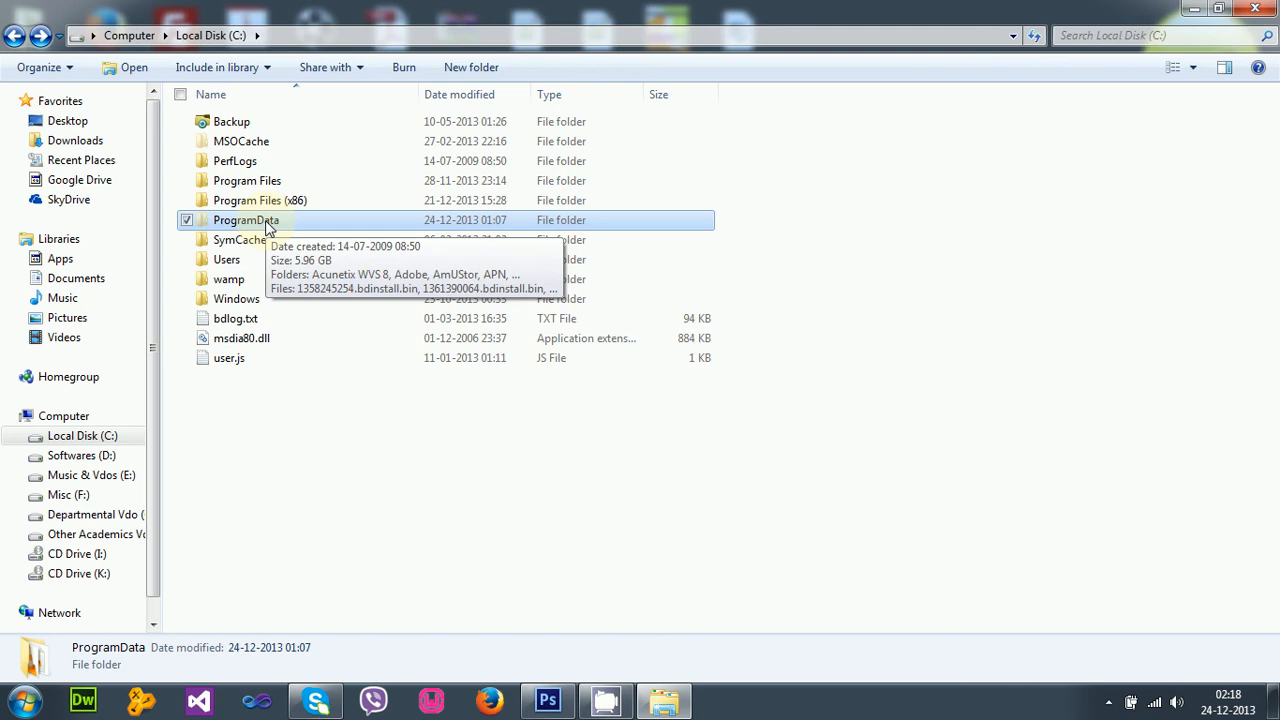
pyautogui.doubleClick(244, 220)
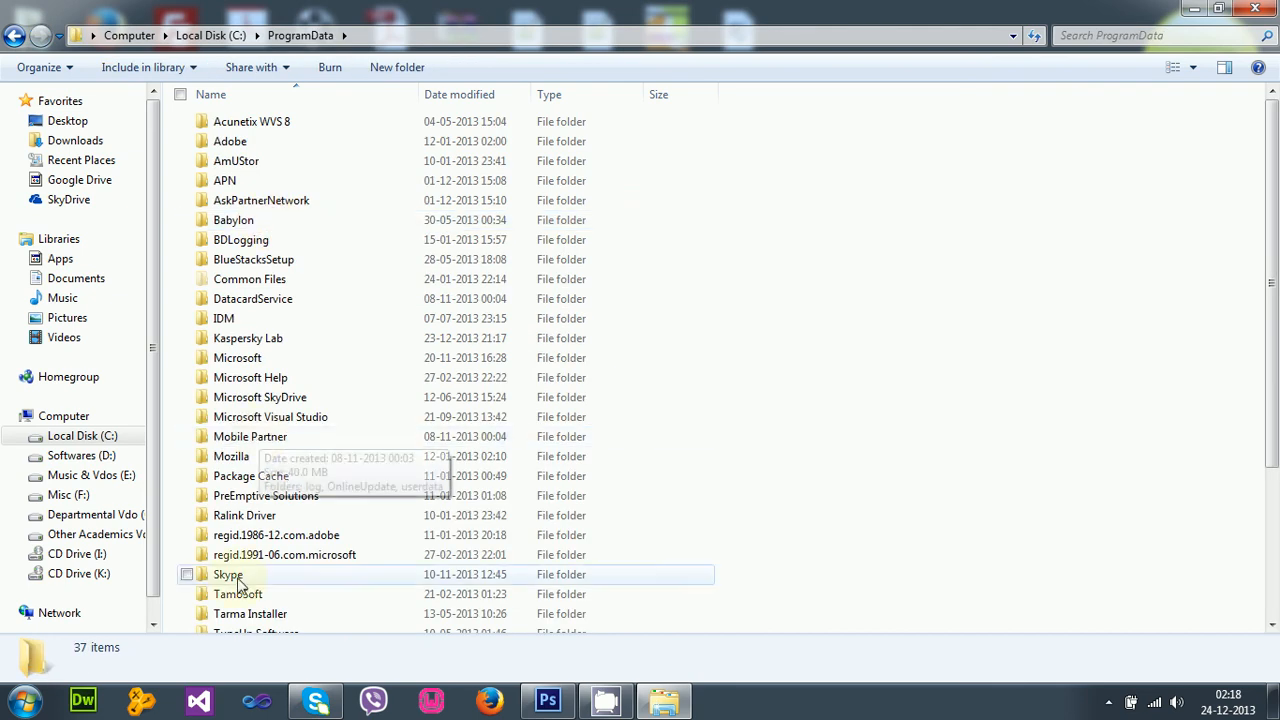
pyautogui.doubleClick(228, 574)
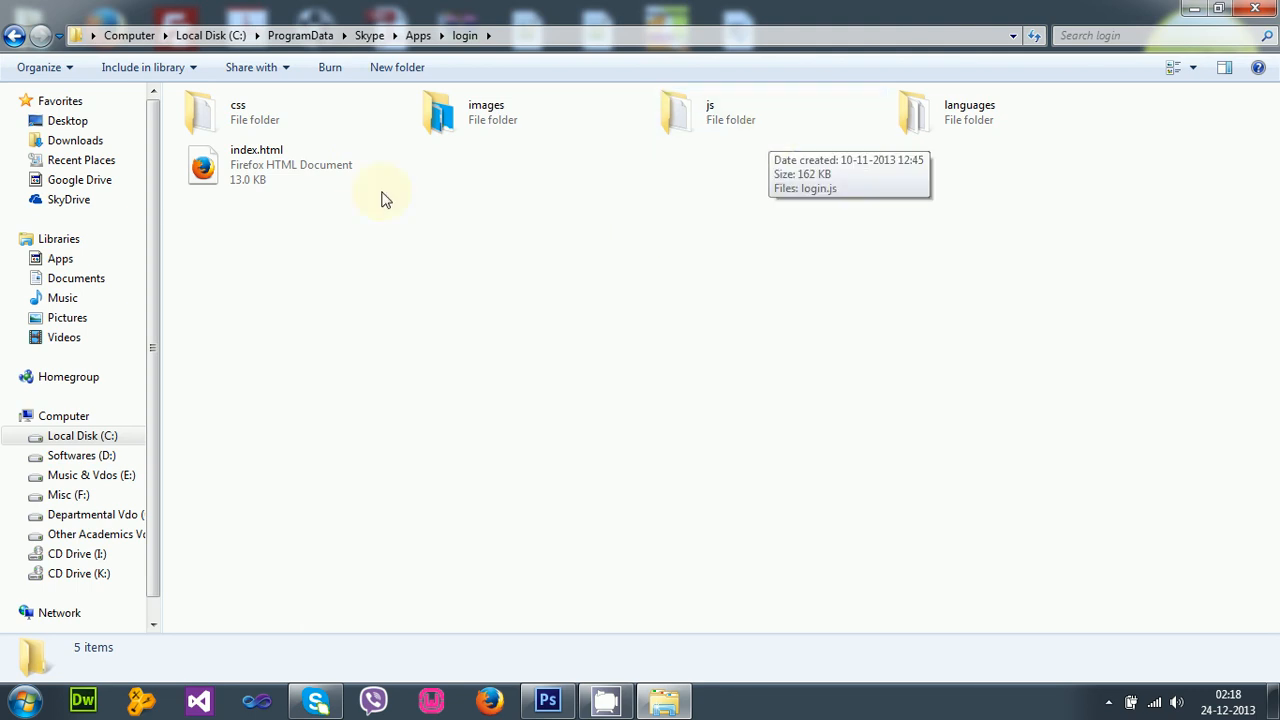
pyautogui.moveTo(492, 128)
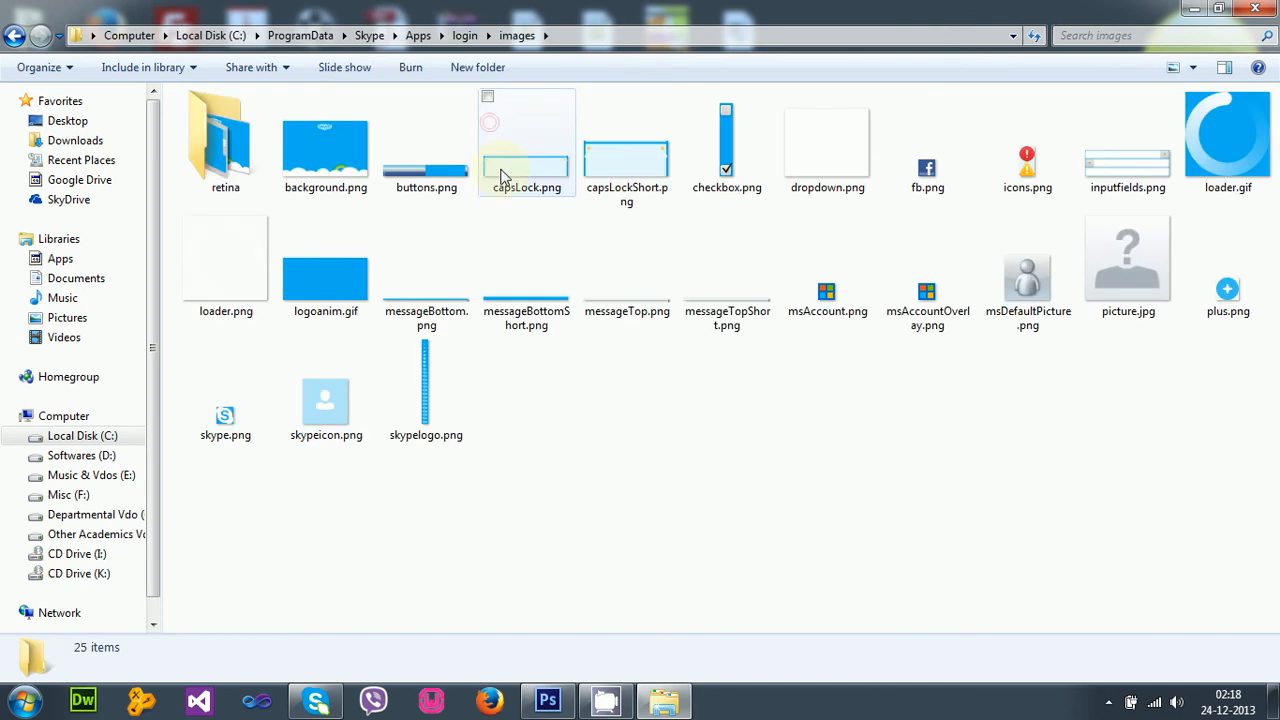
pyautogui.doubleClick(324, 144)
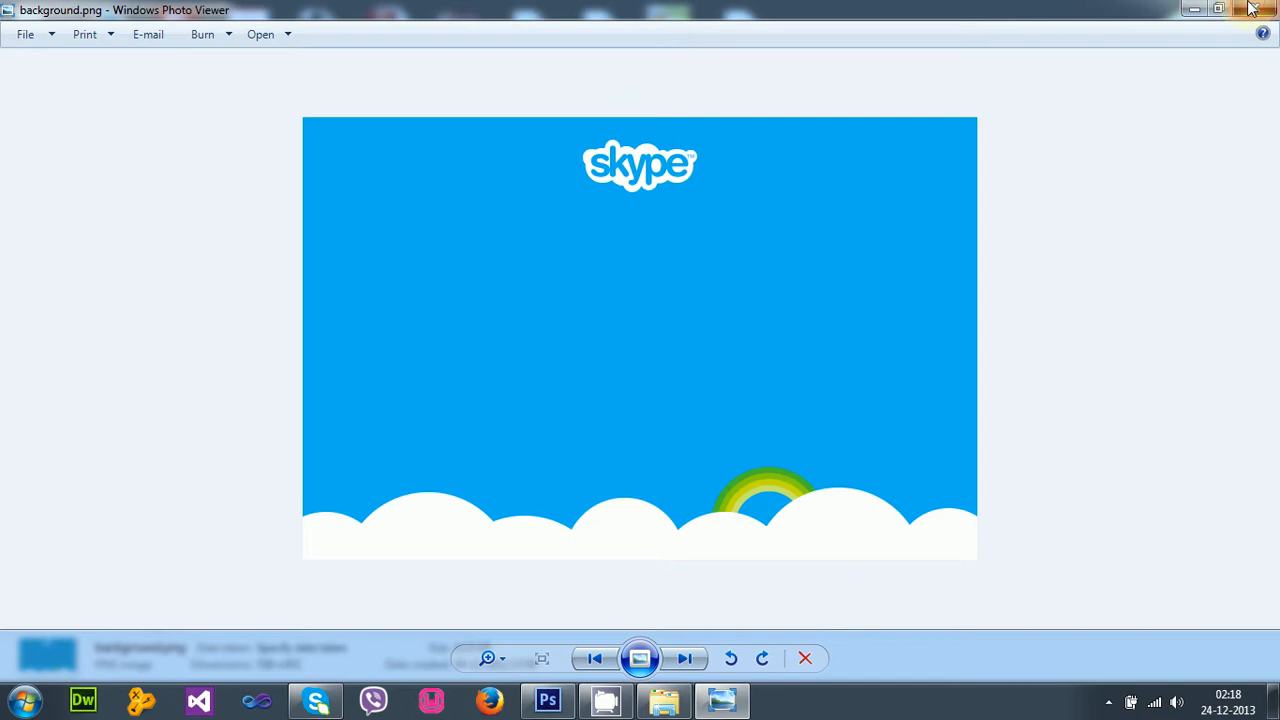
pyautogui.click(1252, 10)
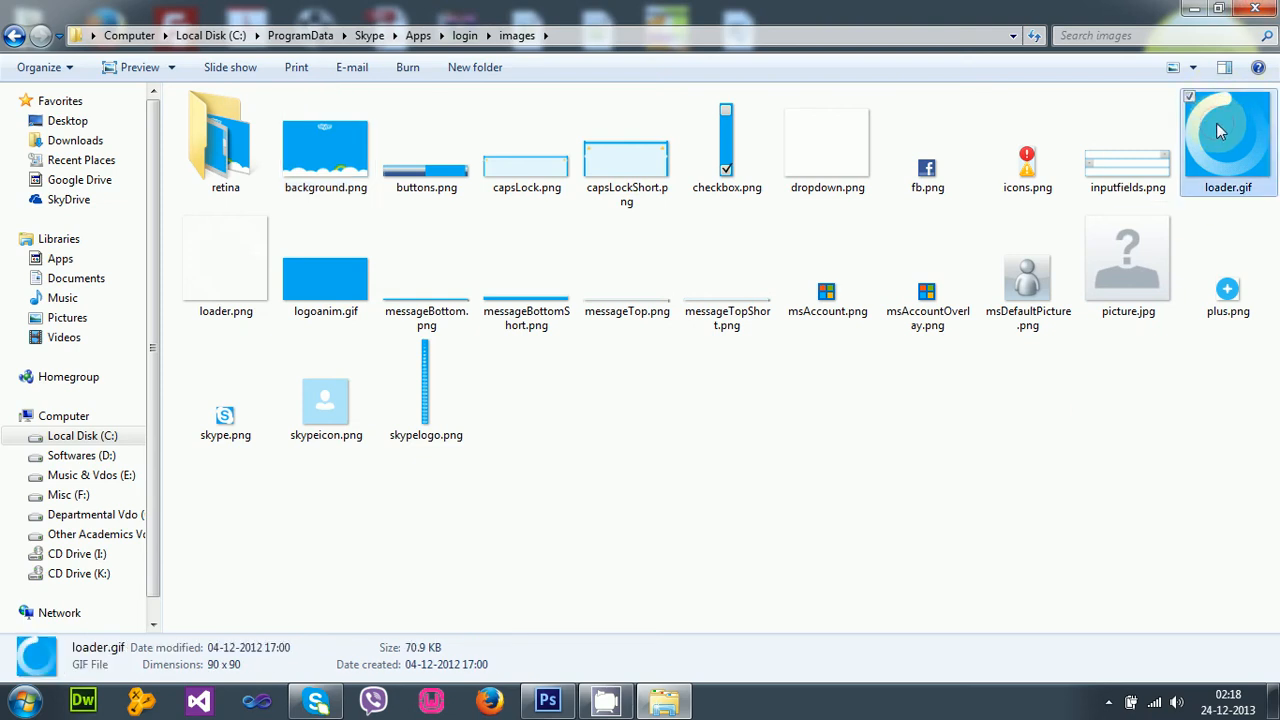
pyautogui.doubleClick(1228, 130)
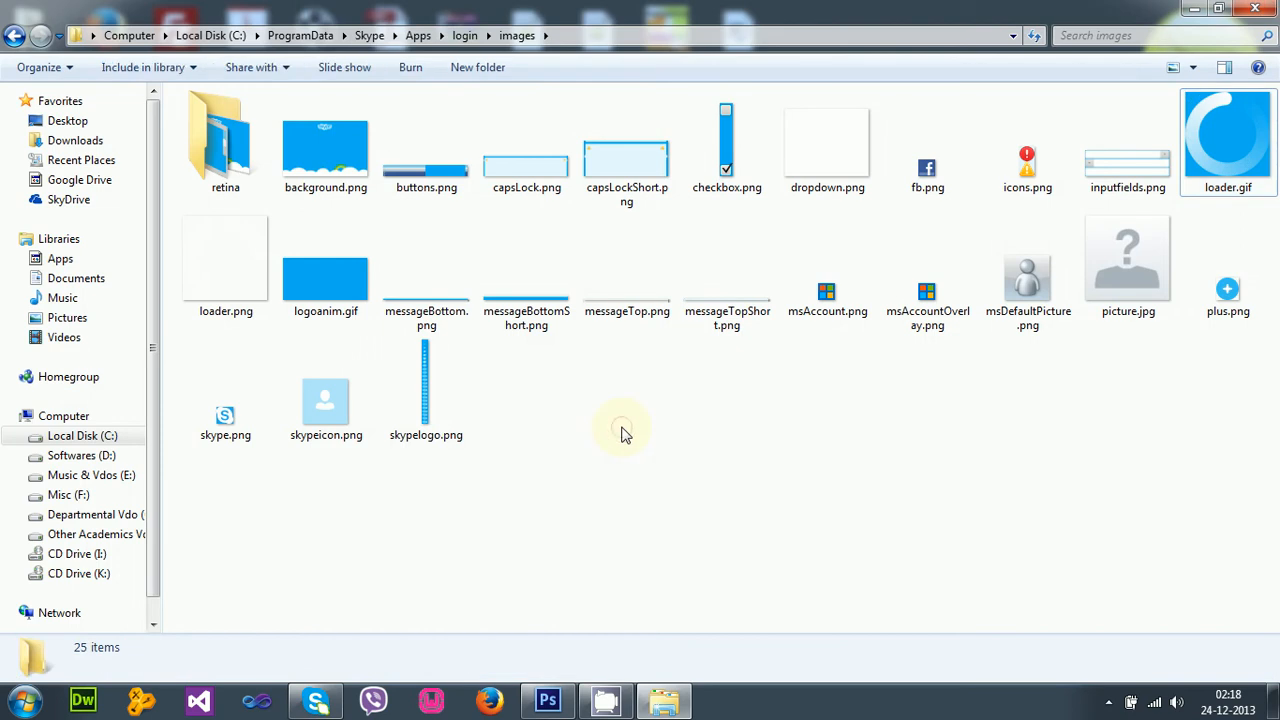
pyautogui.moveTo(876, 408)
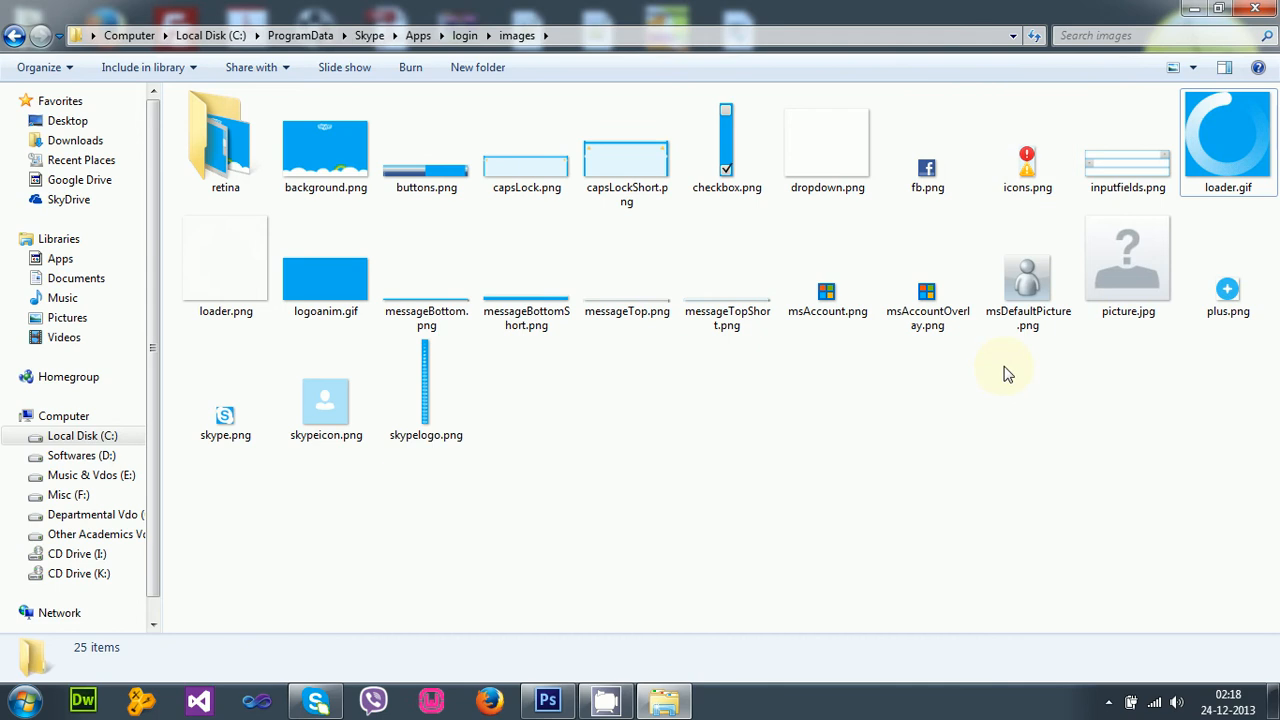
pyautogui.moveTo(590, 424)
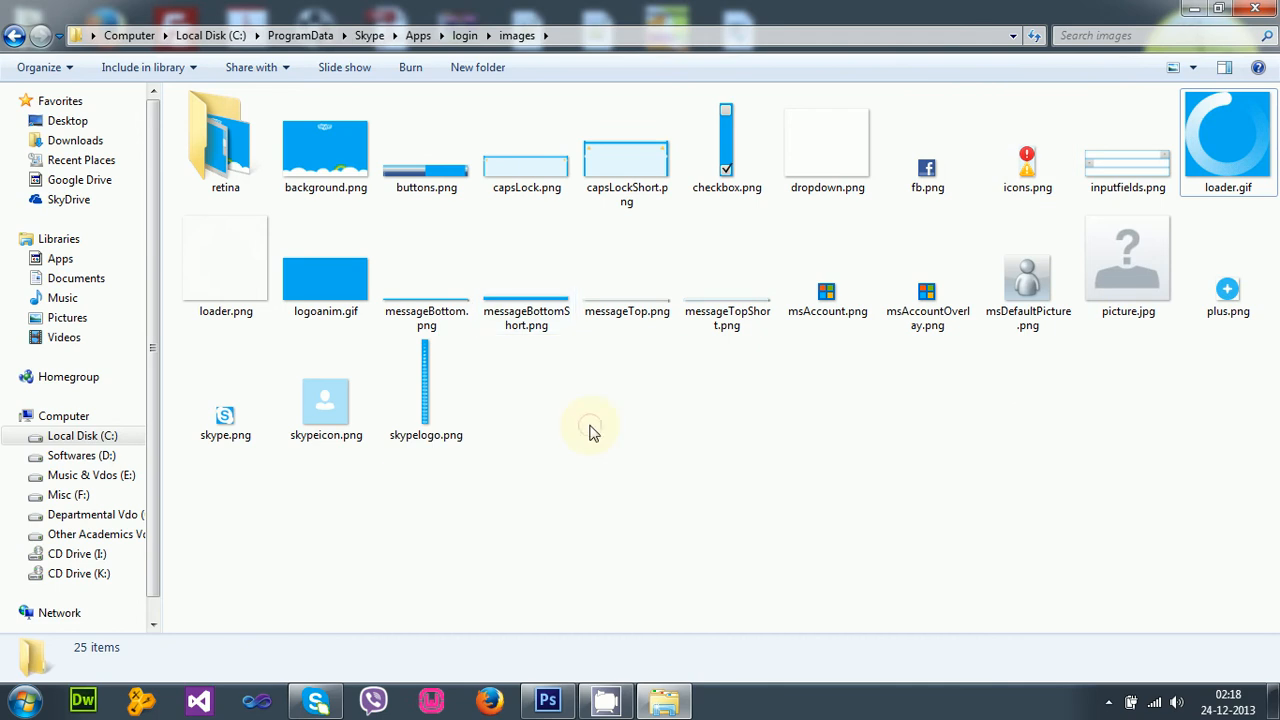
pyautogui.click(314, 700)
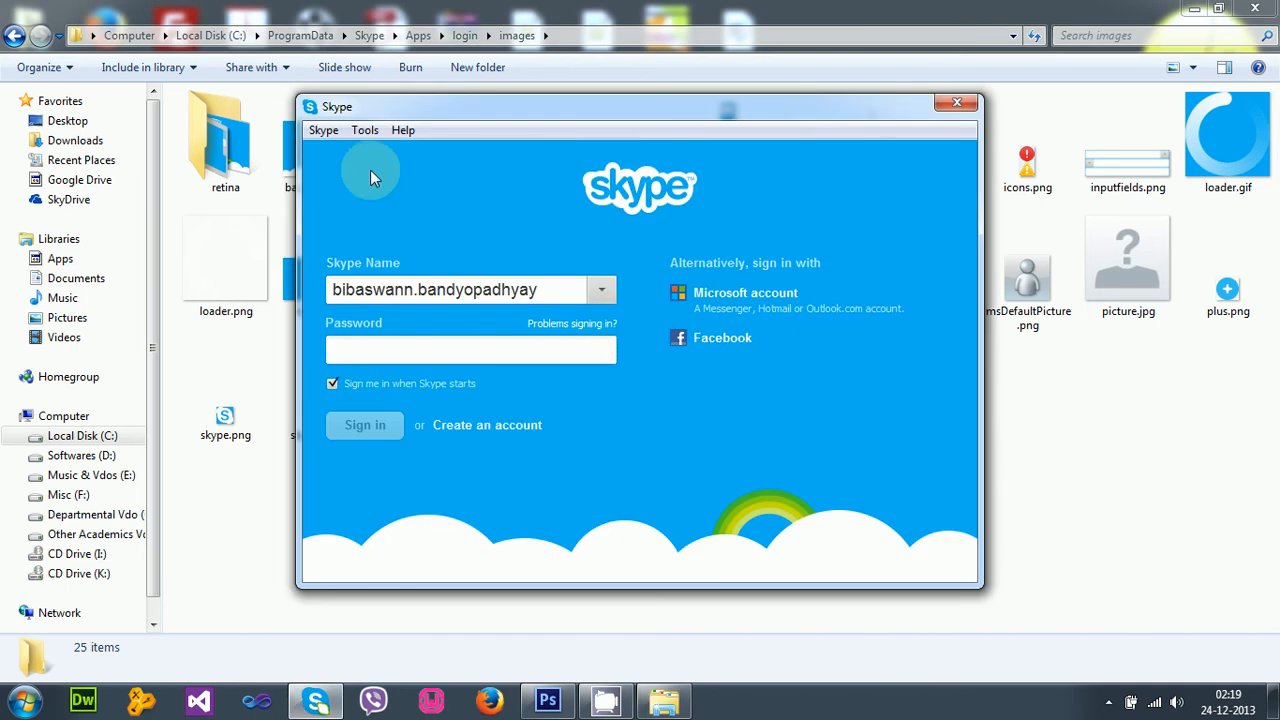
pyautogui.moveTo(464, 180)
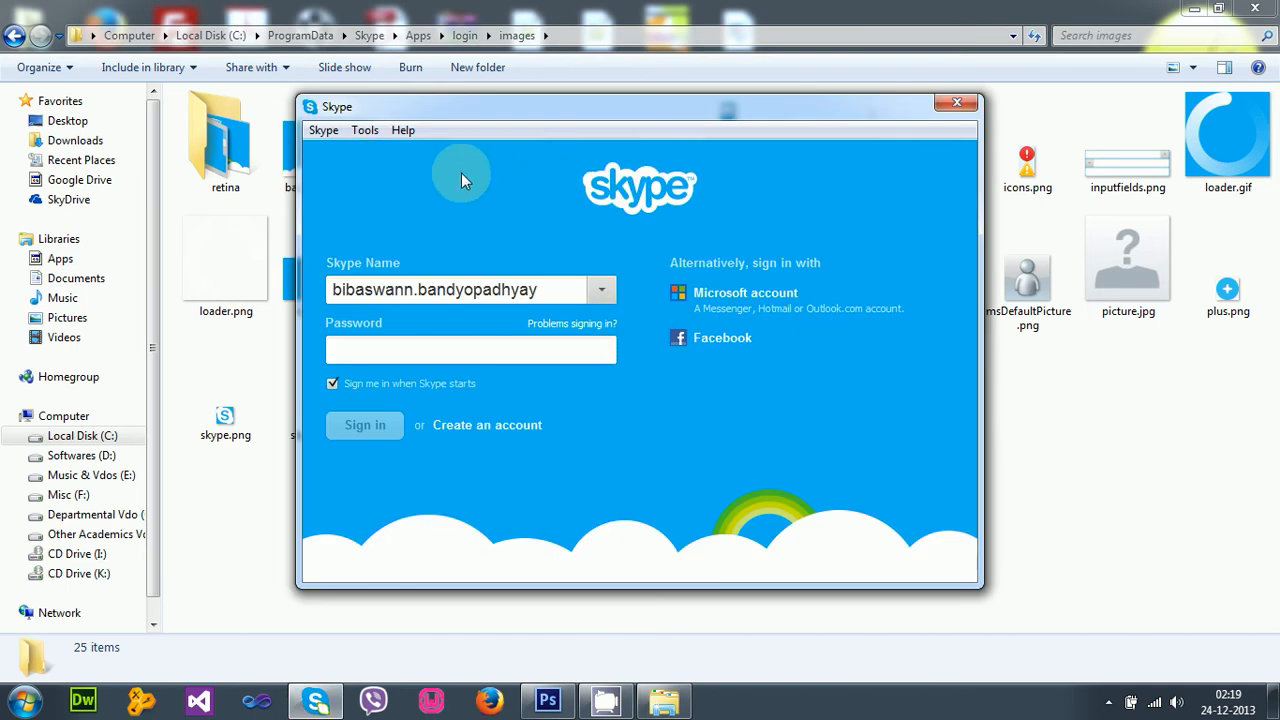
pyautogui.moveTo(772, 280)
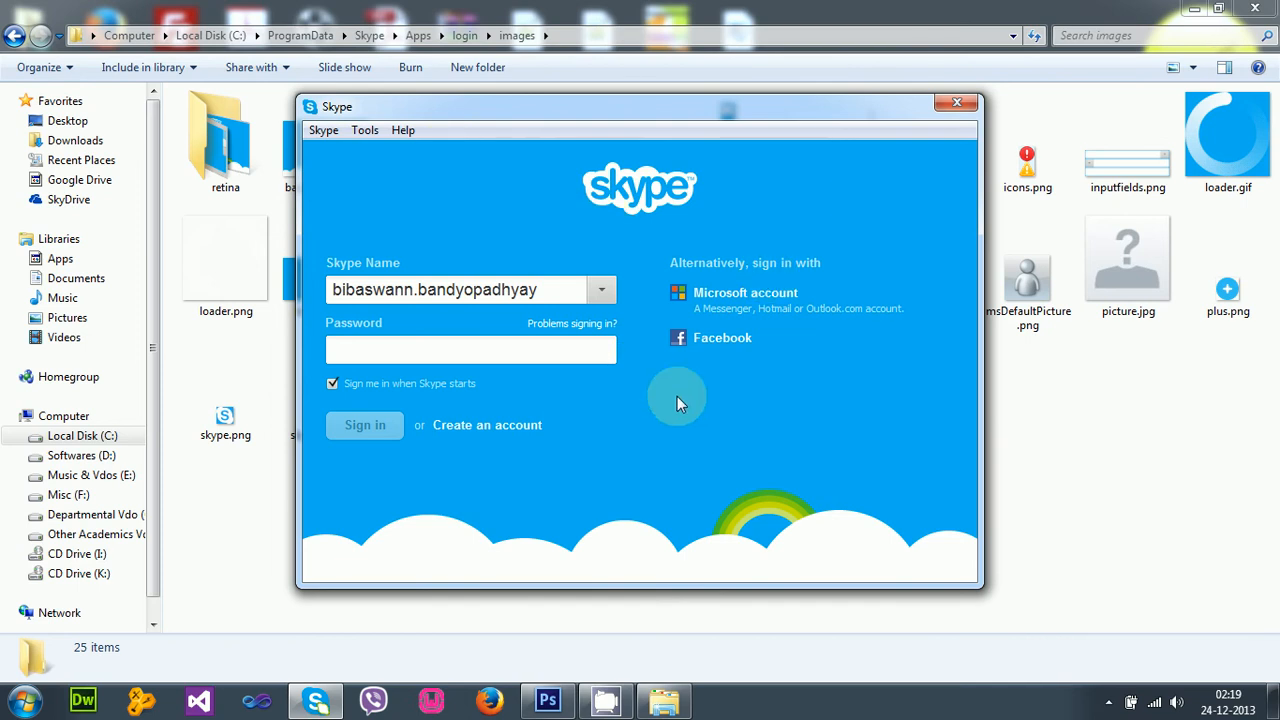
pyautogui.moveTo(956, 130)
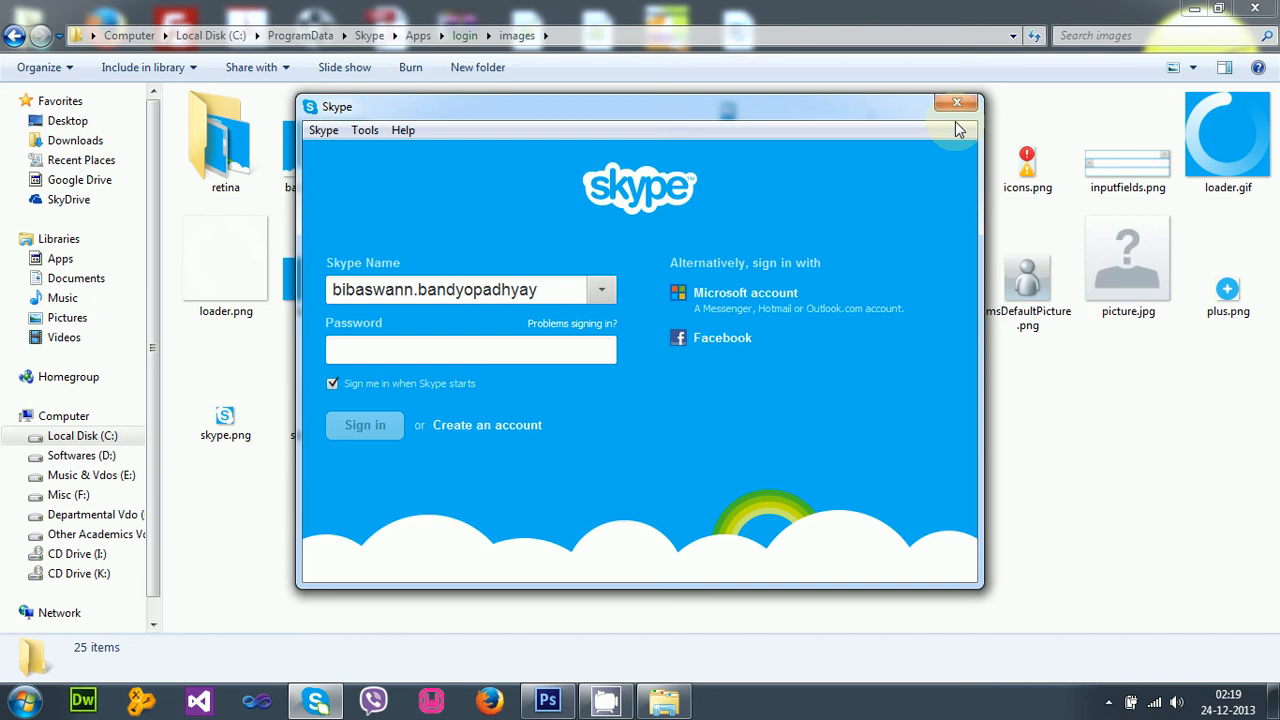
pyautogui.click(956, 102)
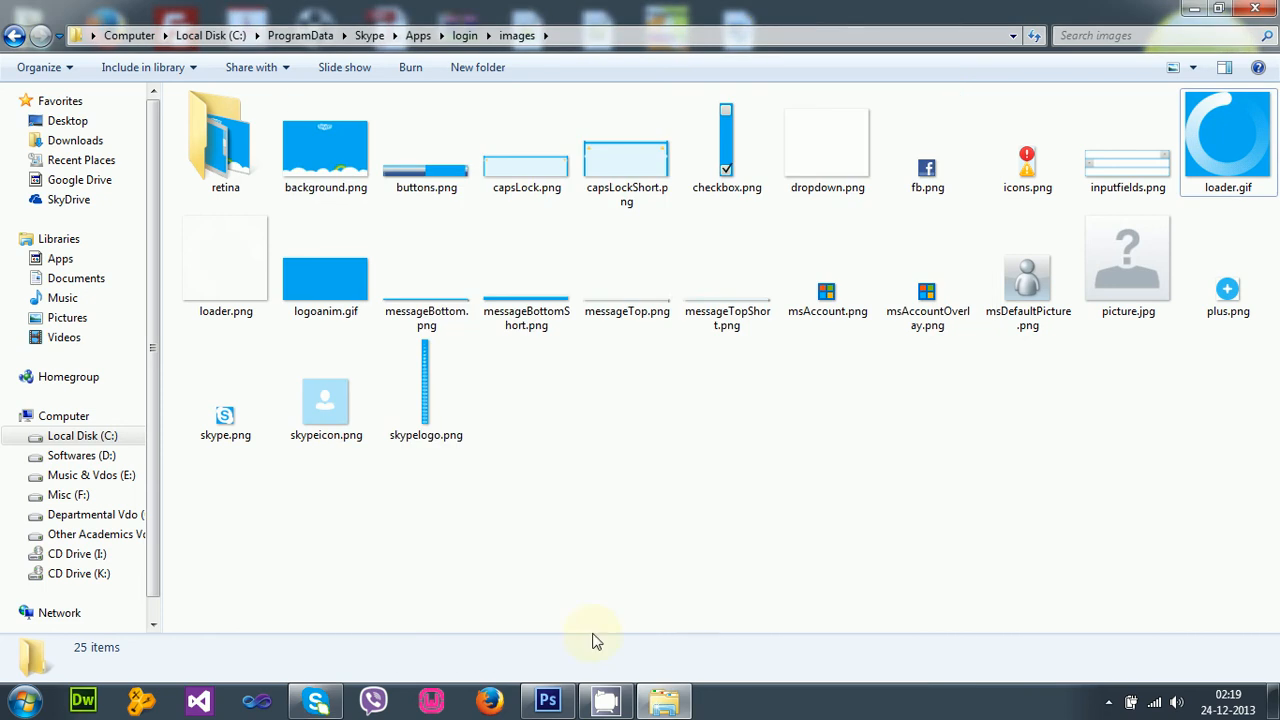
pyautogui.click(324, 150)
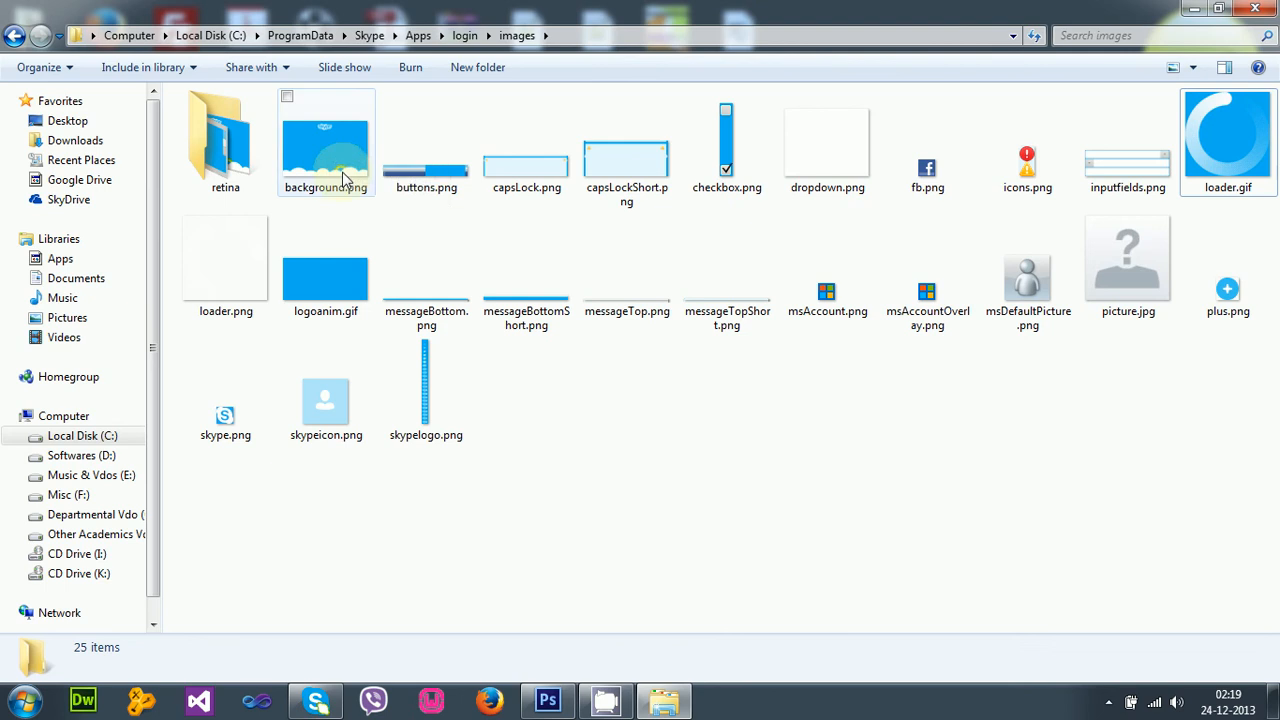
pyautogui.moveTo(344, 176)
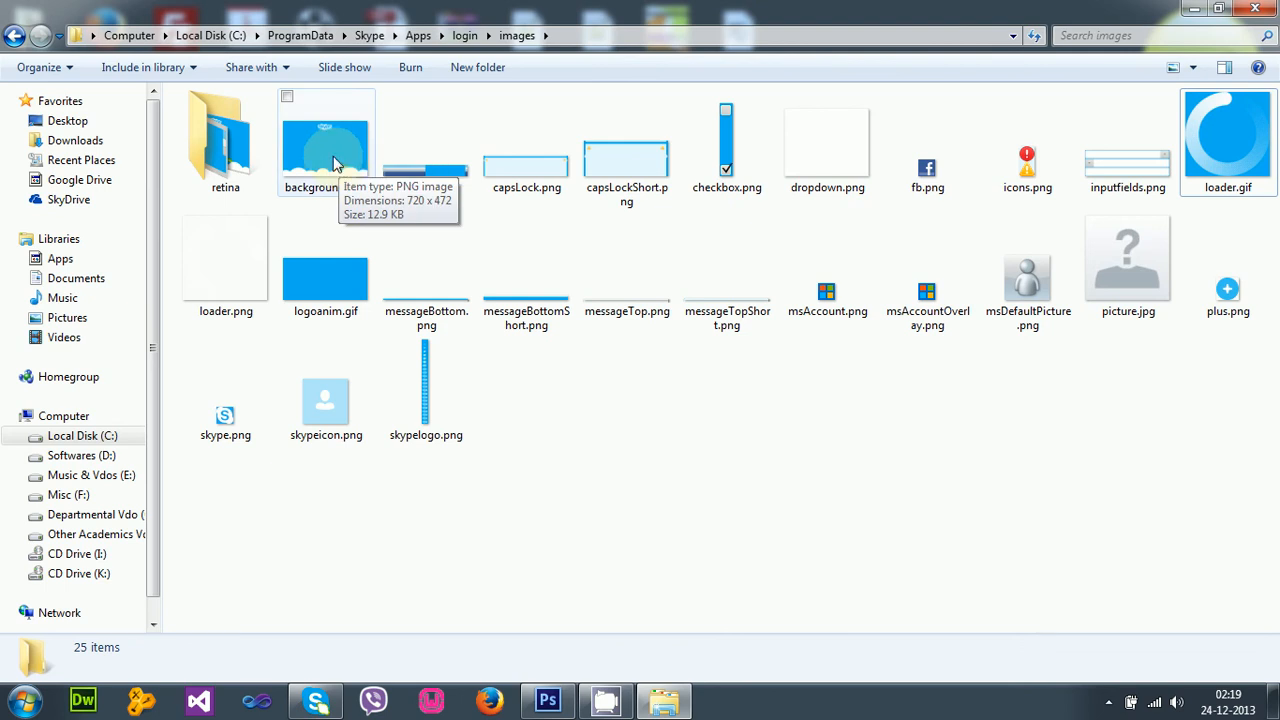
pyautogui.moveTo(306, 152)
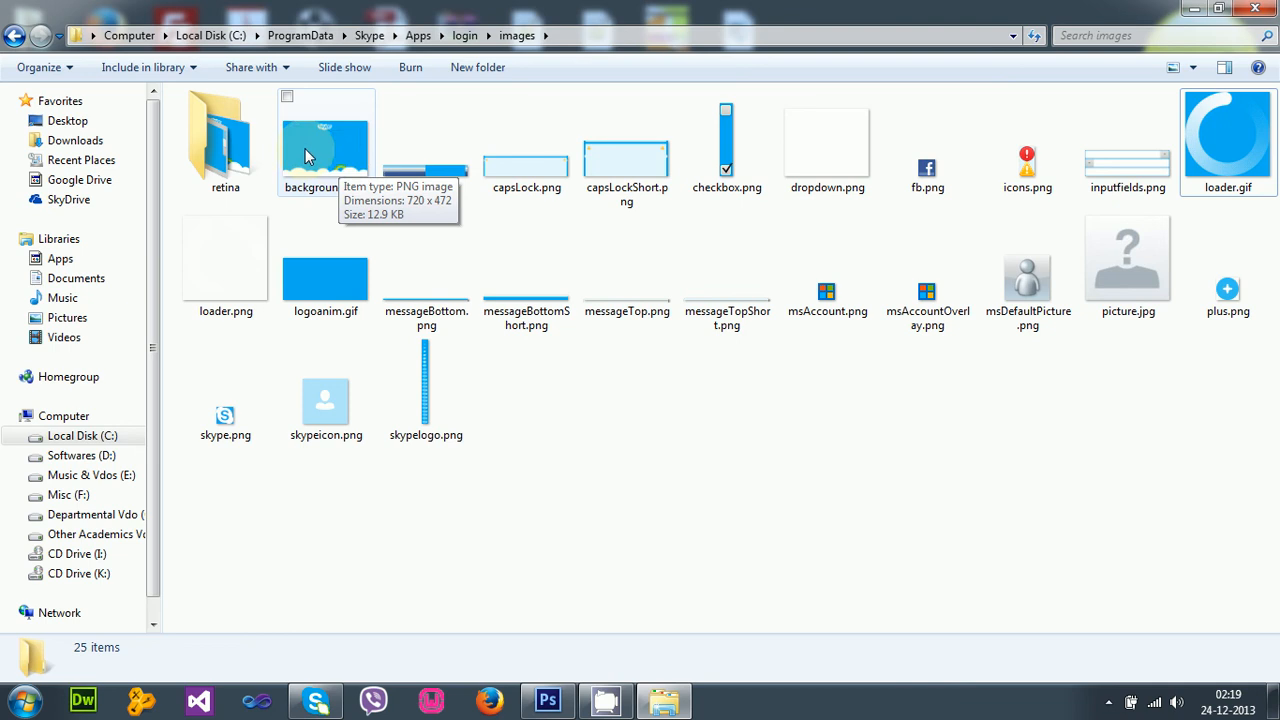
pyautogui.moveTo(316, 160)
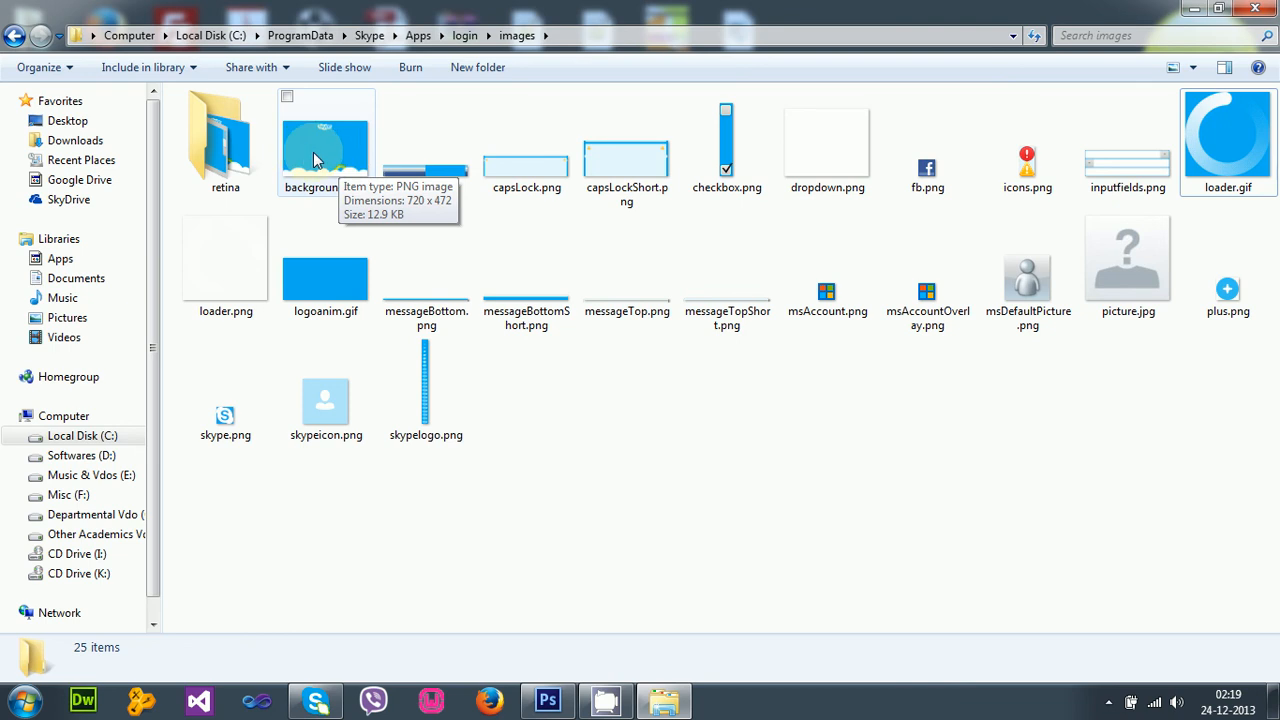
pyautogui.rightClick(320, 150)
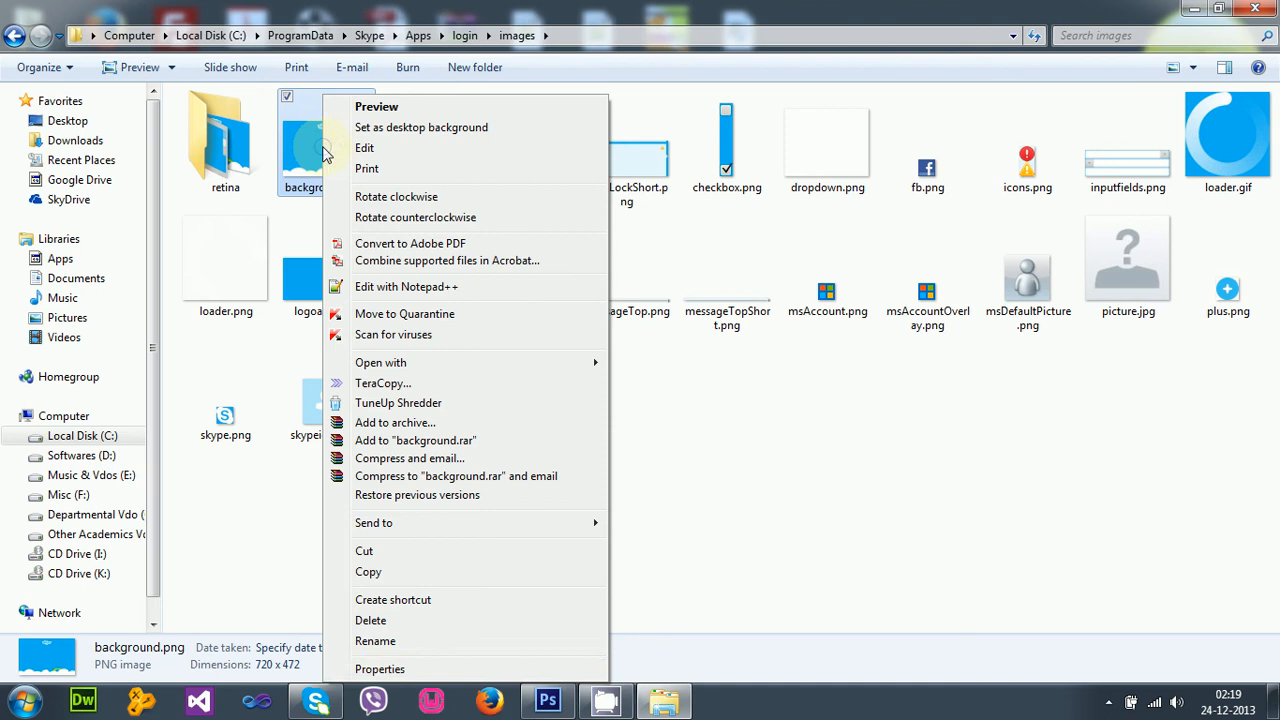
pyautogui.click(380, 668)
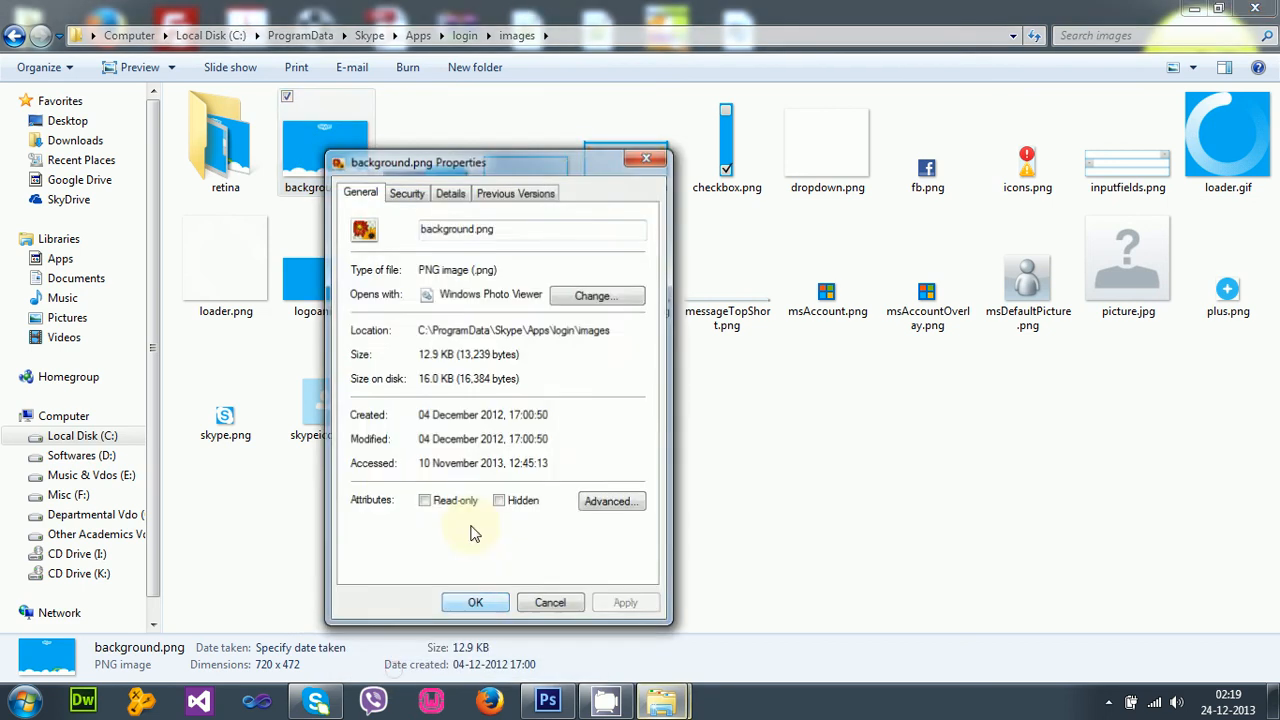
pyautogui.click(450, 192)
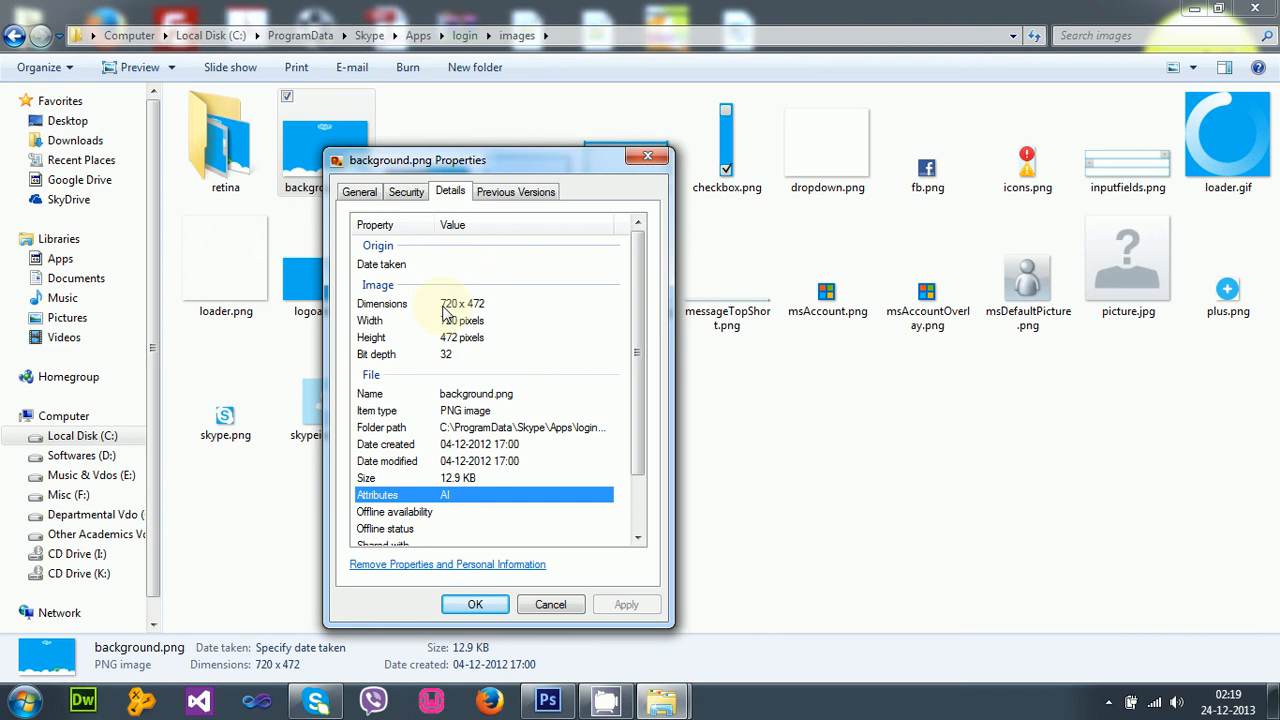
pyautogui.moveTo(484, 310)
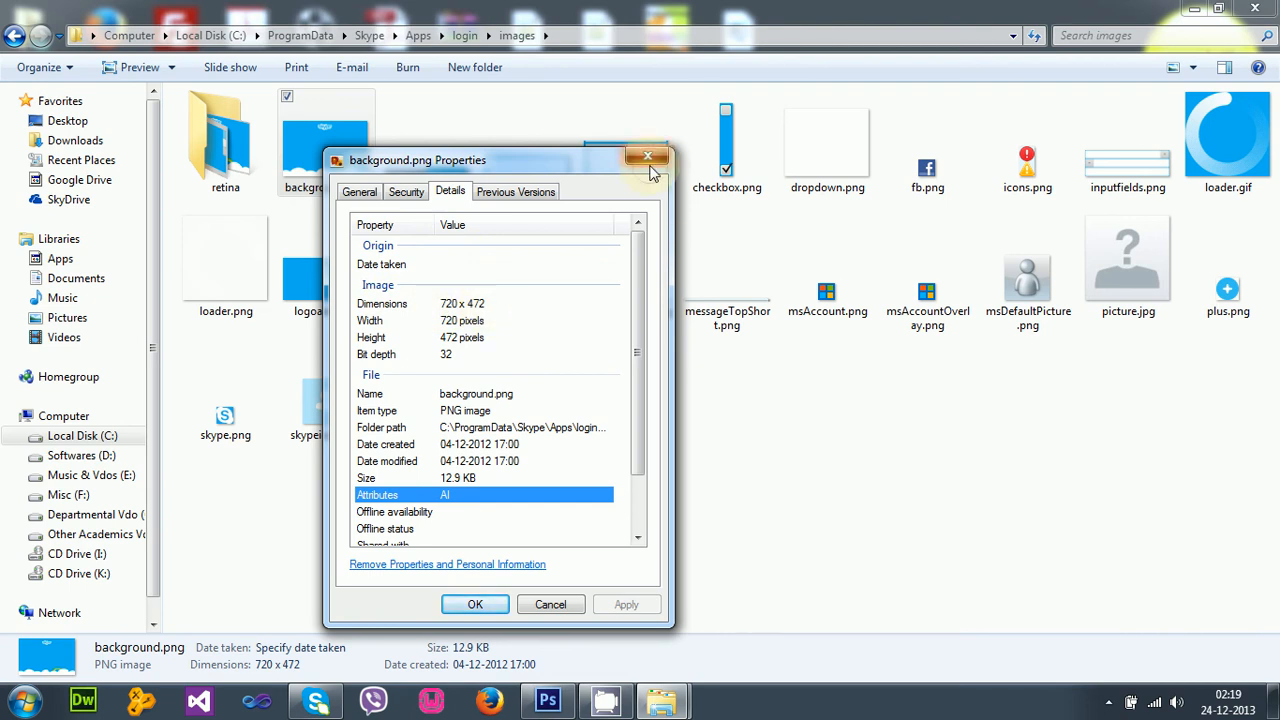
pyautogui.click(648, 156)
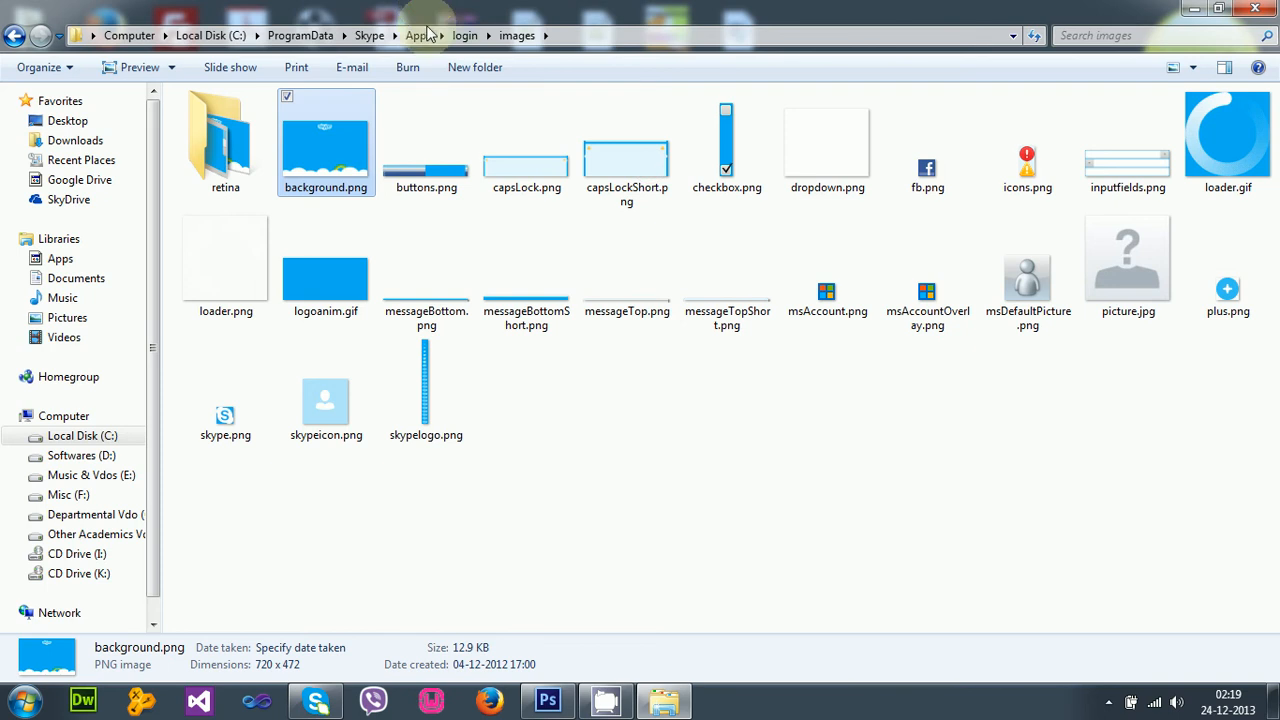
pyautogui.moveTo(574, 416)
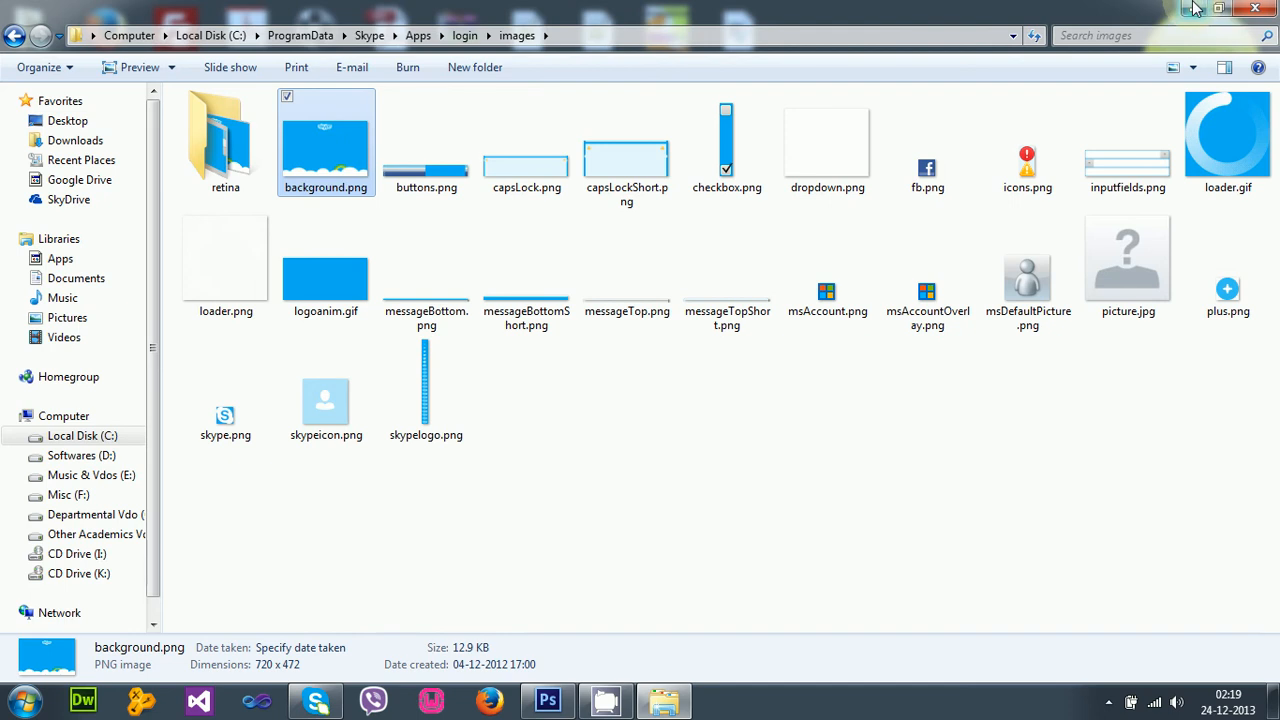
pyautogui.moveTo(336, 124)
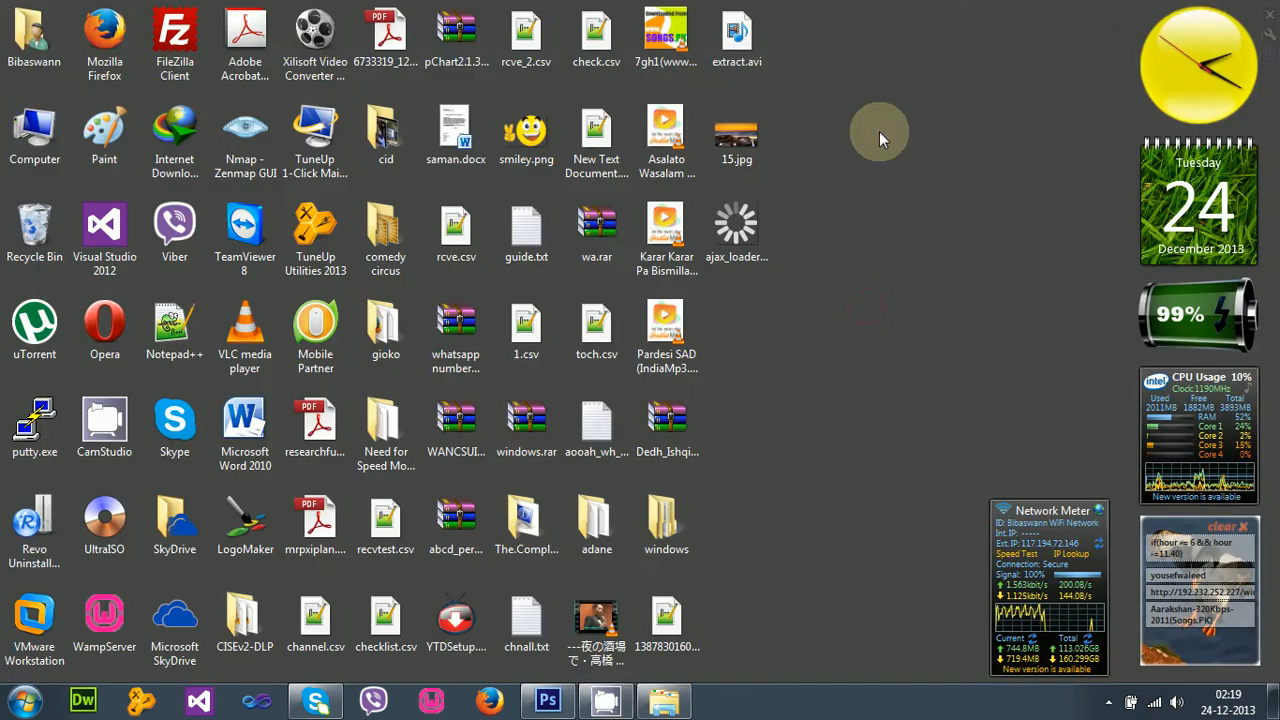
pyautogui.moveTo(736, 136)
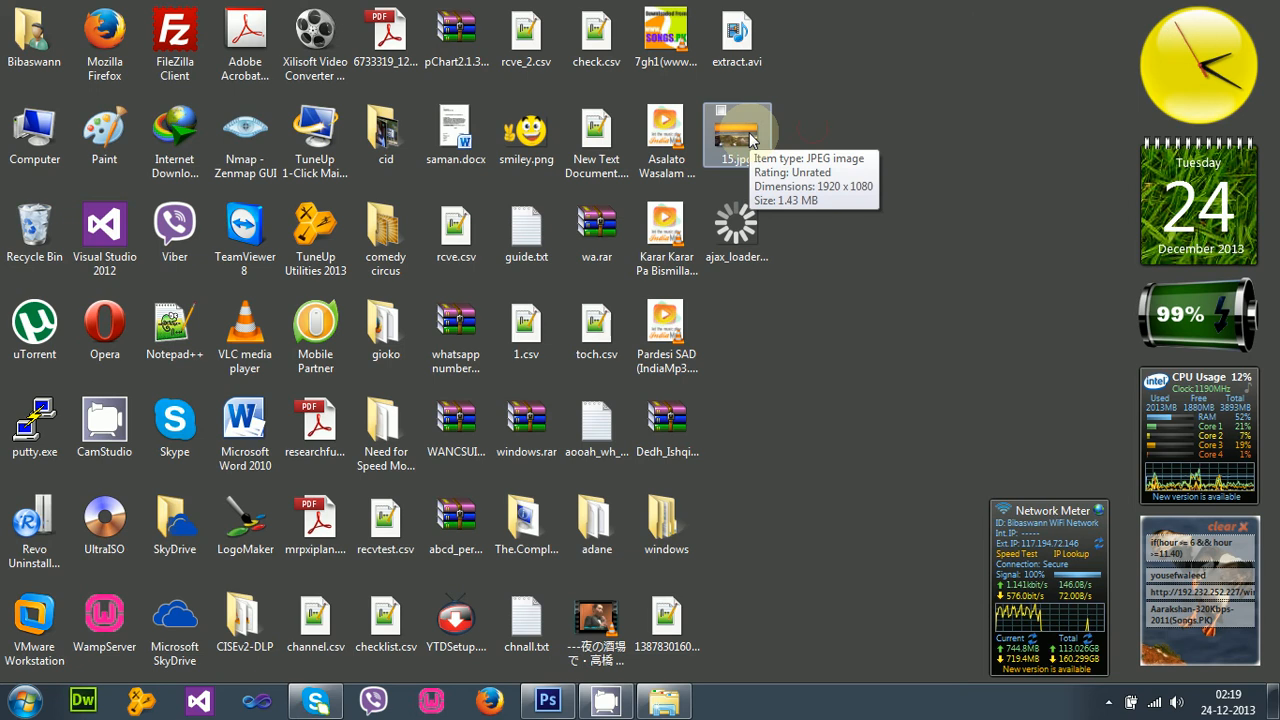
# Preview the 1920×1080 sunset photo 15.jpg on the desktop and select it
pyautogui.doubleClick(736, 124)
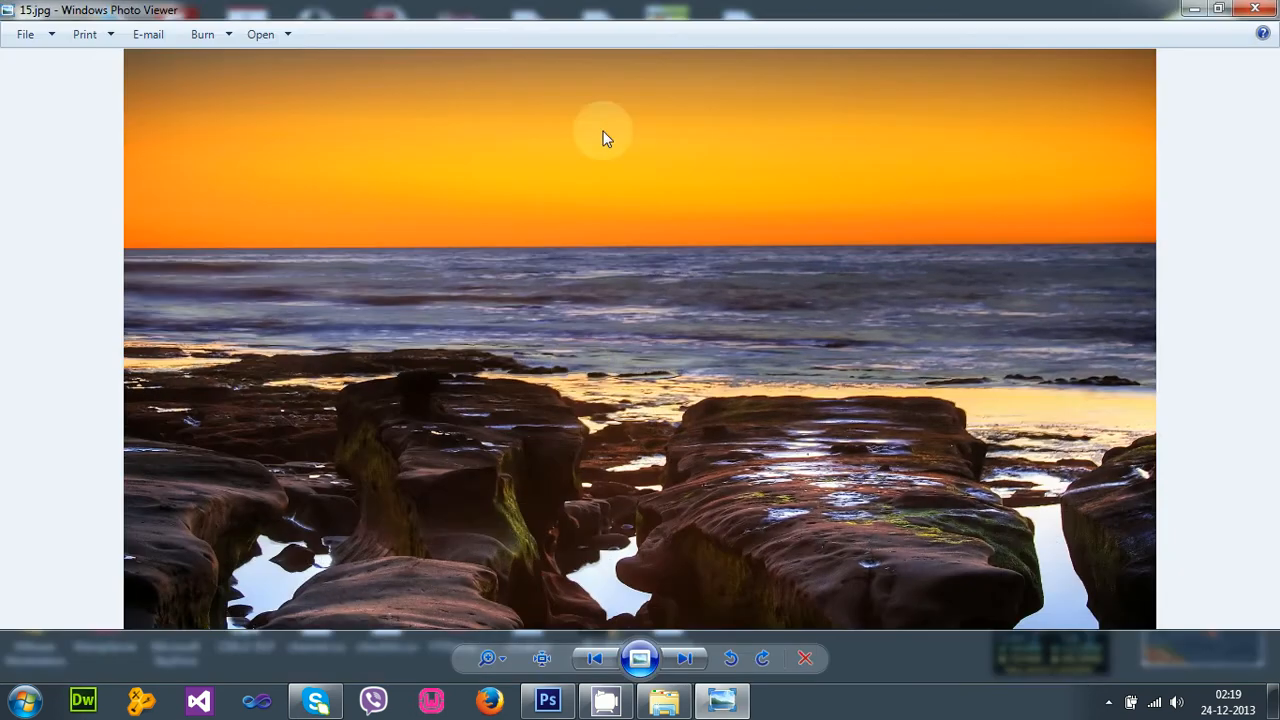
pyautogui.click(1256, 12)
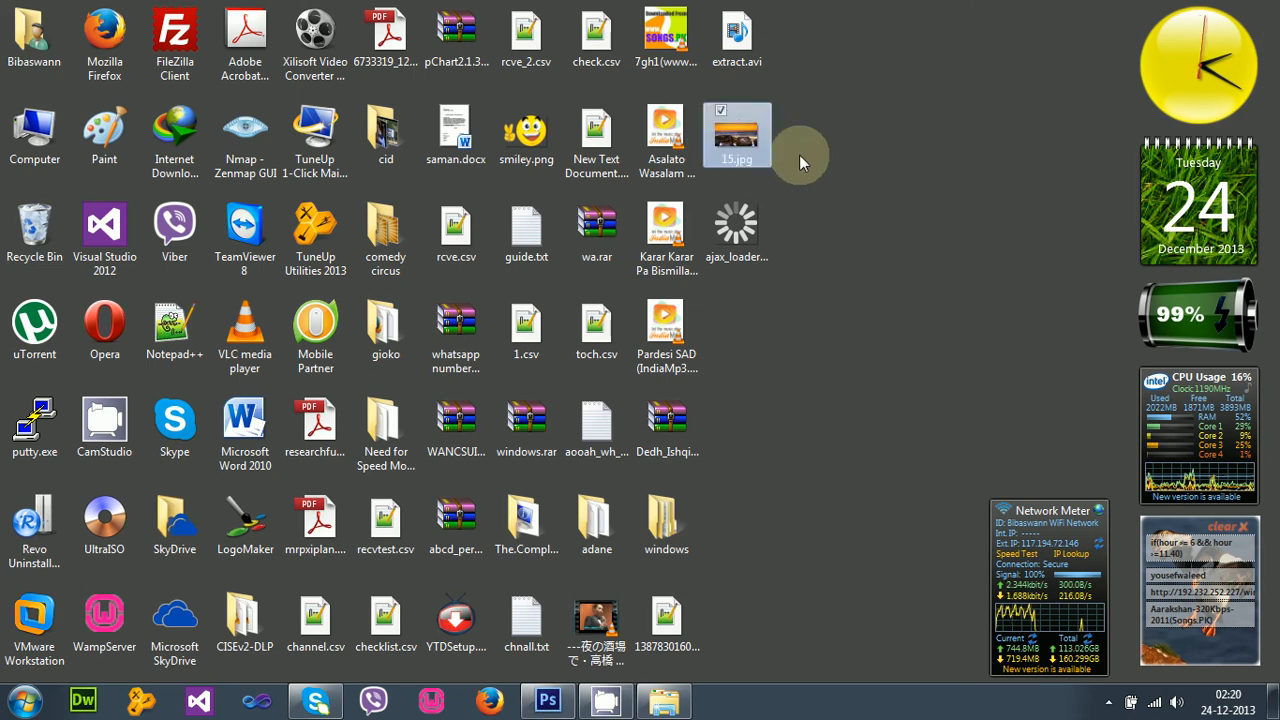
pyautogui.moveTo(798, 128)
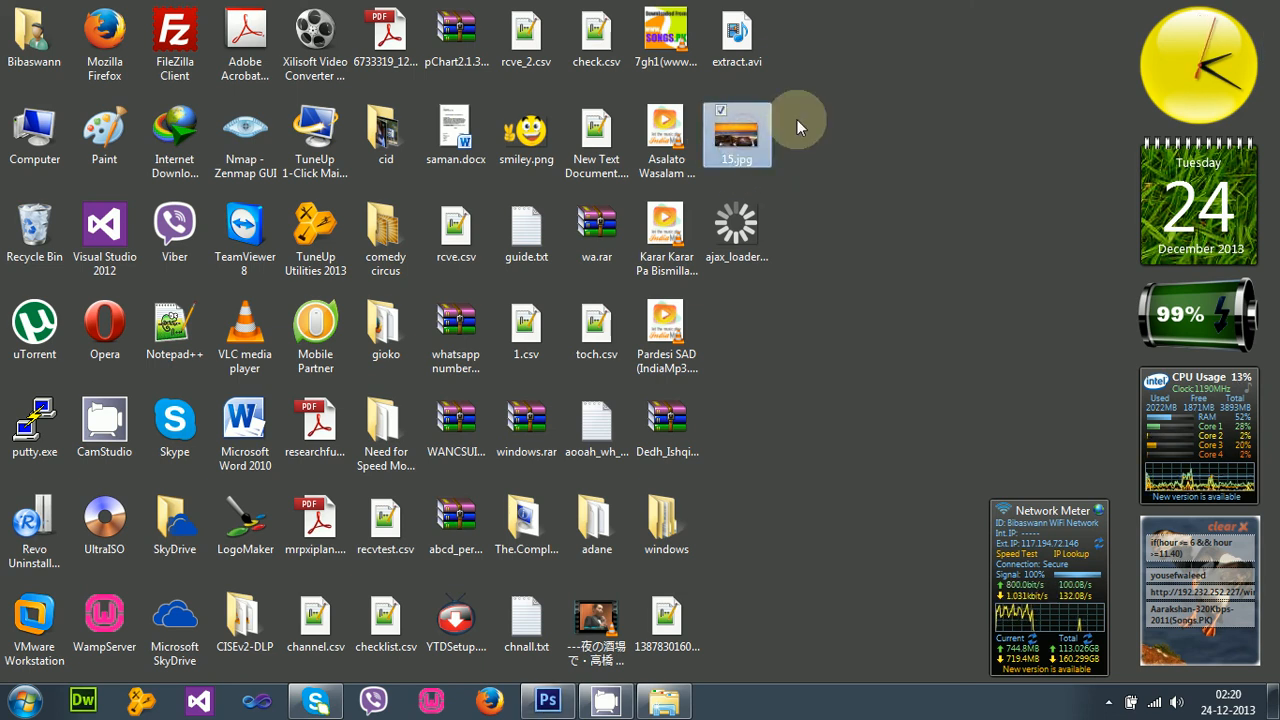
pyautogui.moveTo(736, 232)
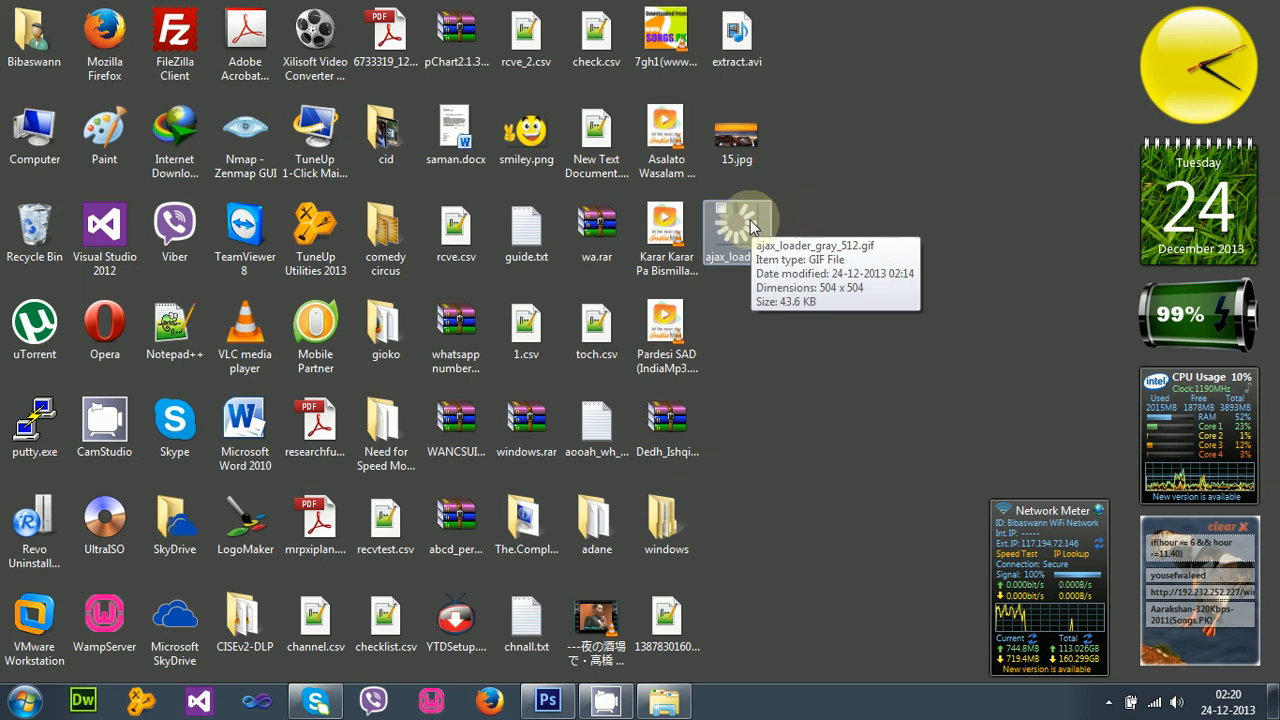
pyautogui.moveTo(798, 184)
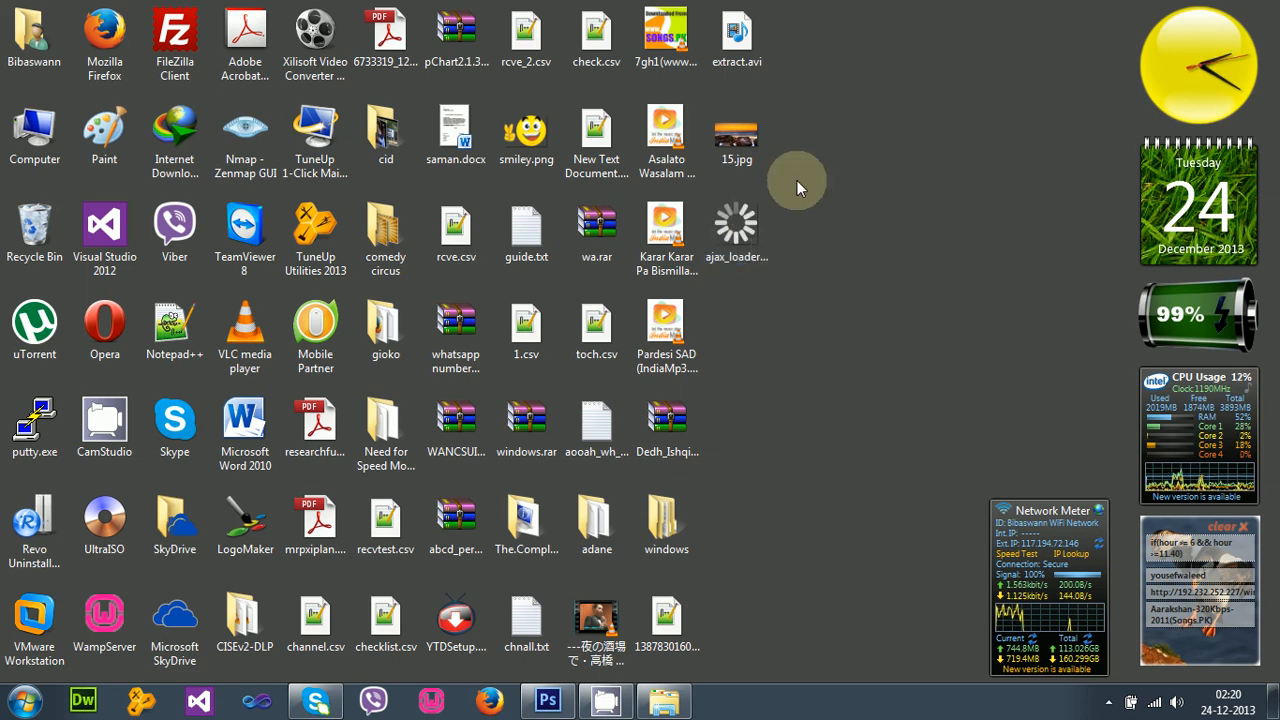
pyautogui.click(736, 136)
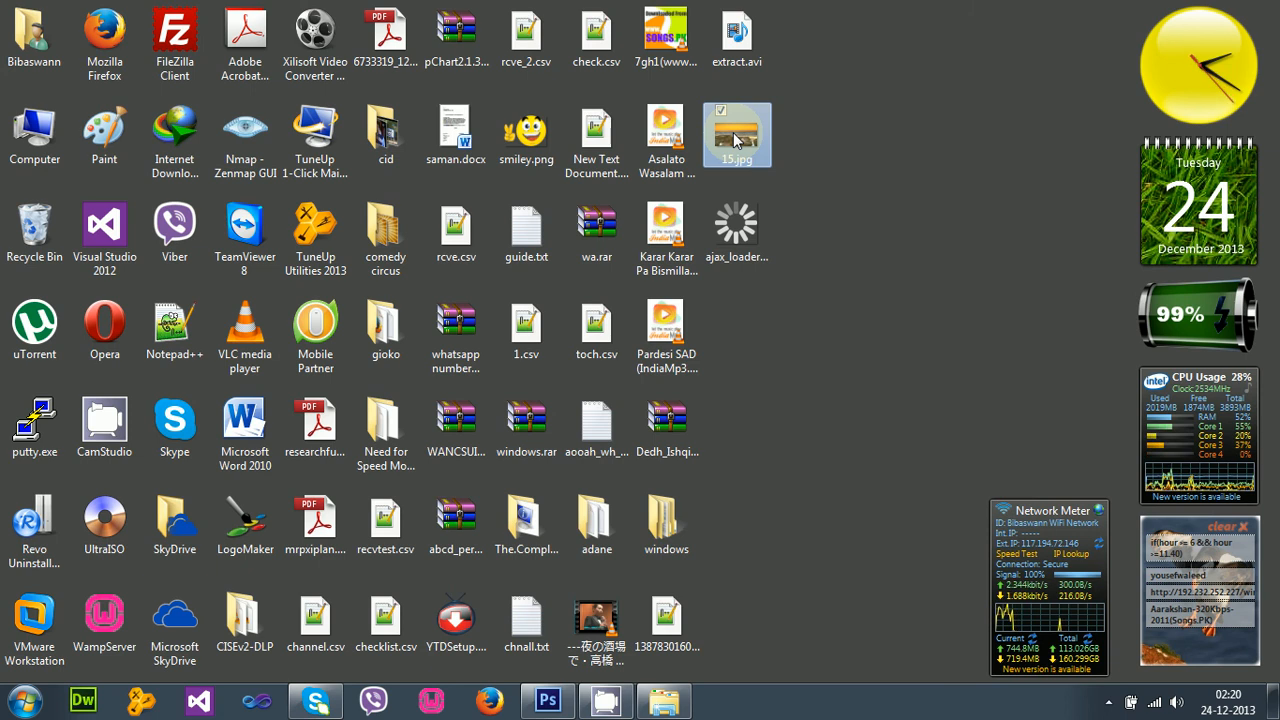
pyautogui.moveTo(738, 136)
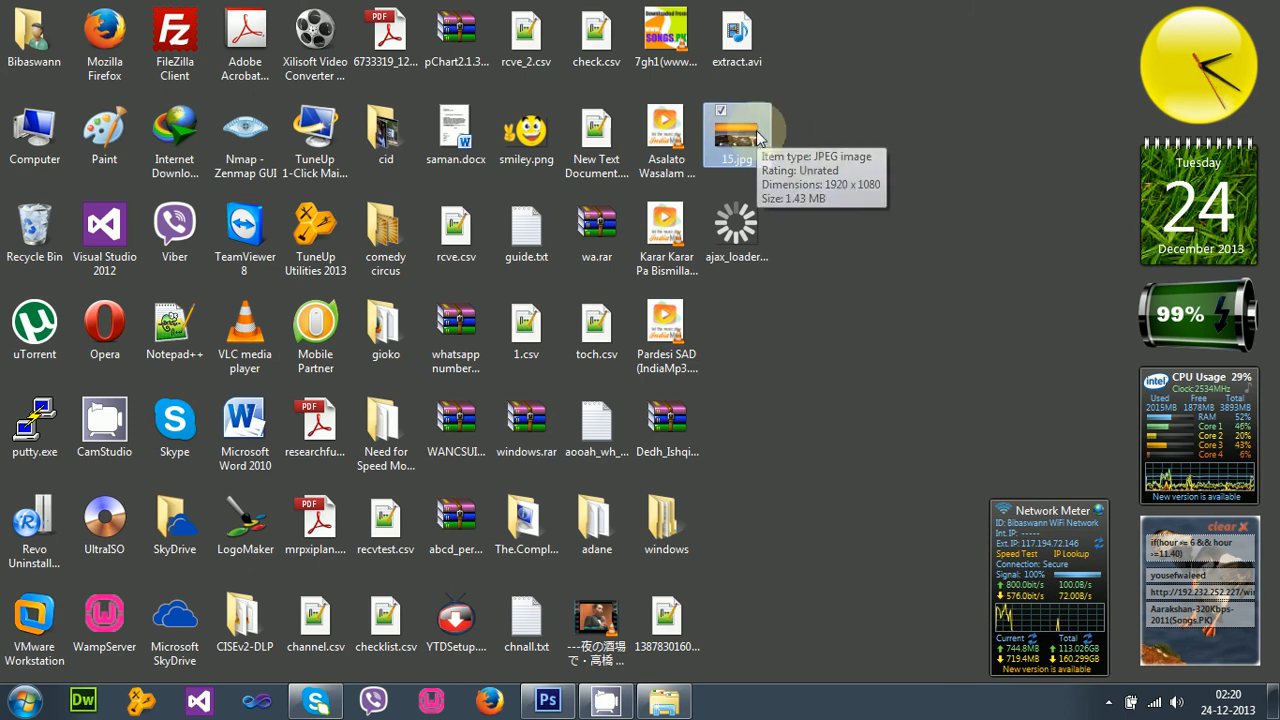
pyautogui.moveTo(740, 136)
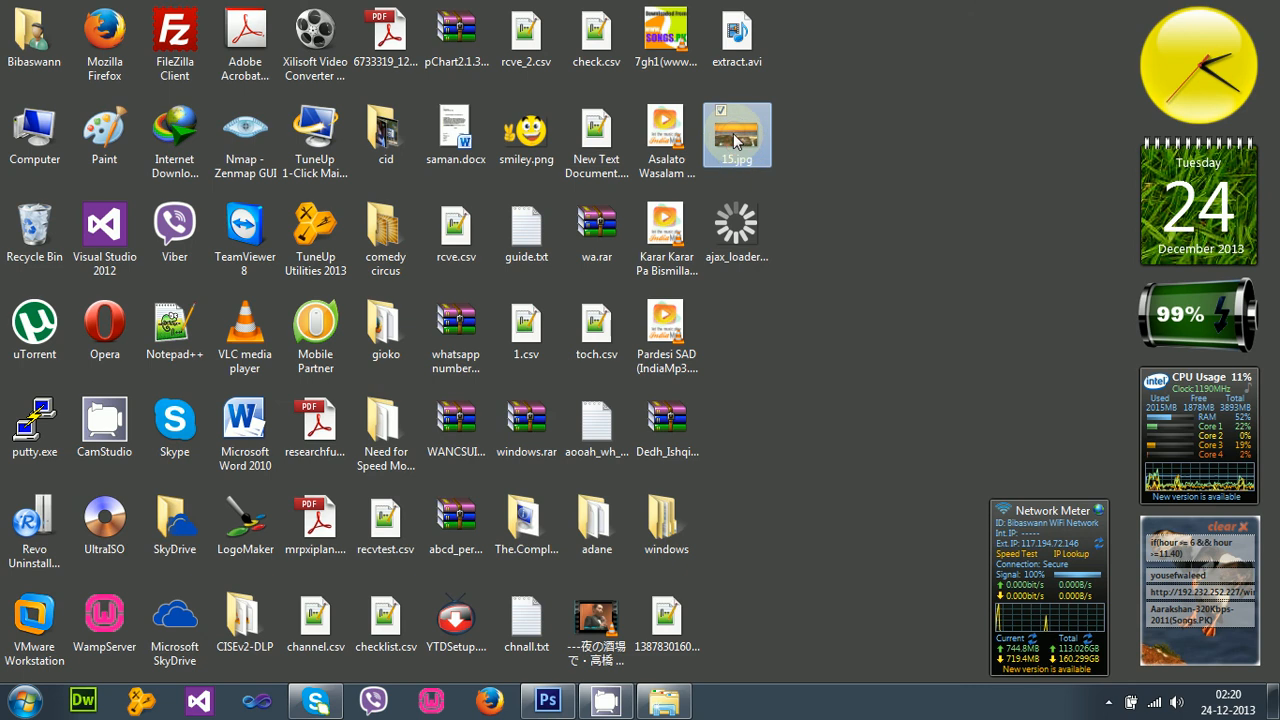
# Open 15.jpg from the desktop in Adobe Photoshop CS6 via Open with
pyautogui.rightClick(736, 134)
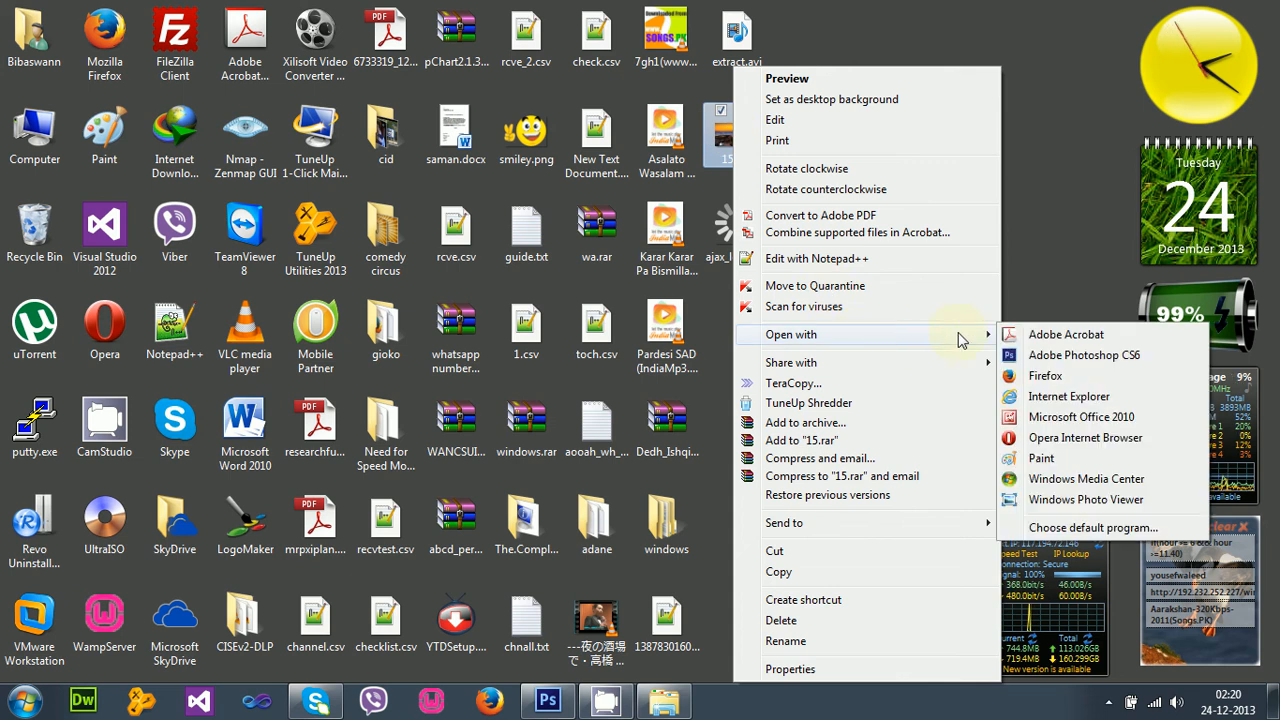
pyautogui.click(1084, 356)
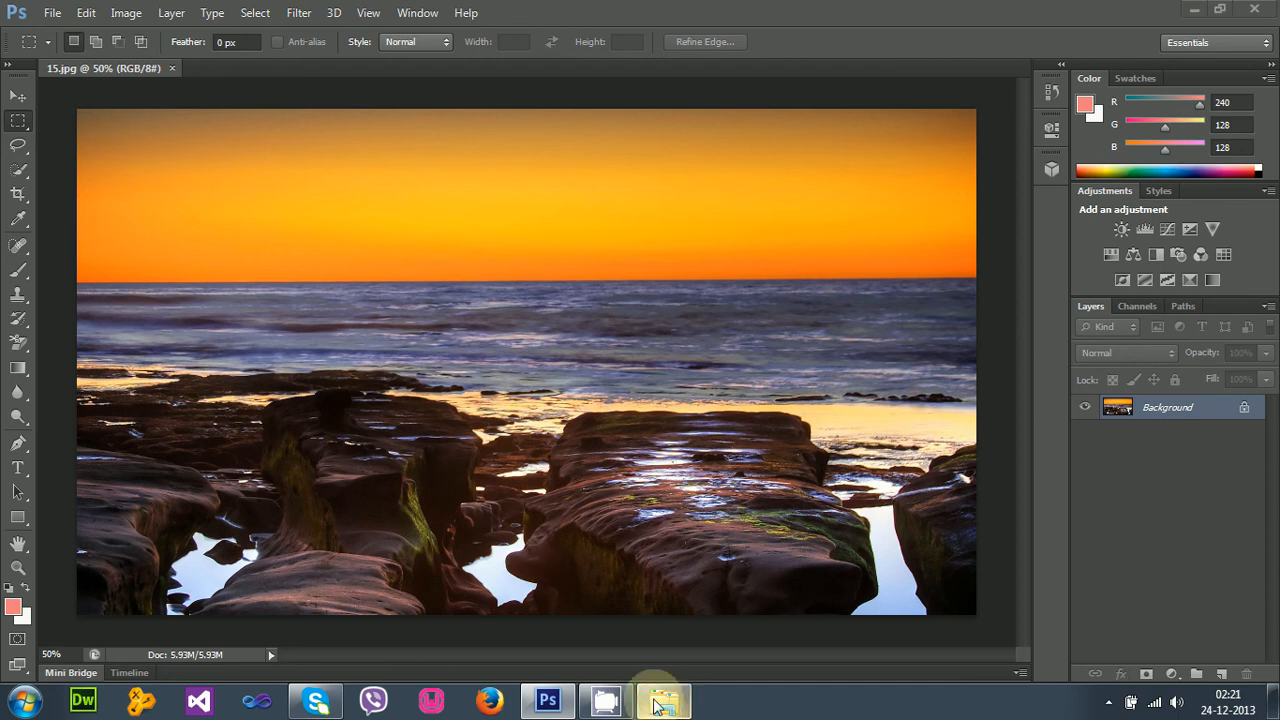
# Resize the seascape to 720 × 472 pixels to match Skype's background.png
pyautogui.click(664, 700)
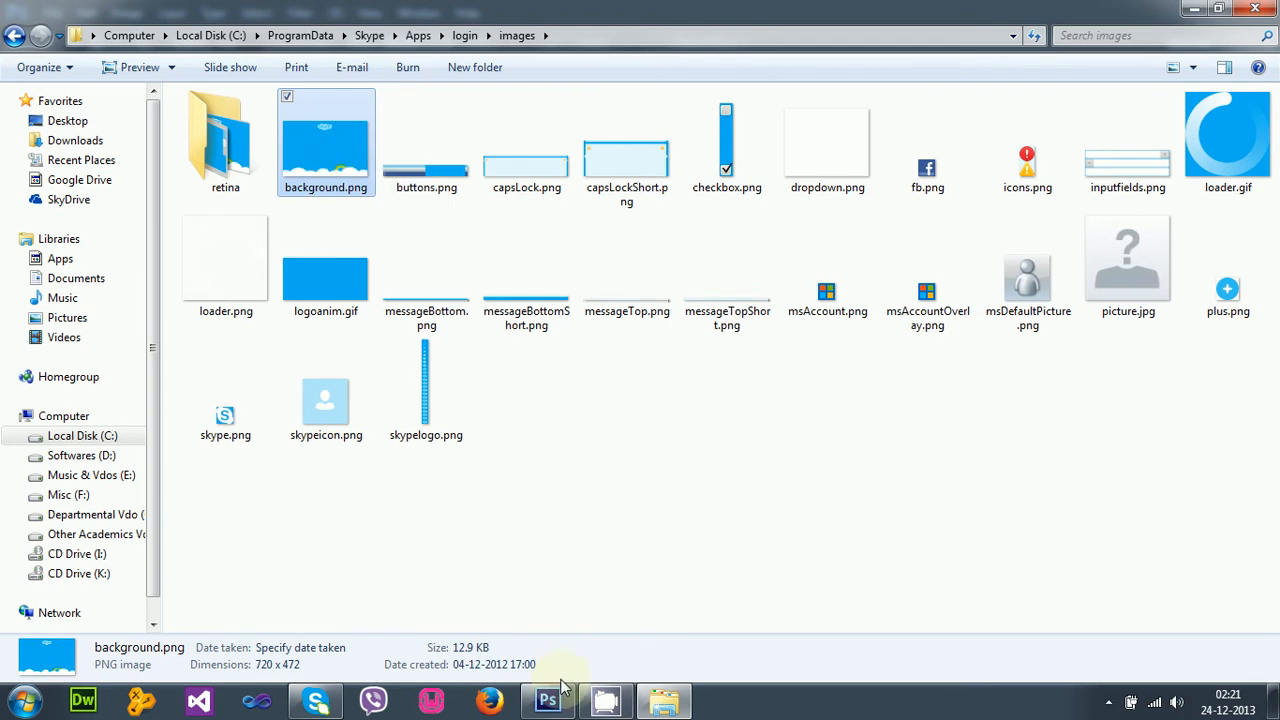
pyautogui.click(576, 702)
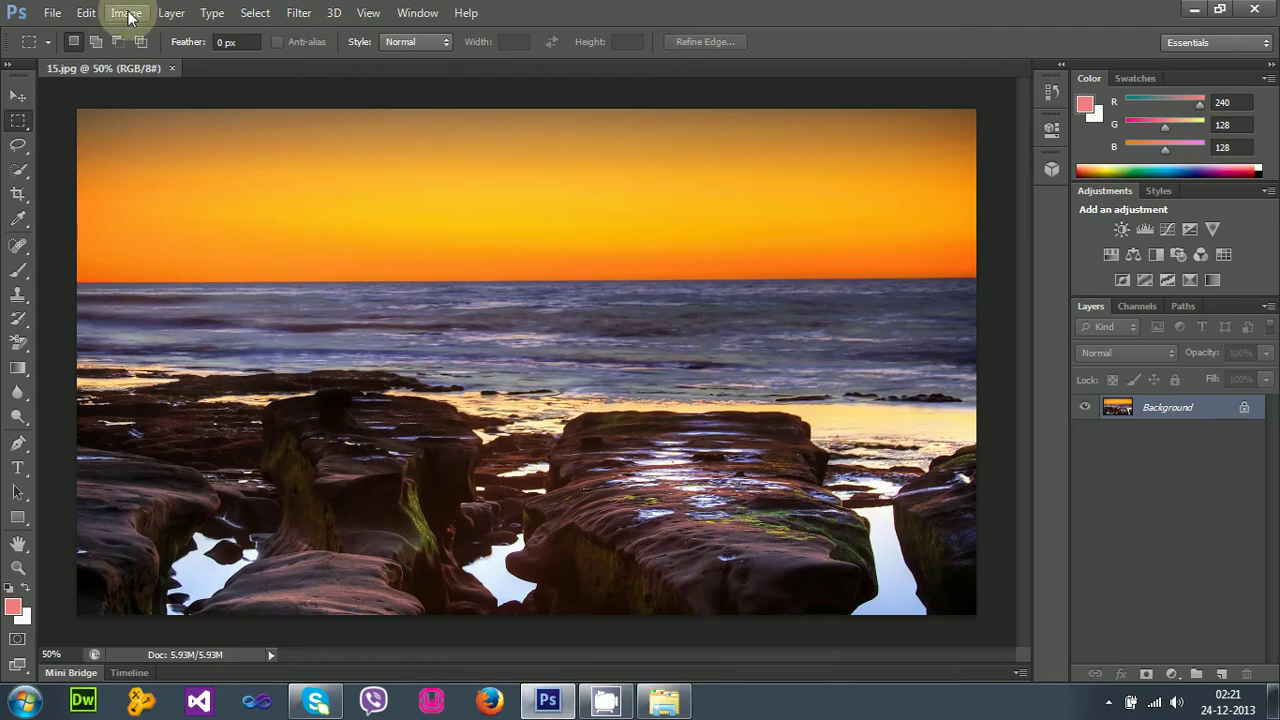
pyautogui.click(120, 12)
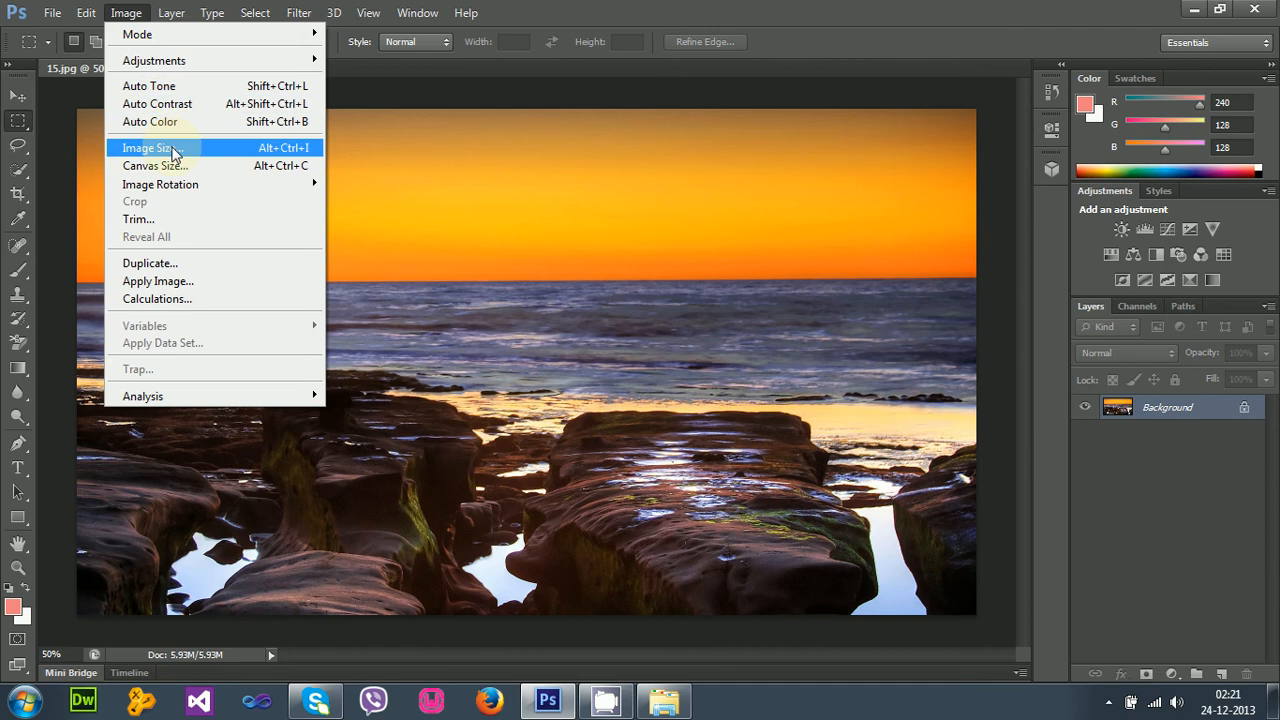
pyautogui.click(148, 148)
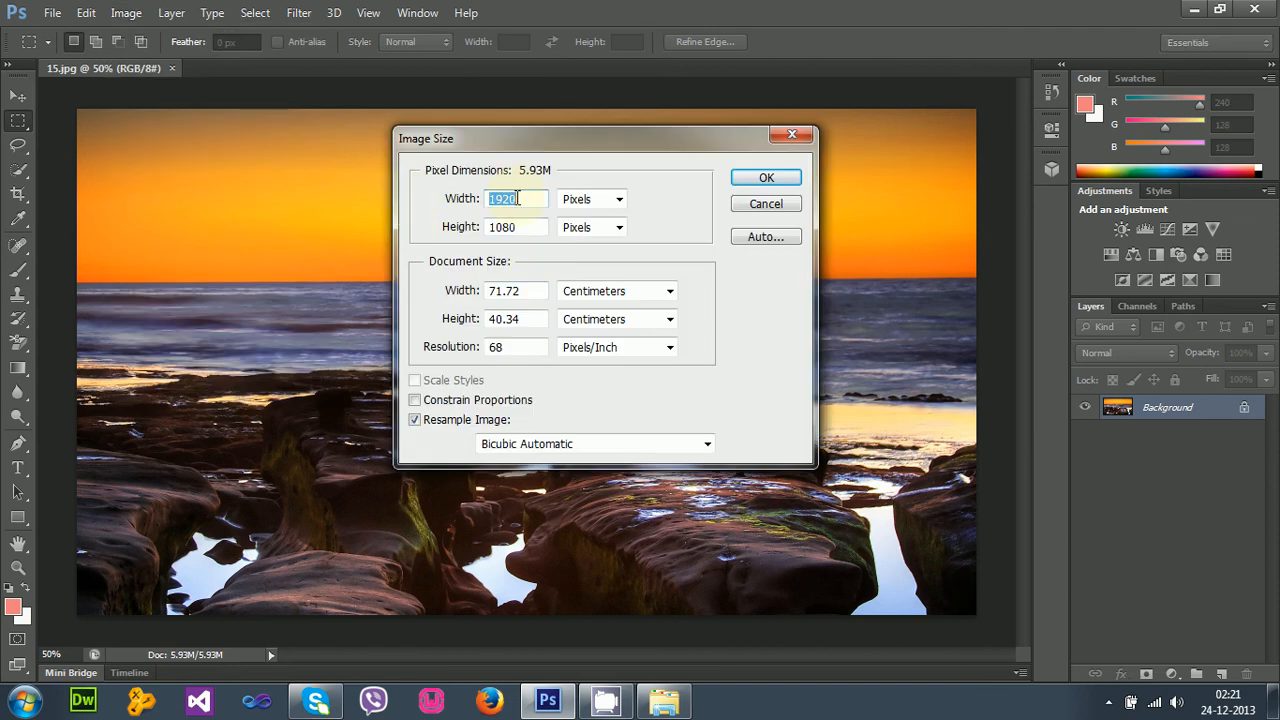
pyautogui.write('720')
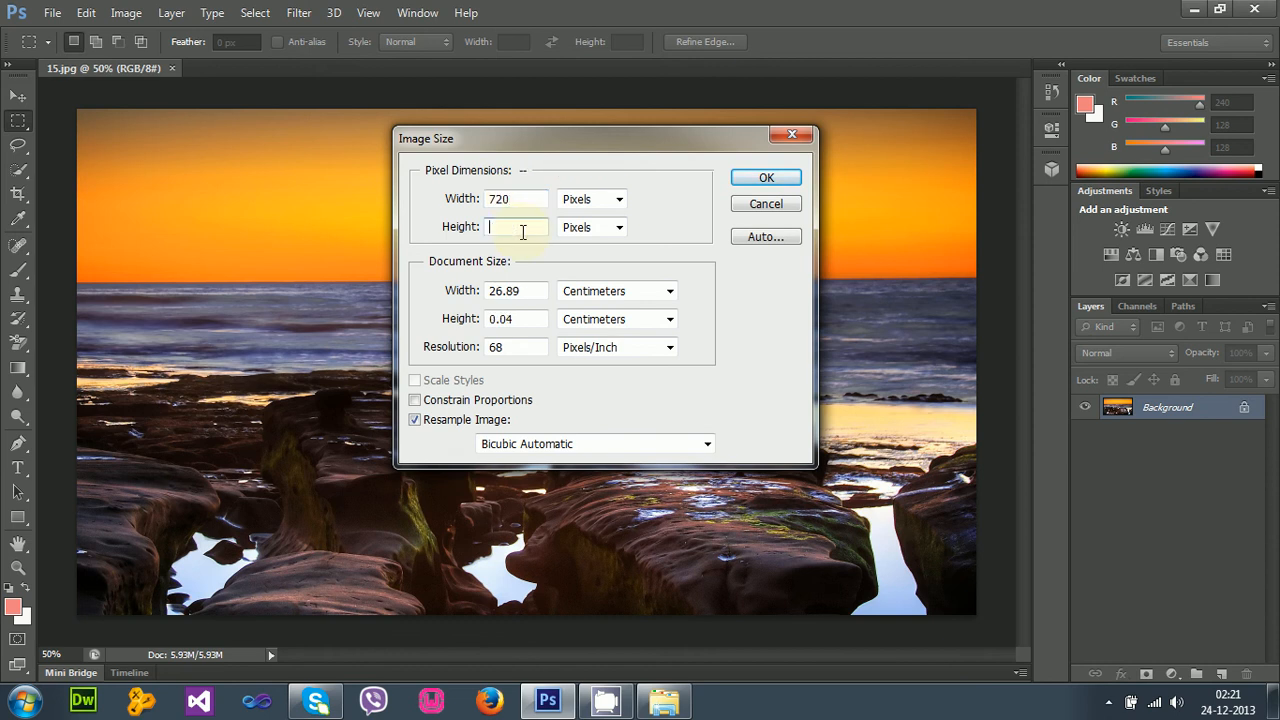
pyautogui.write('47')
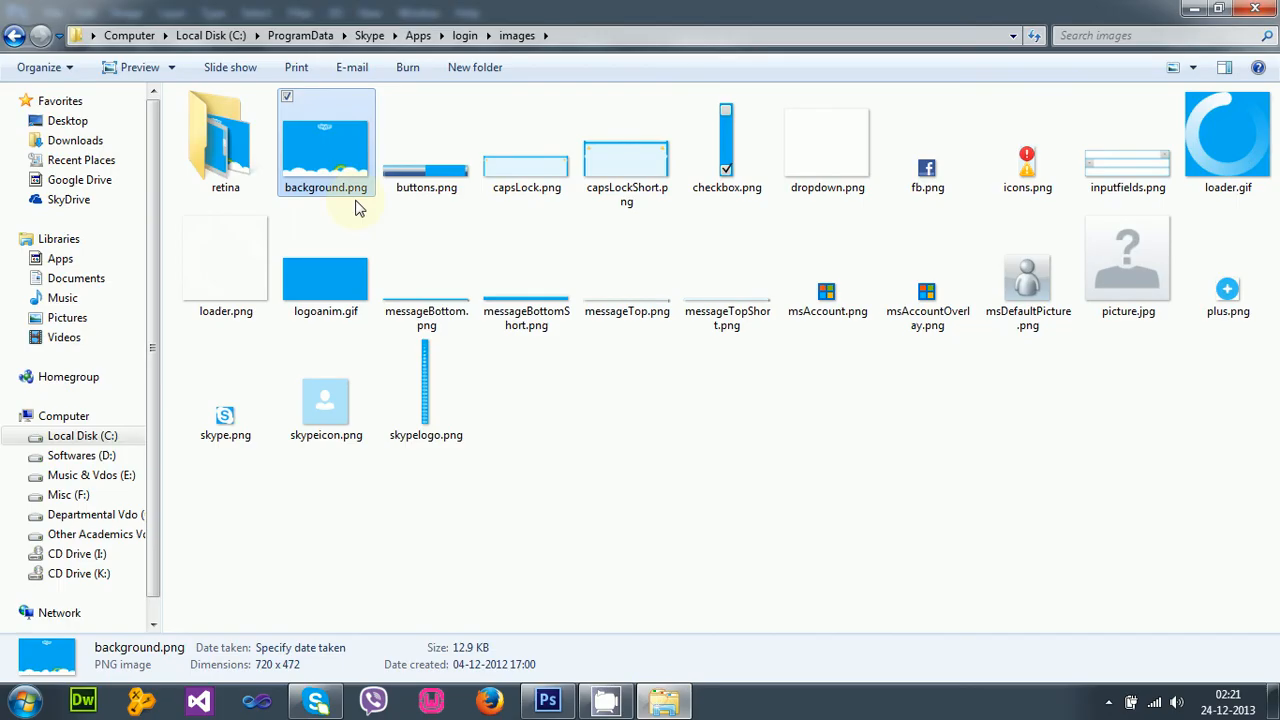
pyautogui.moveTo(336, 148)
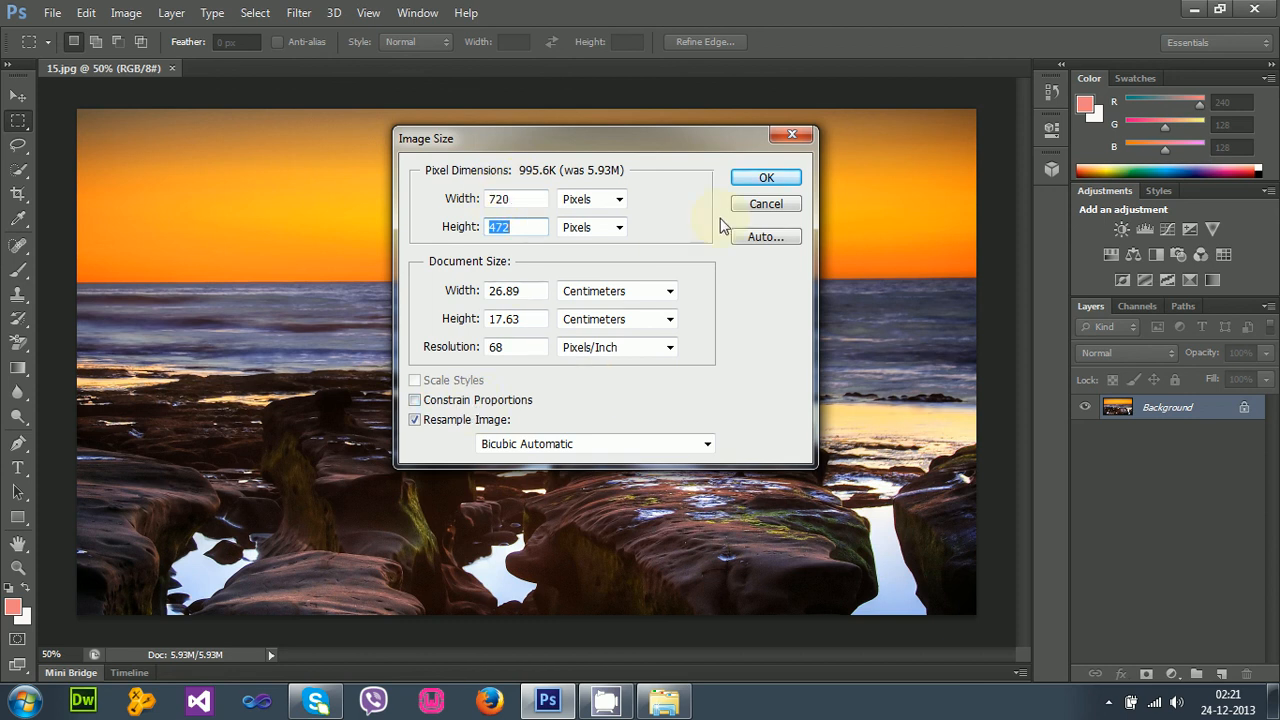
pyautogui.click(764, 176)
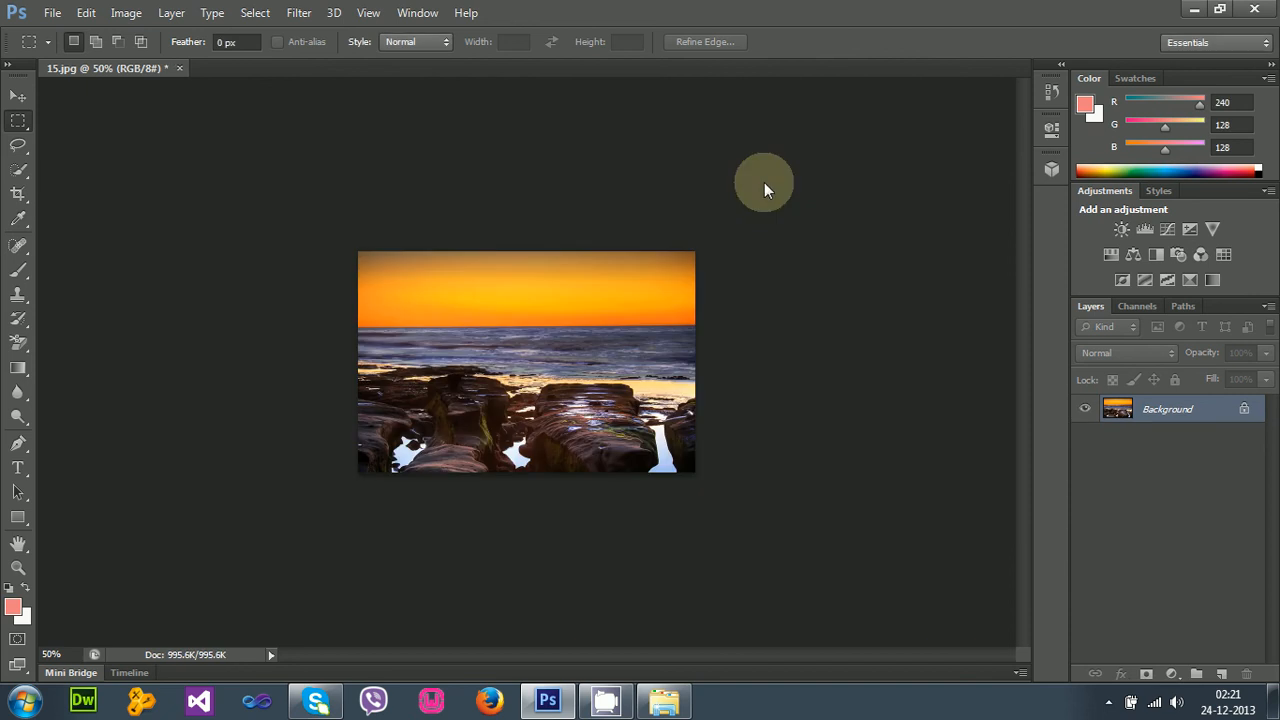
# Save the resized seascape as PNG file 15.png on the desktop and check its properties
pyautogui.click(86, 12)
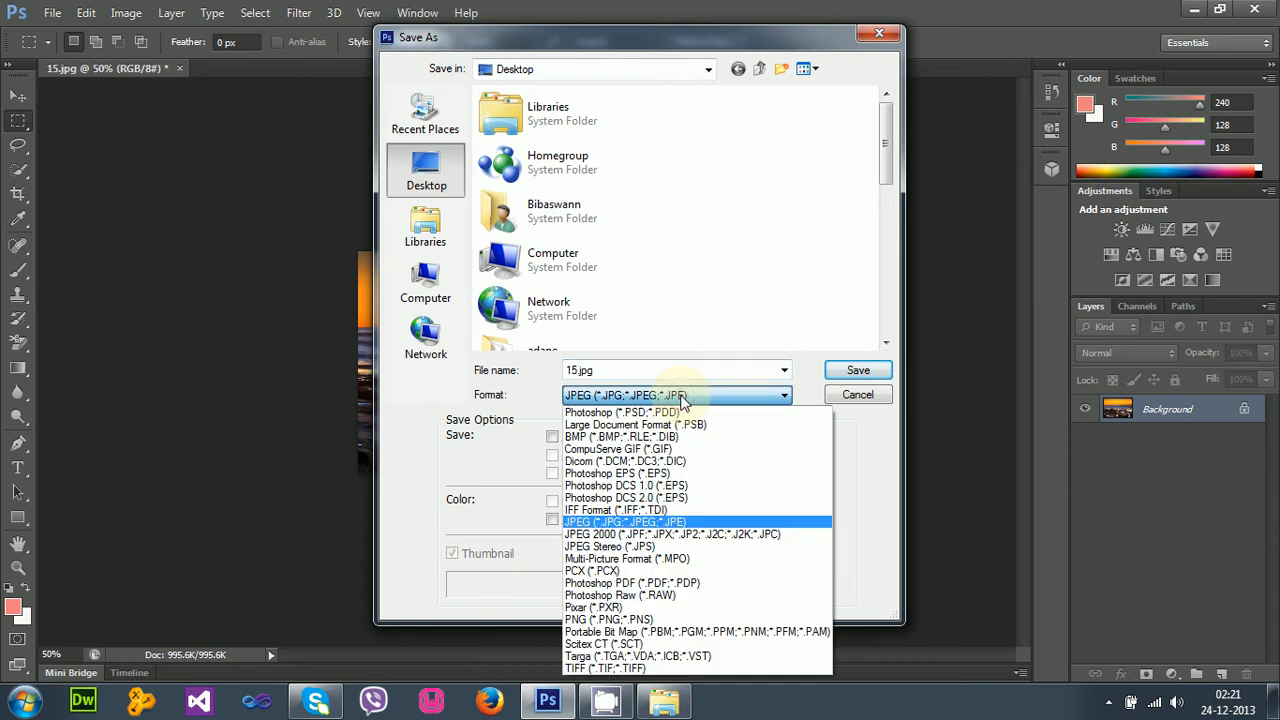
pyautogui.moveTo(620, 620)
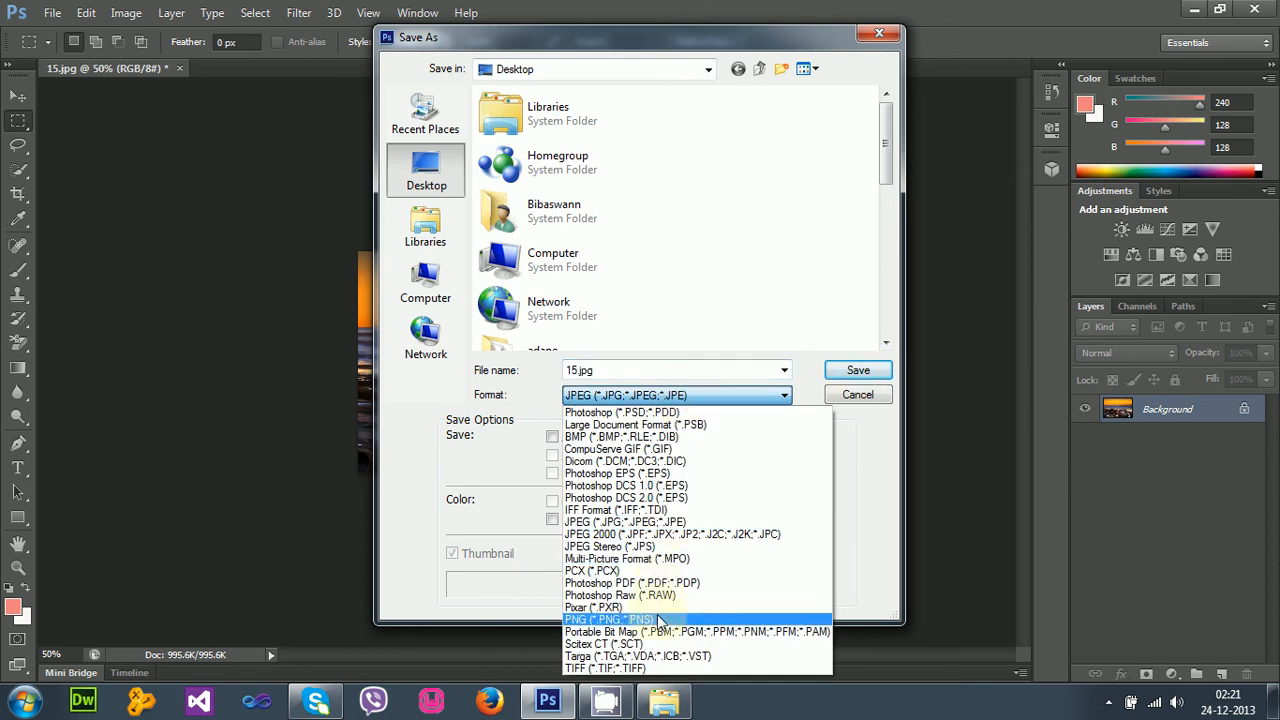
pyautogui.click(594, 620)
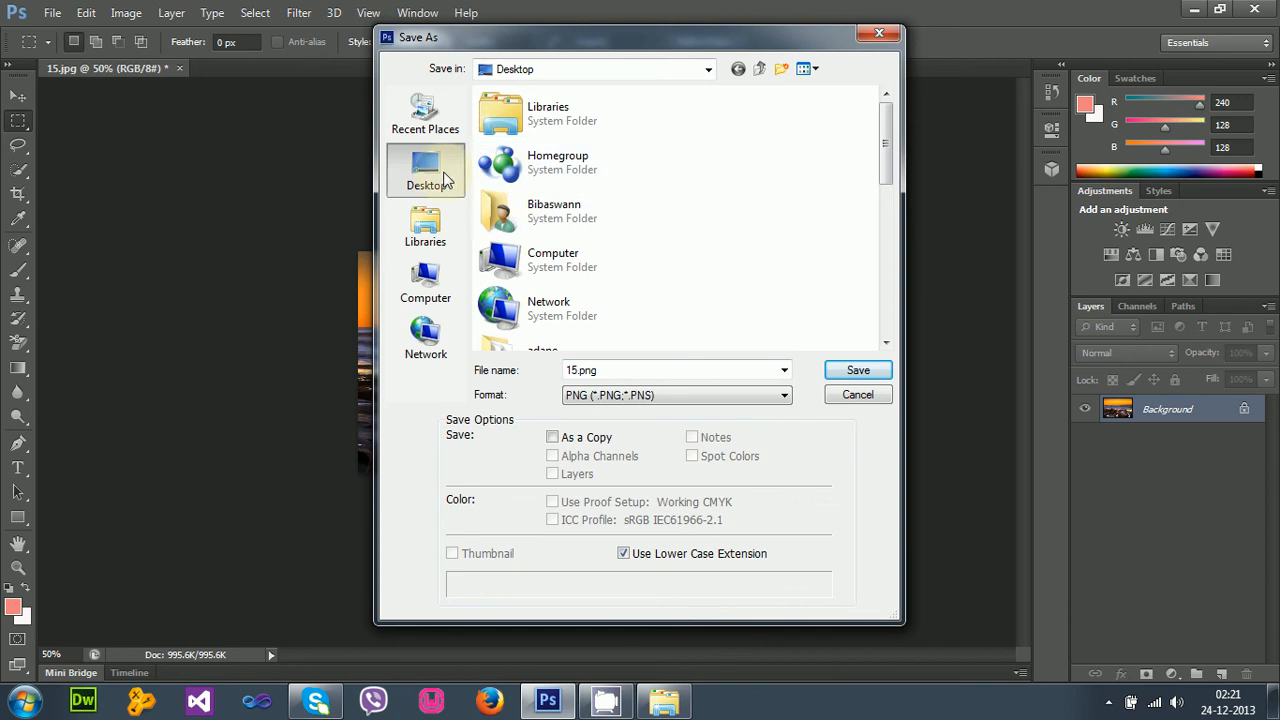
pyautogui.click(858, 370)
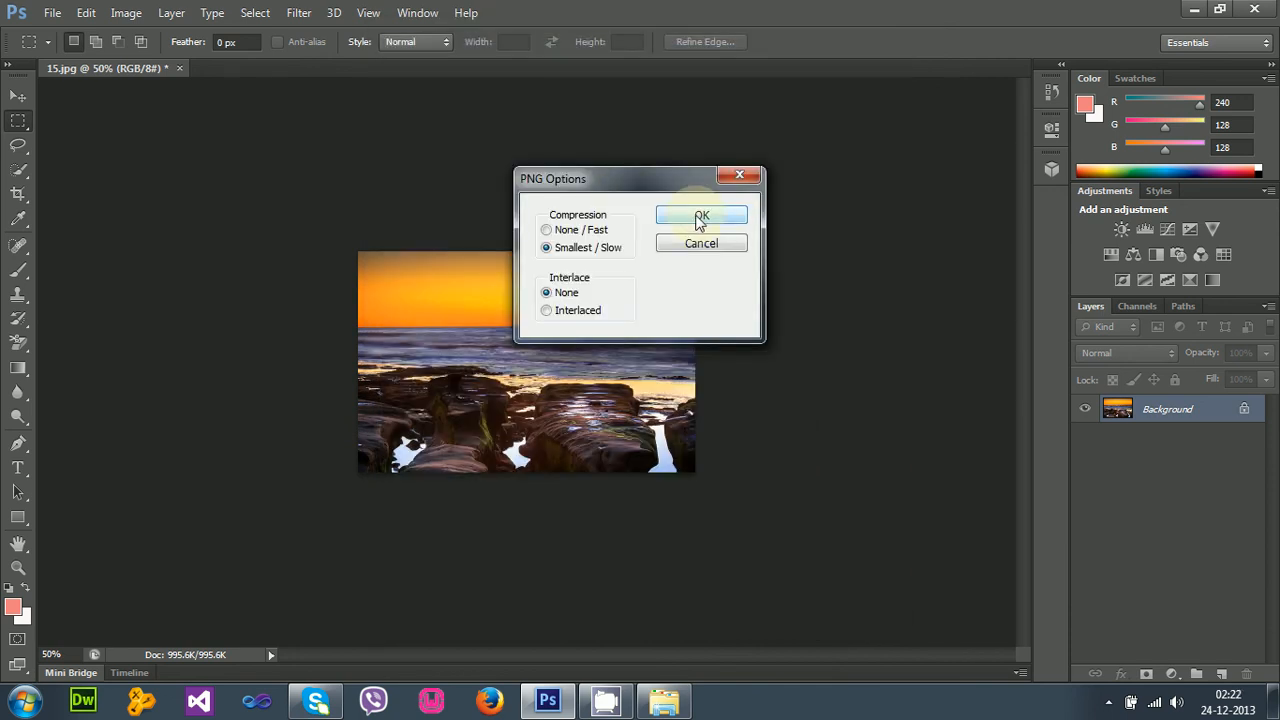
pyautogui.click(702, 216)
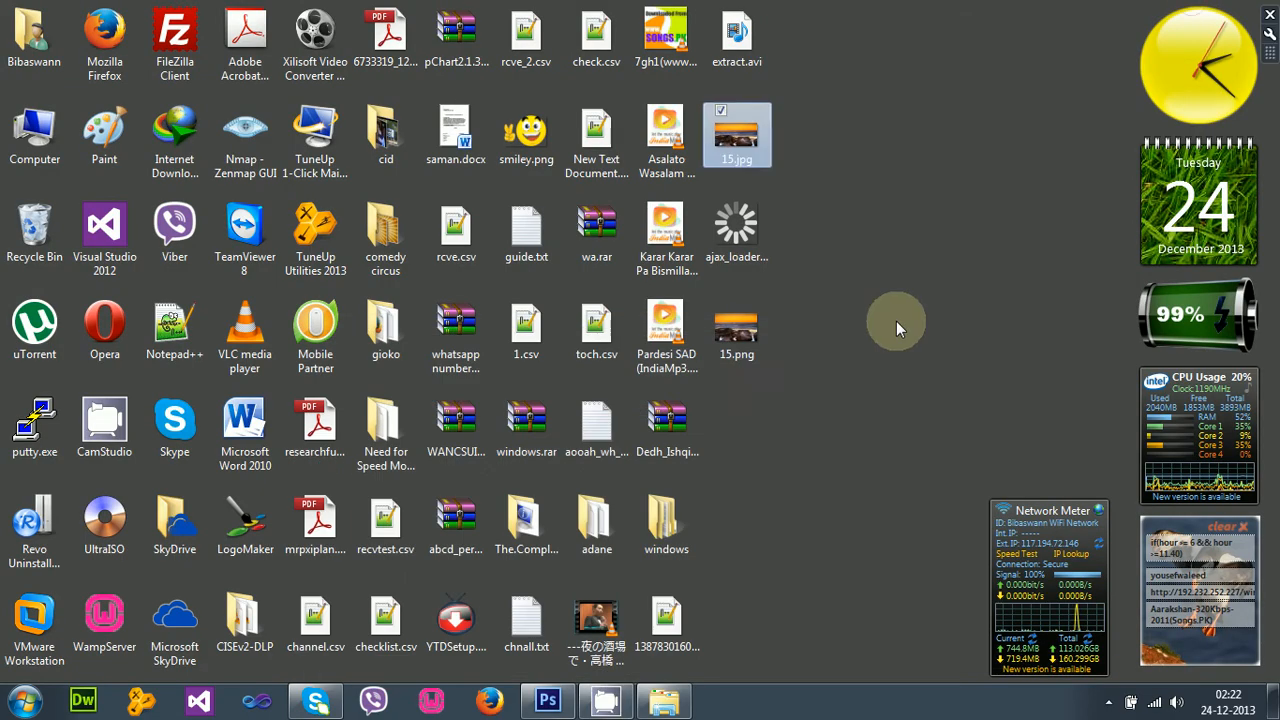
pyautogui.moveTo(734, 330)
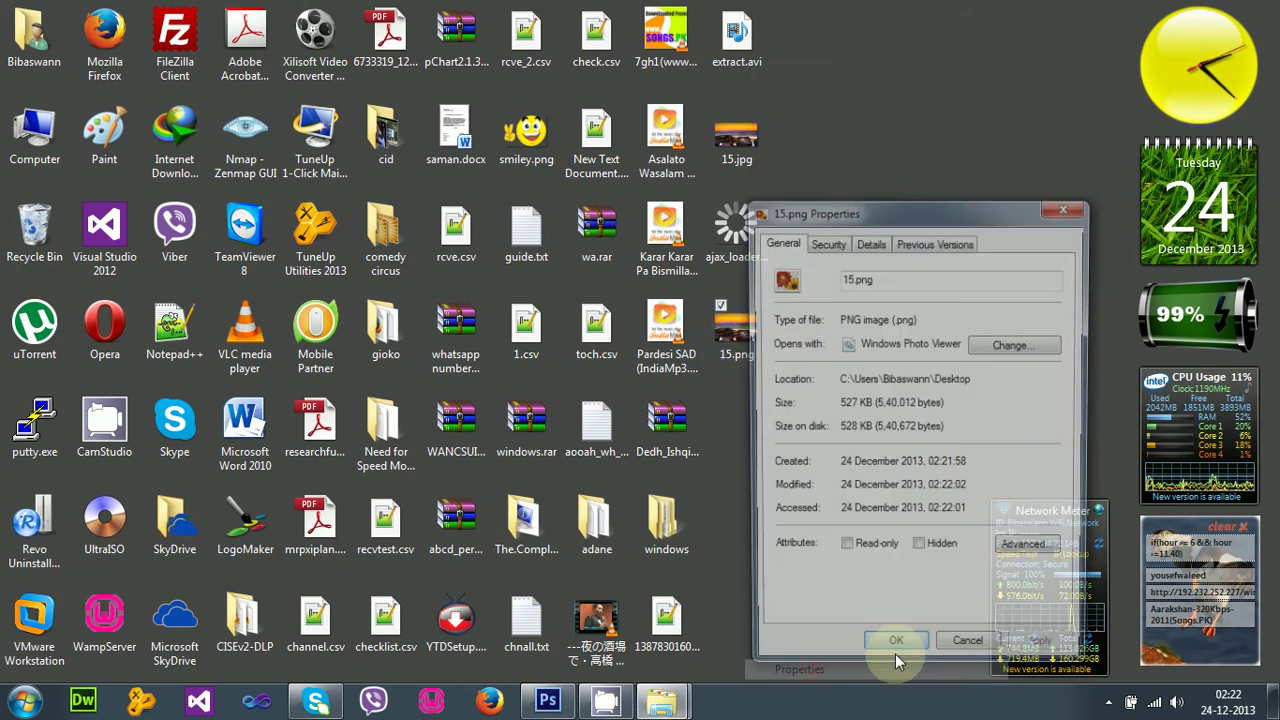
pyautogui.click(870, 240)
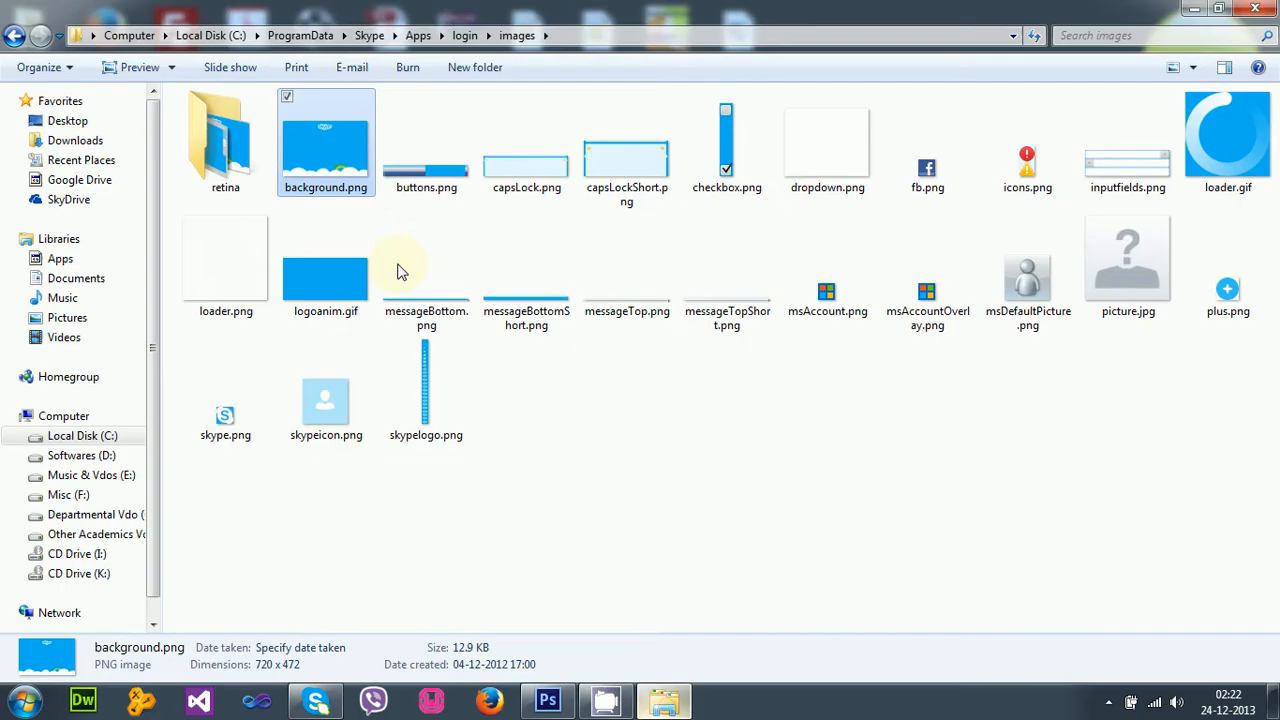
pyautogui.moveTo(348, 190)
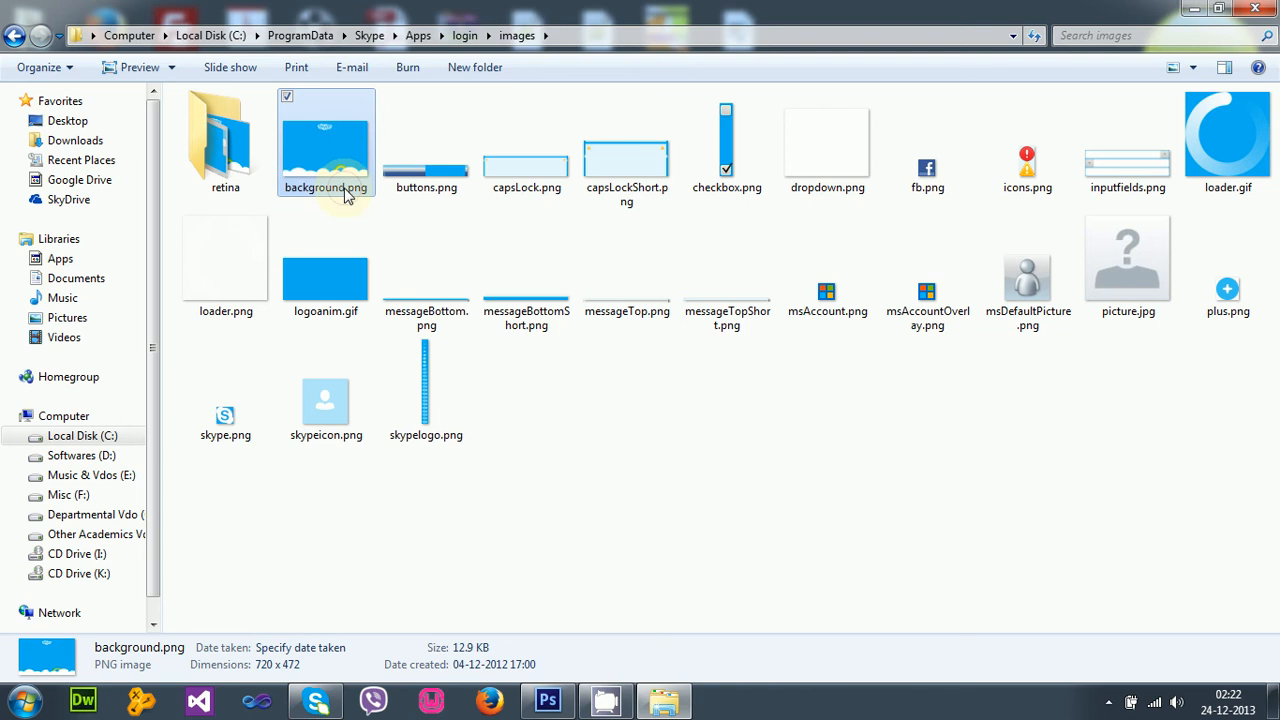
pyautogui.moveTo(502, 418)
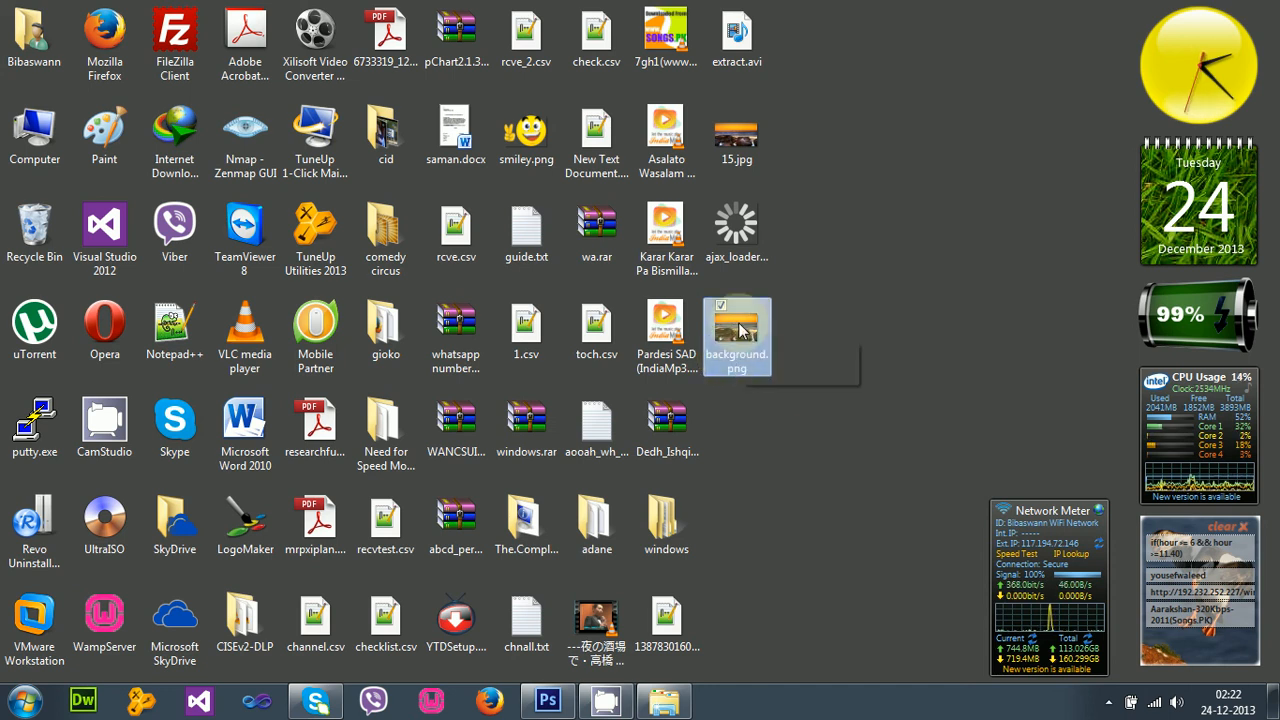
# Copy the renamed background.png from the desktop and paste it into the login images folder
pyautogui.rightClick(736, 336)
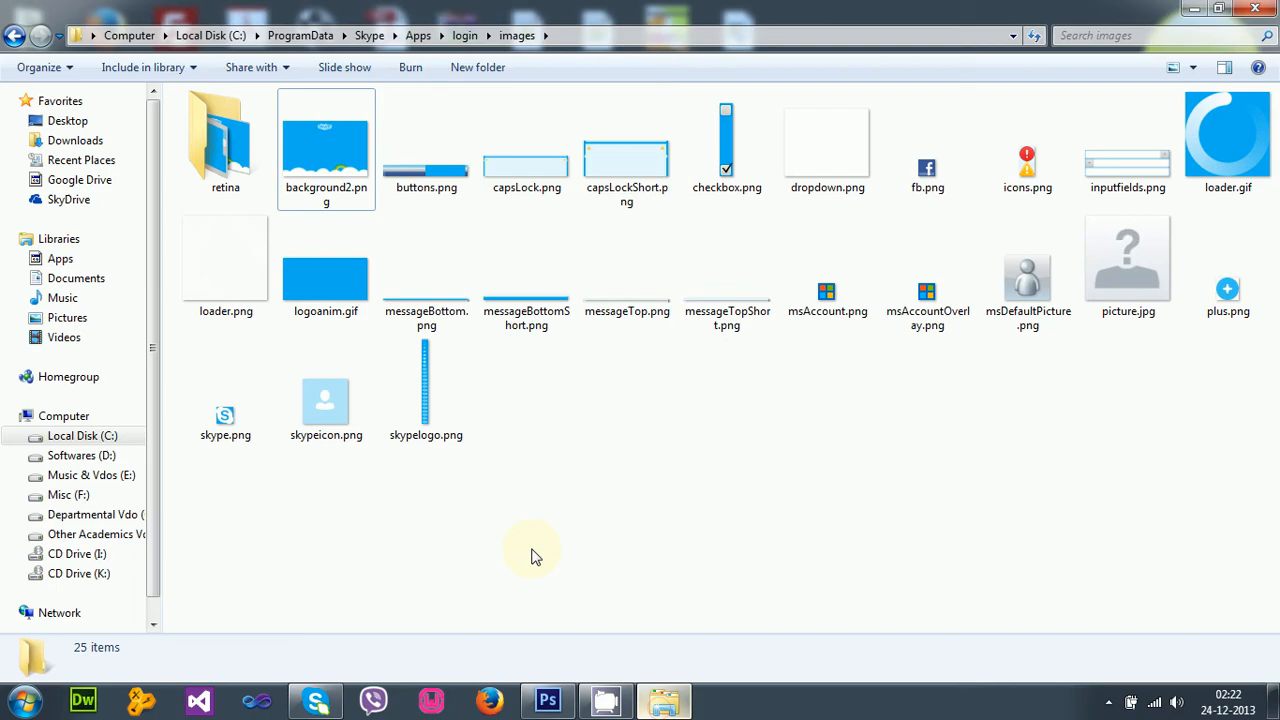
pyautogui.rightClick(532, 552)
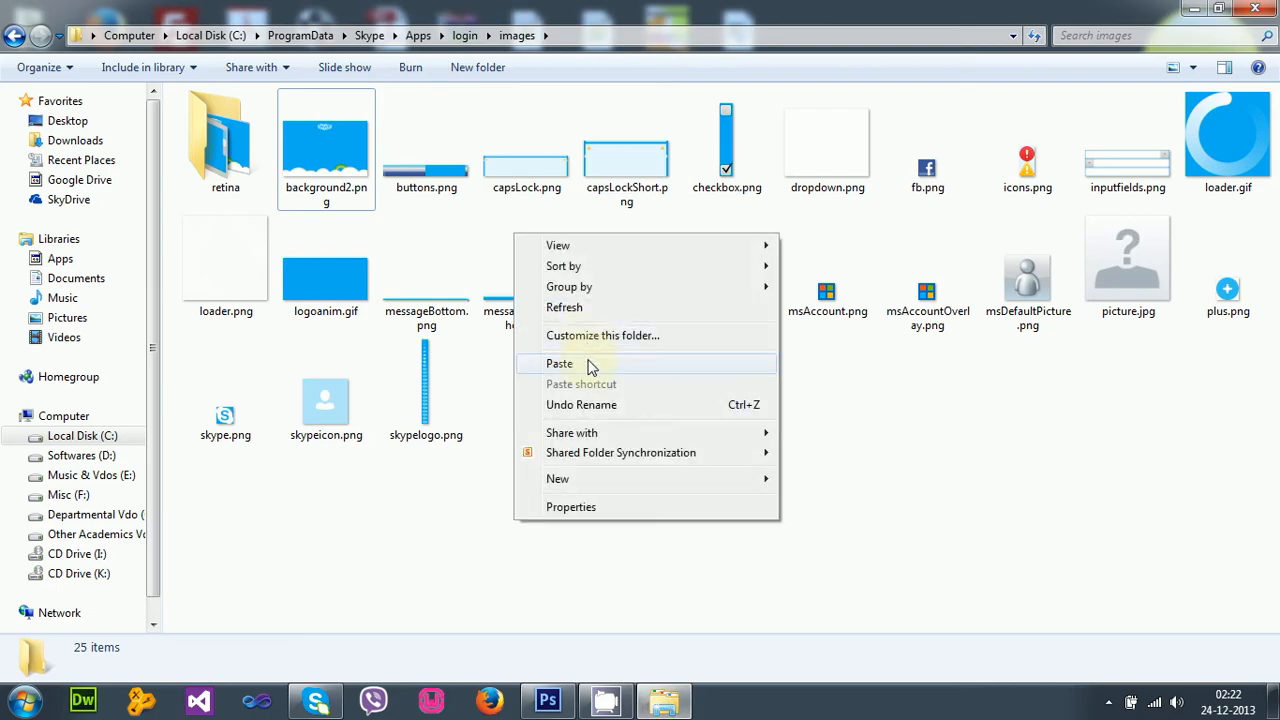
pyautogui.click(560, 364)
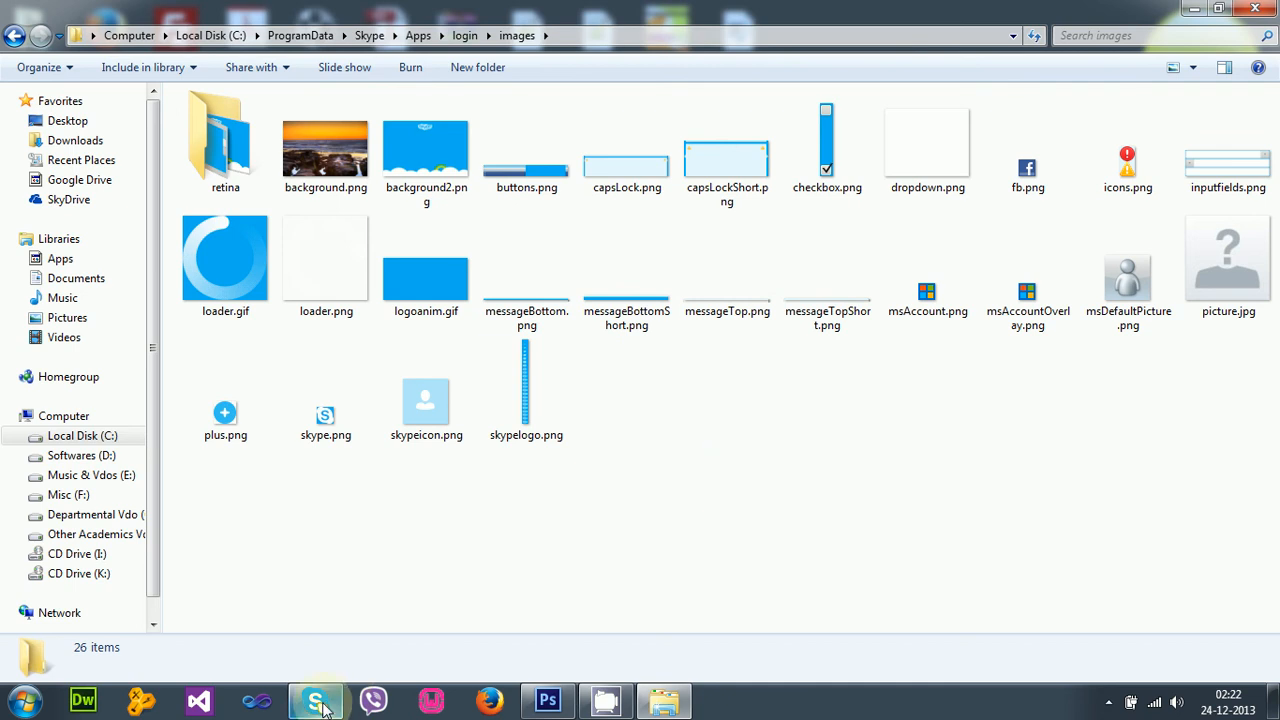
# Launch Skype to see the sunset login background, then close the window
pyautogui.click(316, 700)
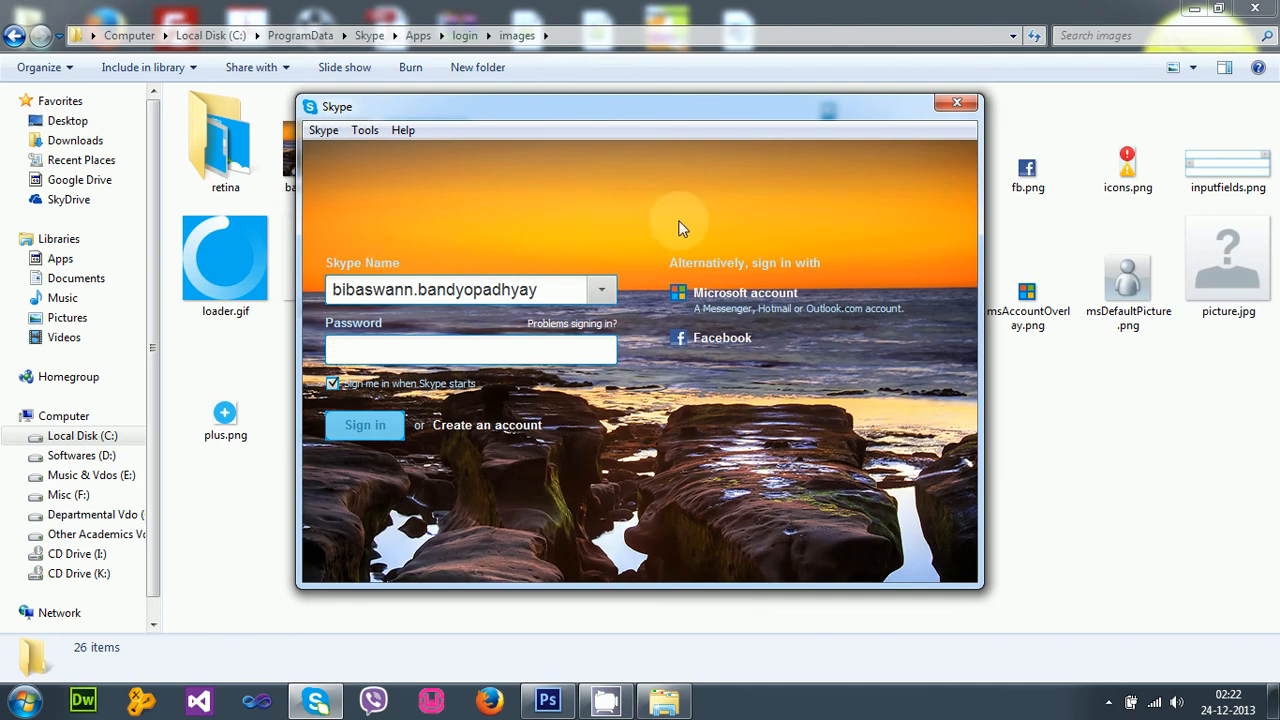
pyautogui.click(470, 348)
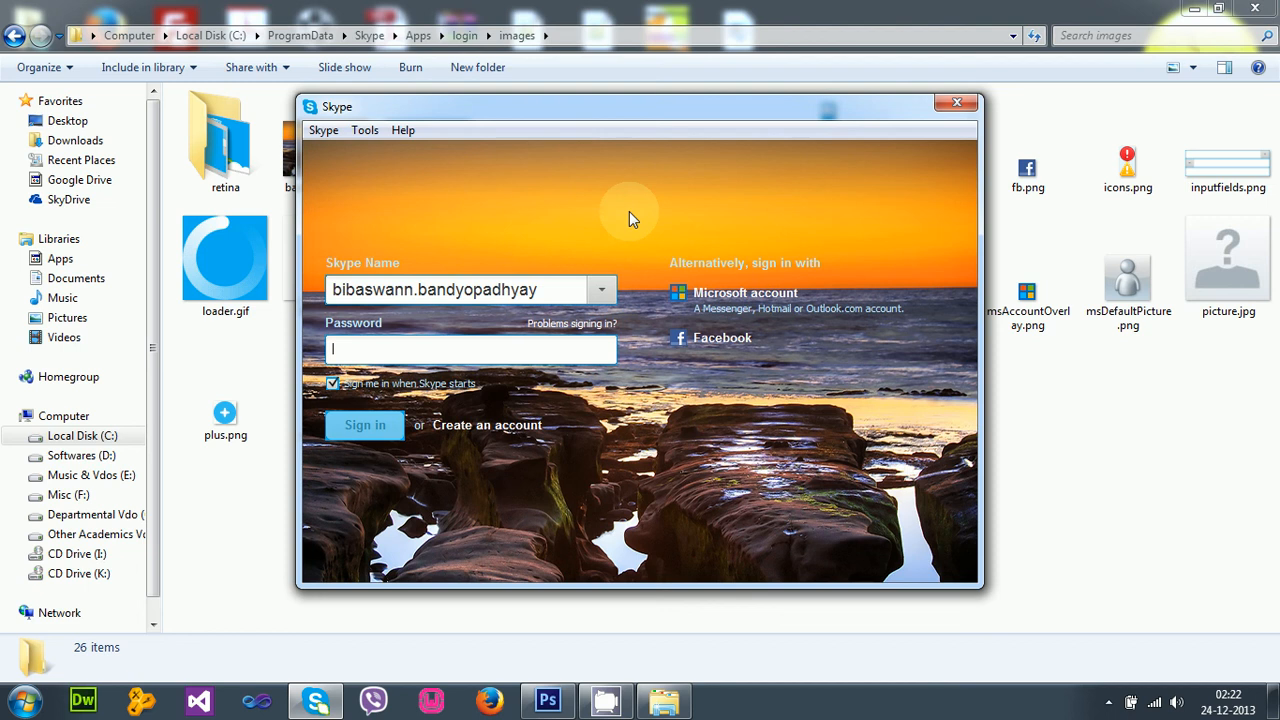
pyautogui.click(956, 104)
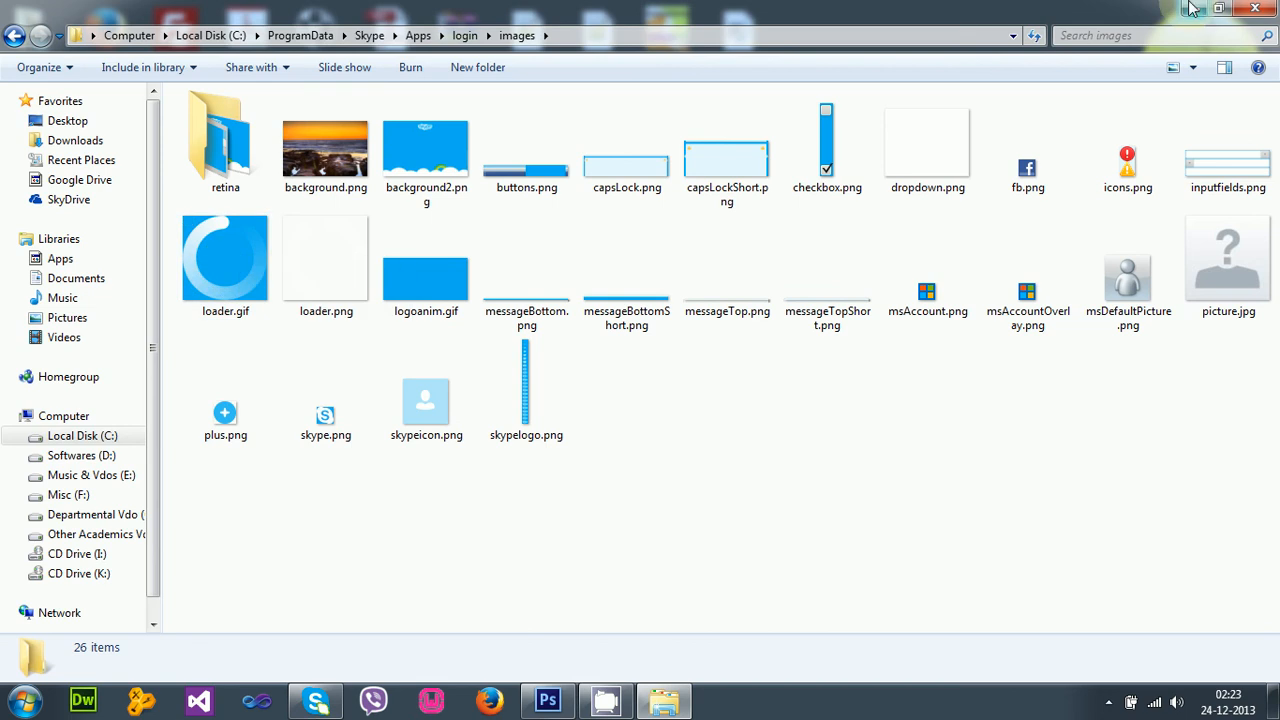
# Rename the original loader.gif in the images folder to loader2.gif
pyautogui.click(238, 268)
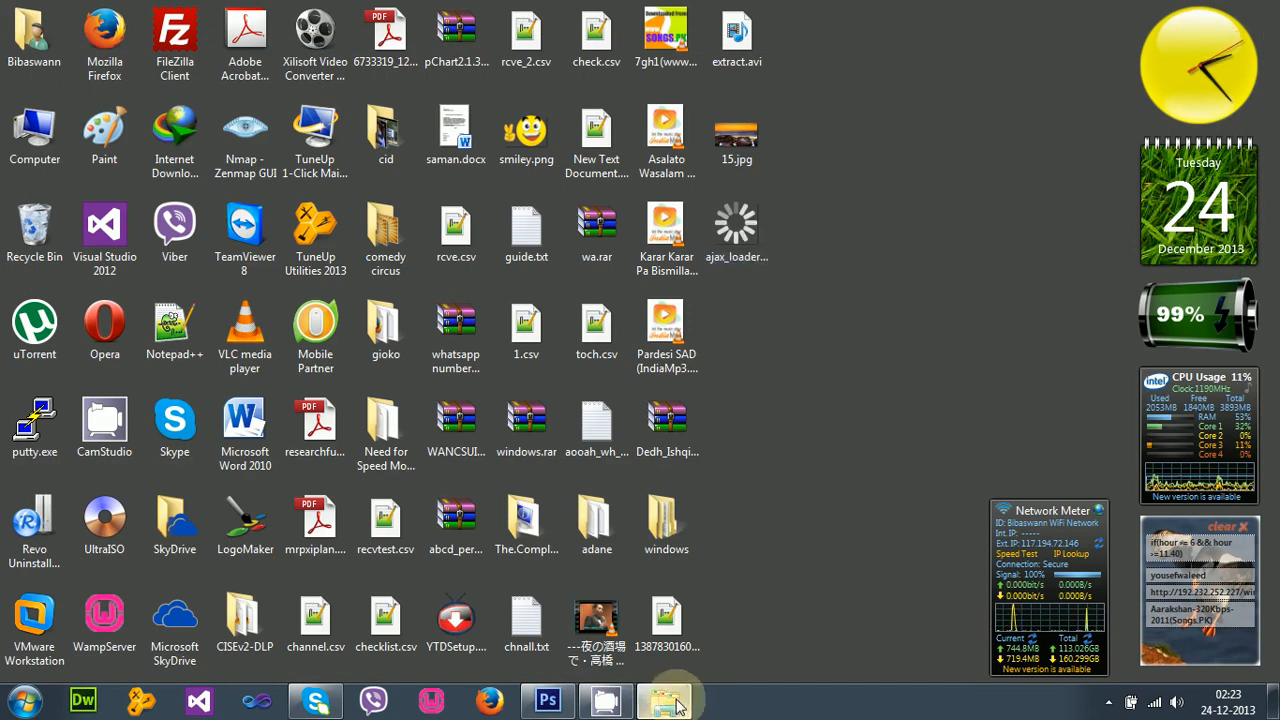
pyautogui.click(664, 700)
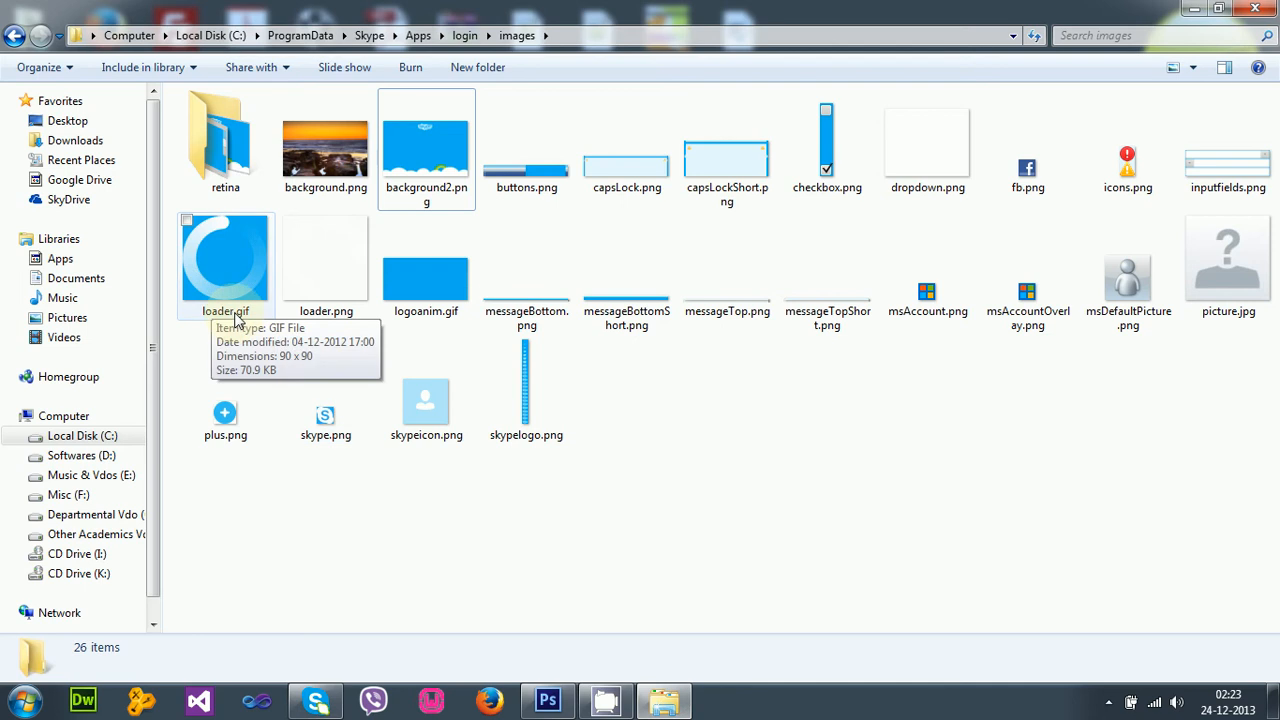
pyautogui.click(224, 260)
pyautogui.write('2')
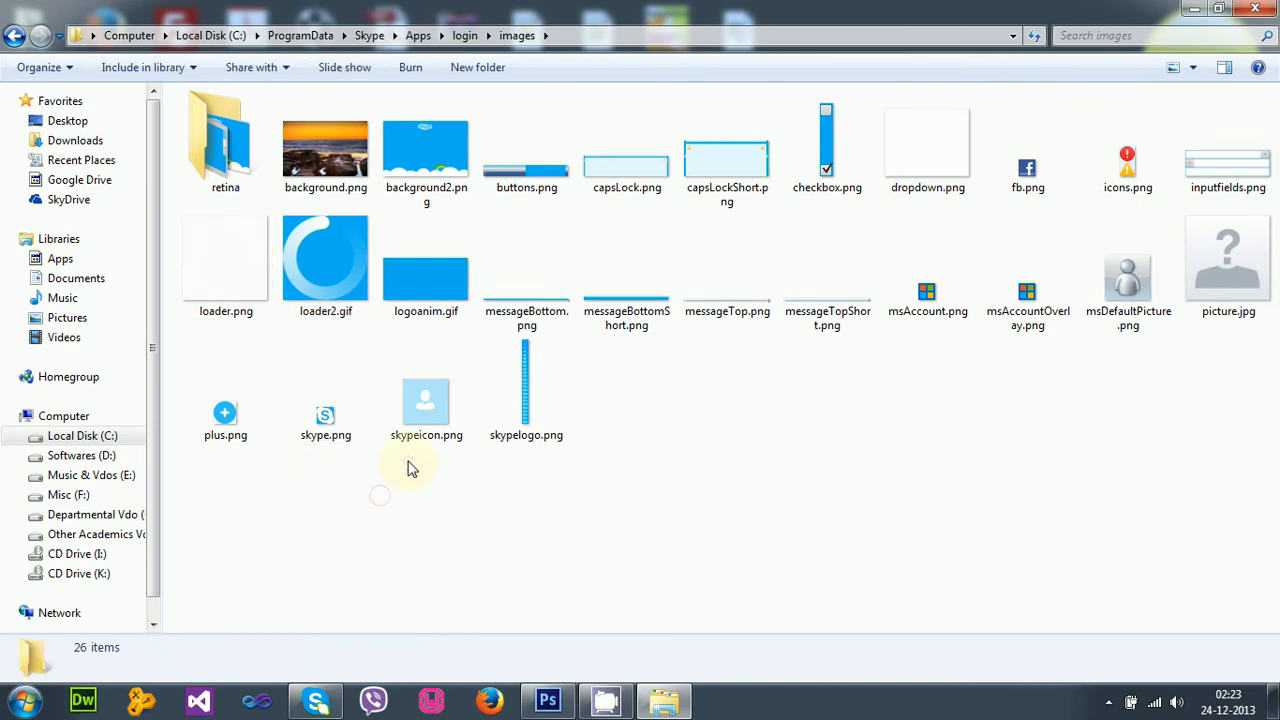
pyautogui.click(1244, 10)
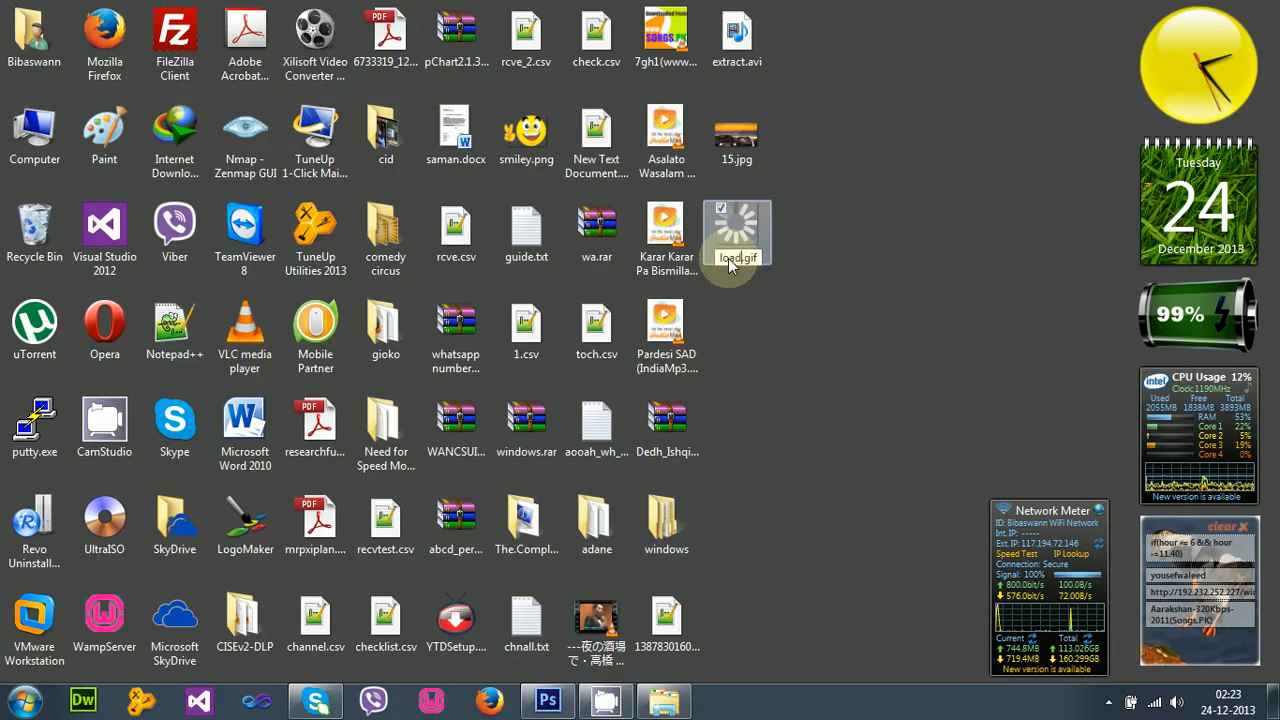
# Copy the grey spinner loader.gif from the desktop and paste it into the images folder
pyautogui.rightClick(736, 232)
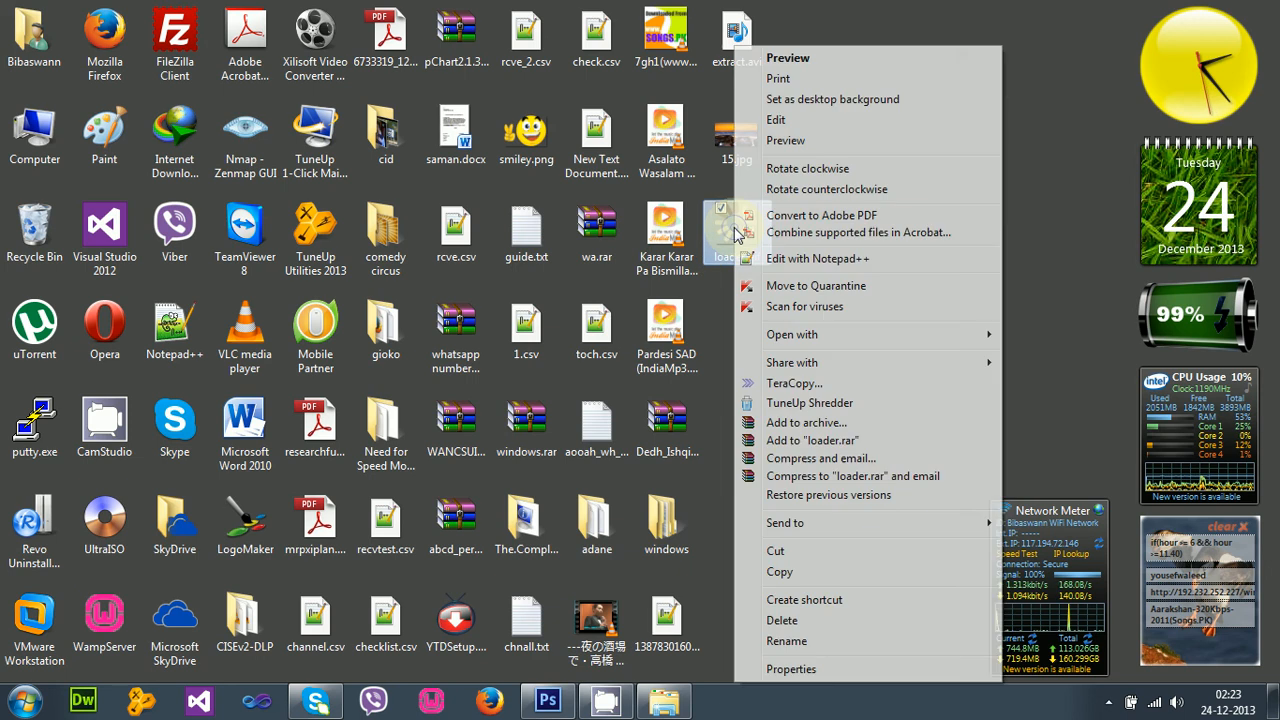
pyautogui.click(776, 550)
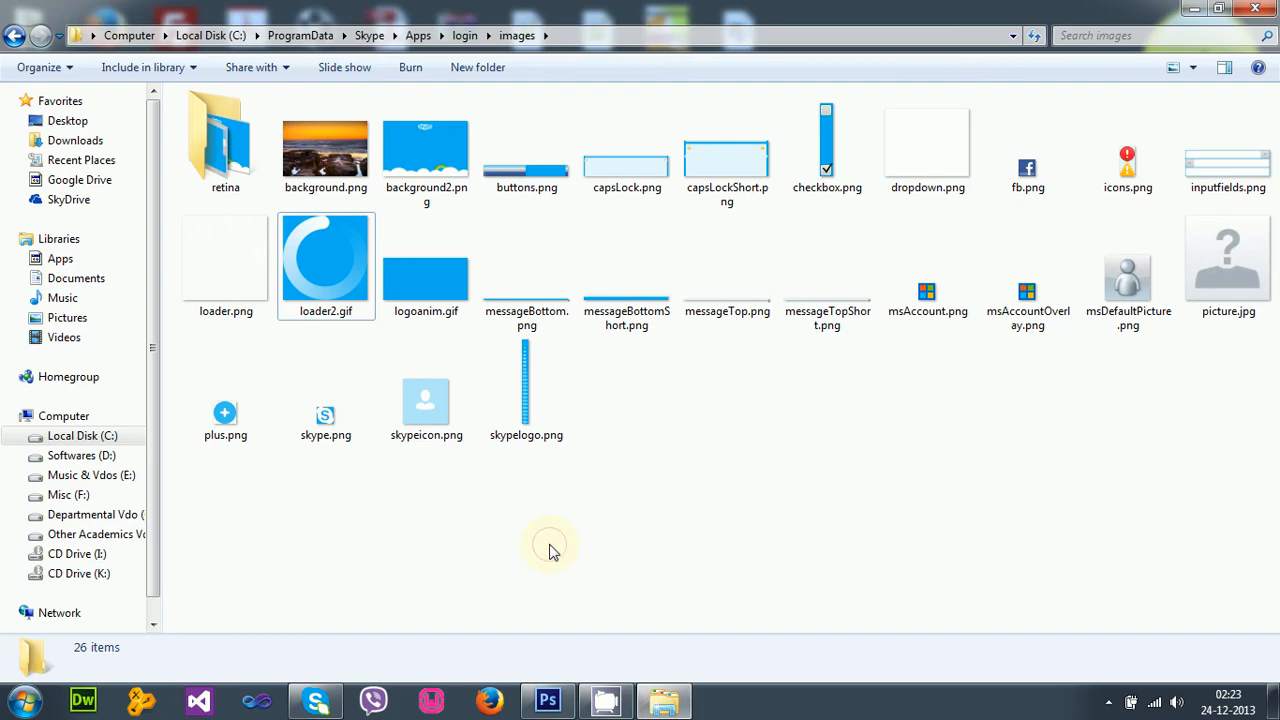
pyautogui.rightClick(550, 550)
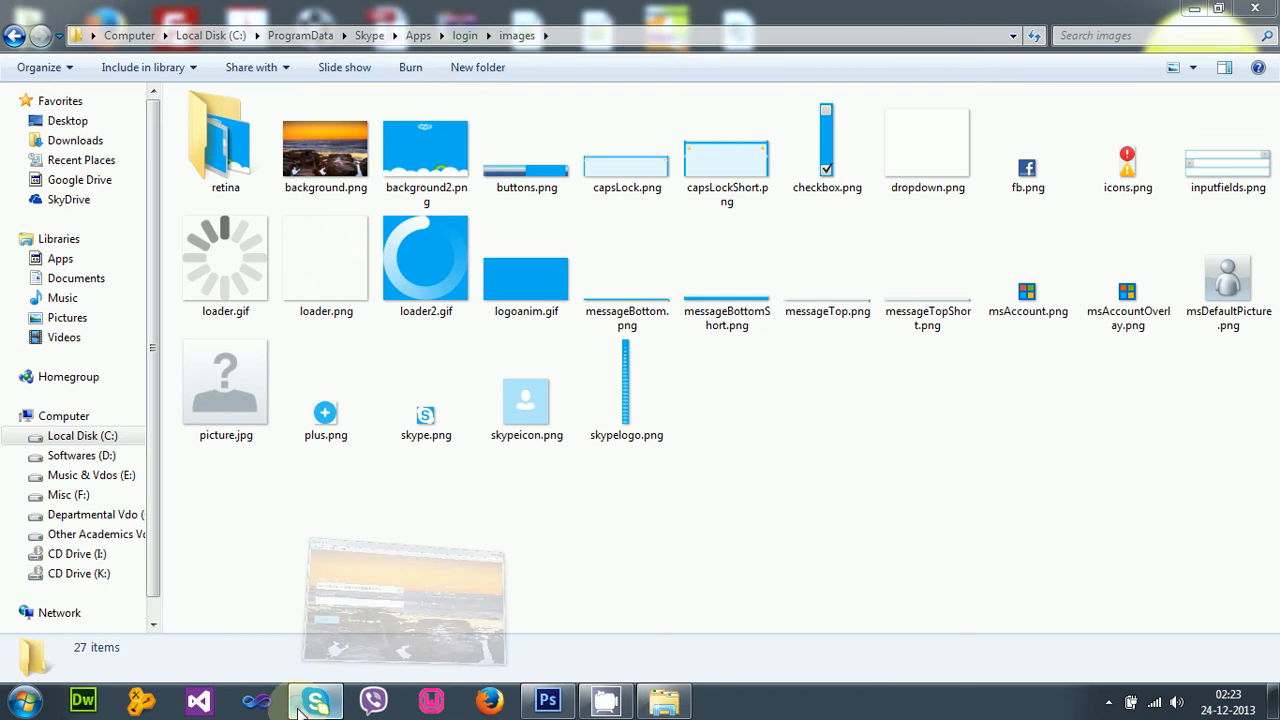
# Enter the password, sign in from the sunset login screen, then return to it
pyautogui.click(316, 700)
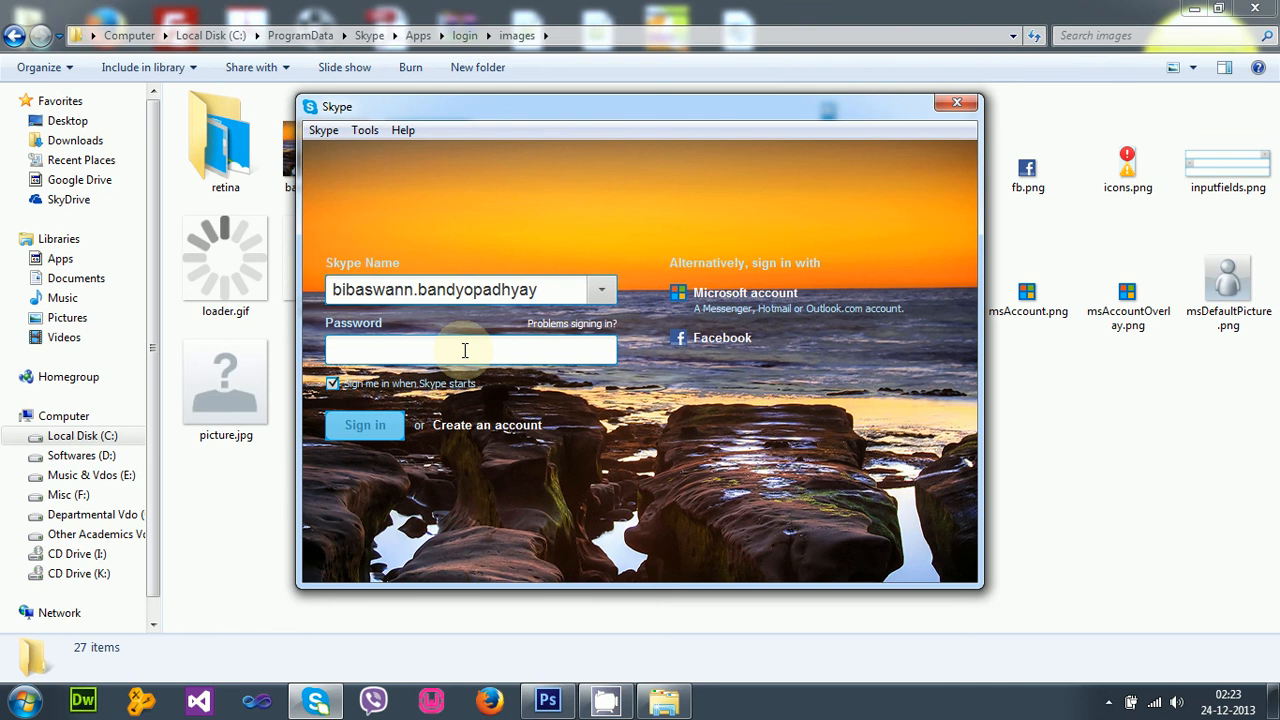
pyautogui.write('••')
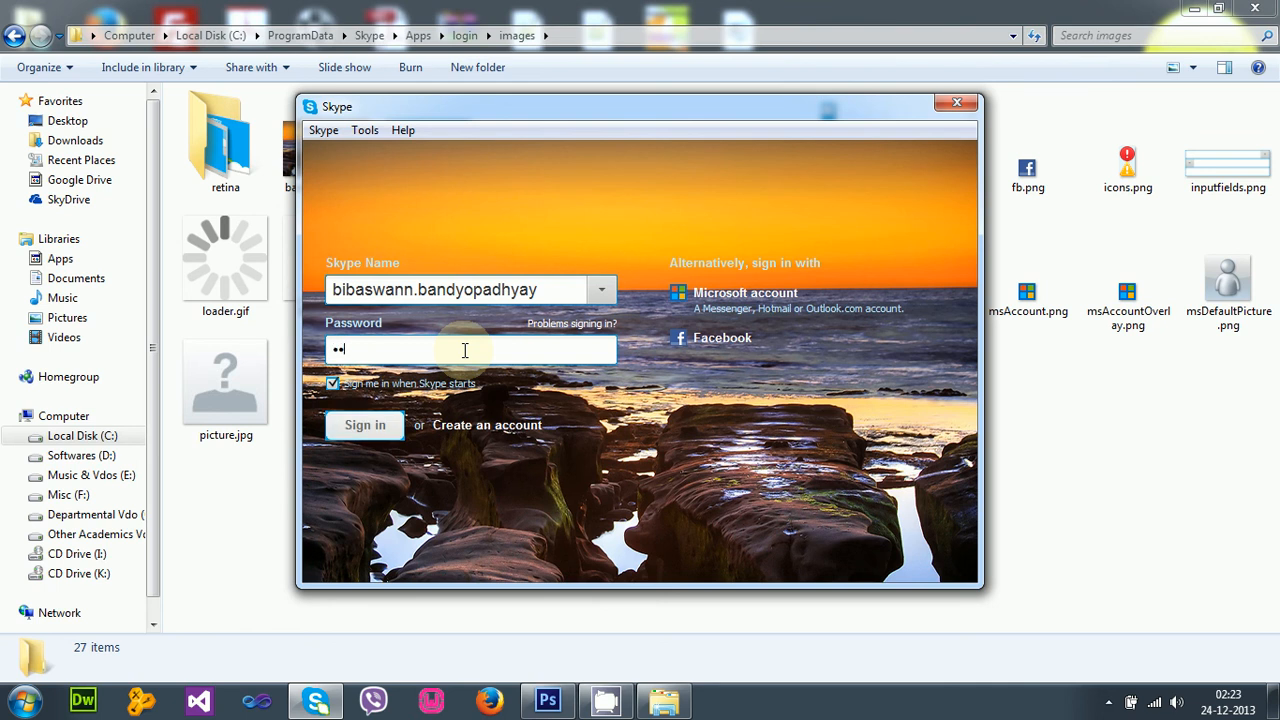
pyautogui.write('••••••')
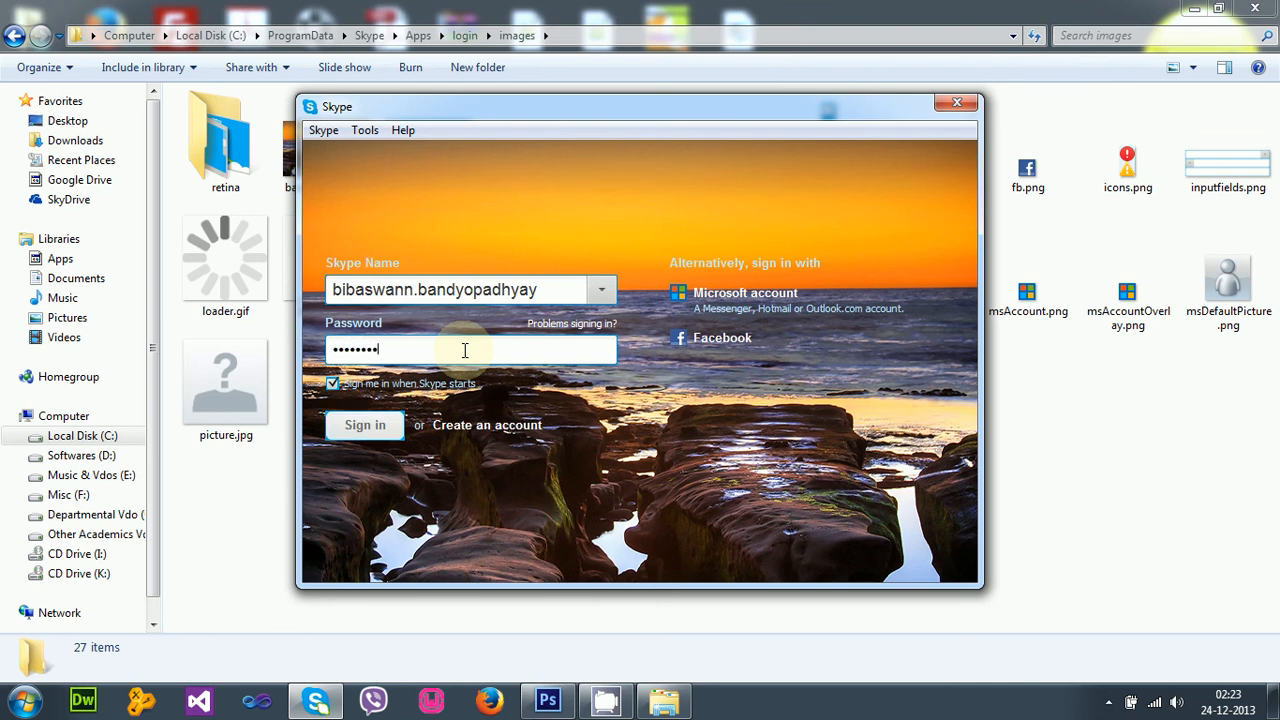
pyautogui.press('ctrl+a')
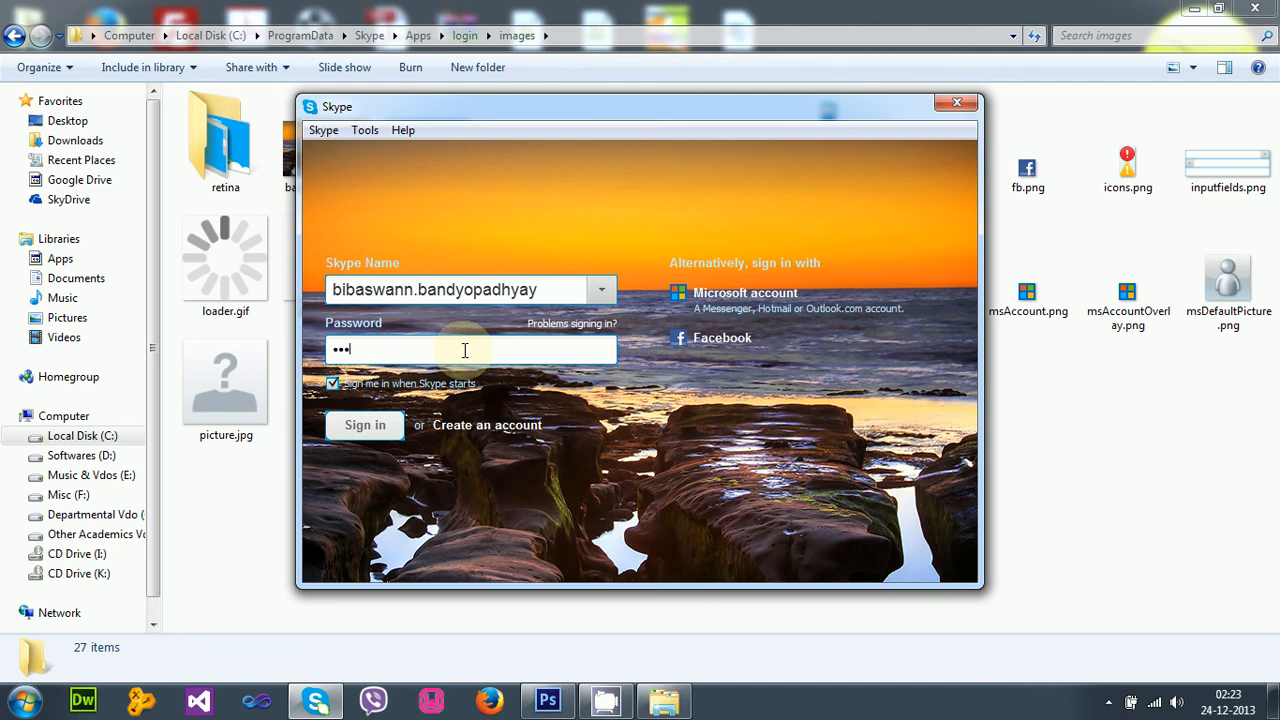
pyautogui.write('••••')
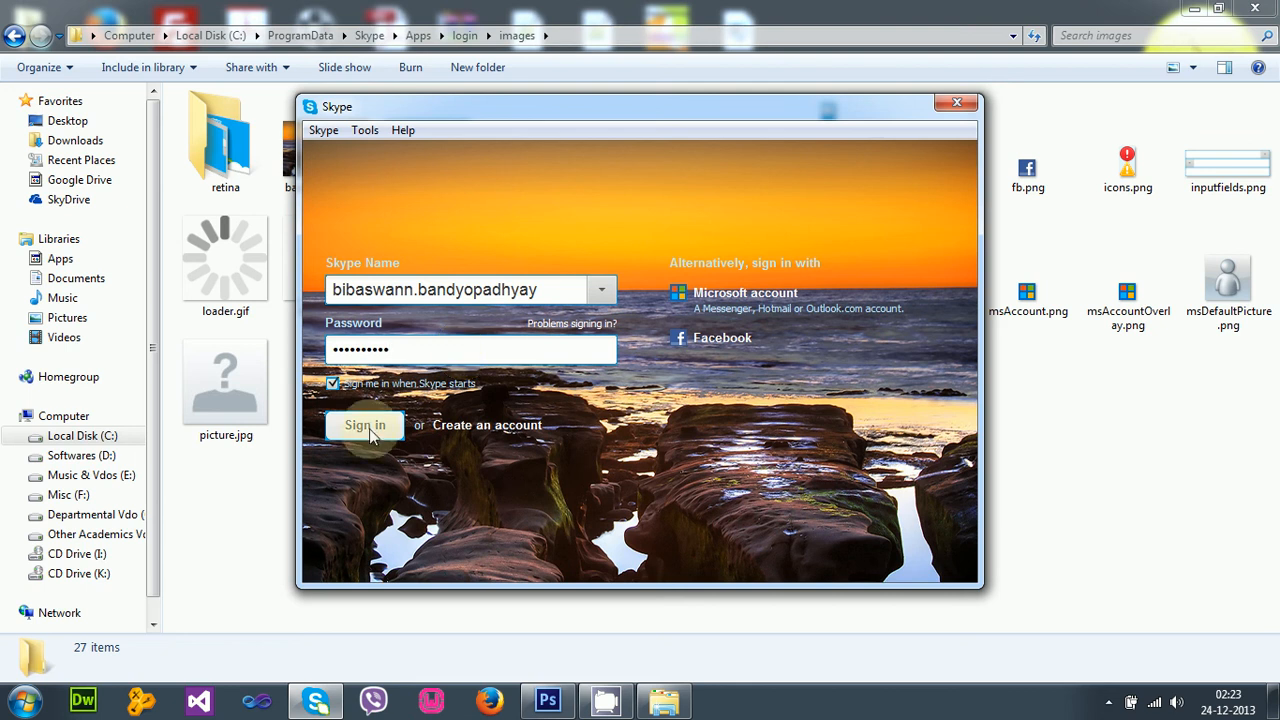
pyautogui.click(364, 424)
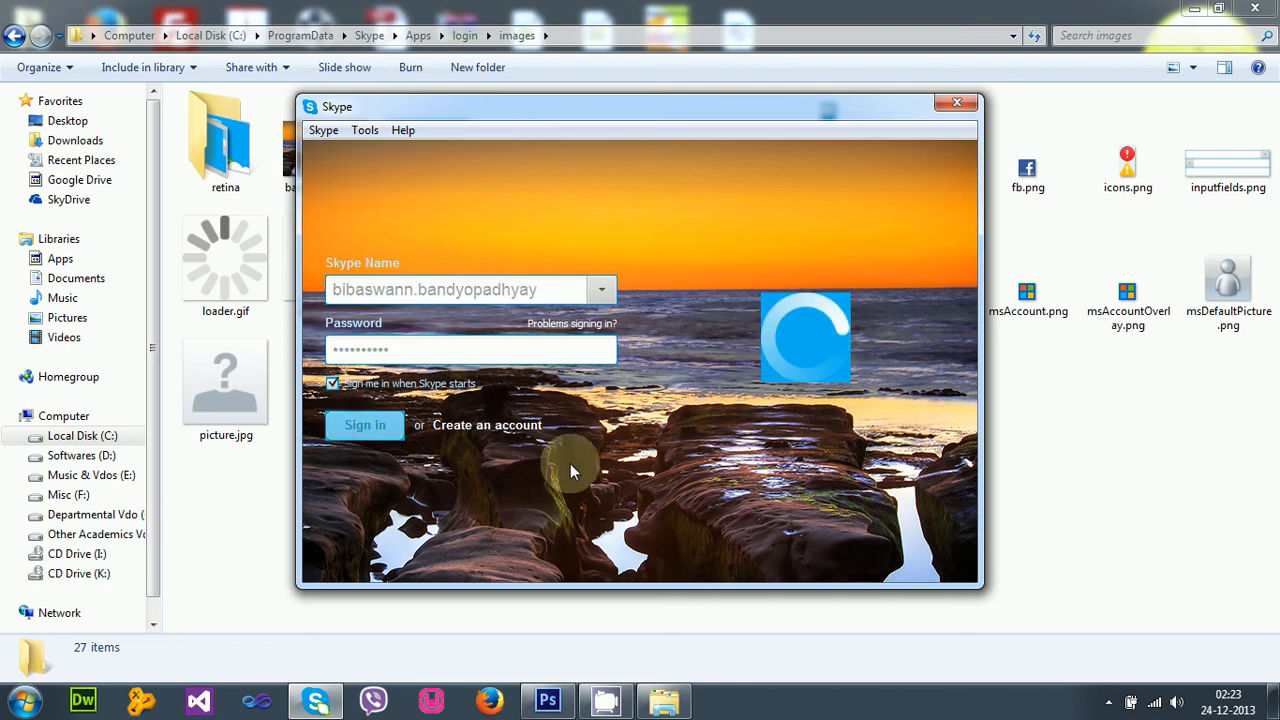
pyautogui.moveTo(732, 438)
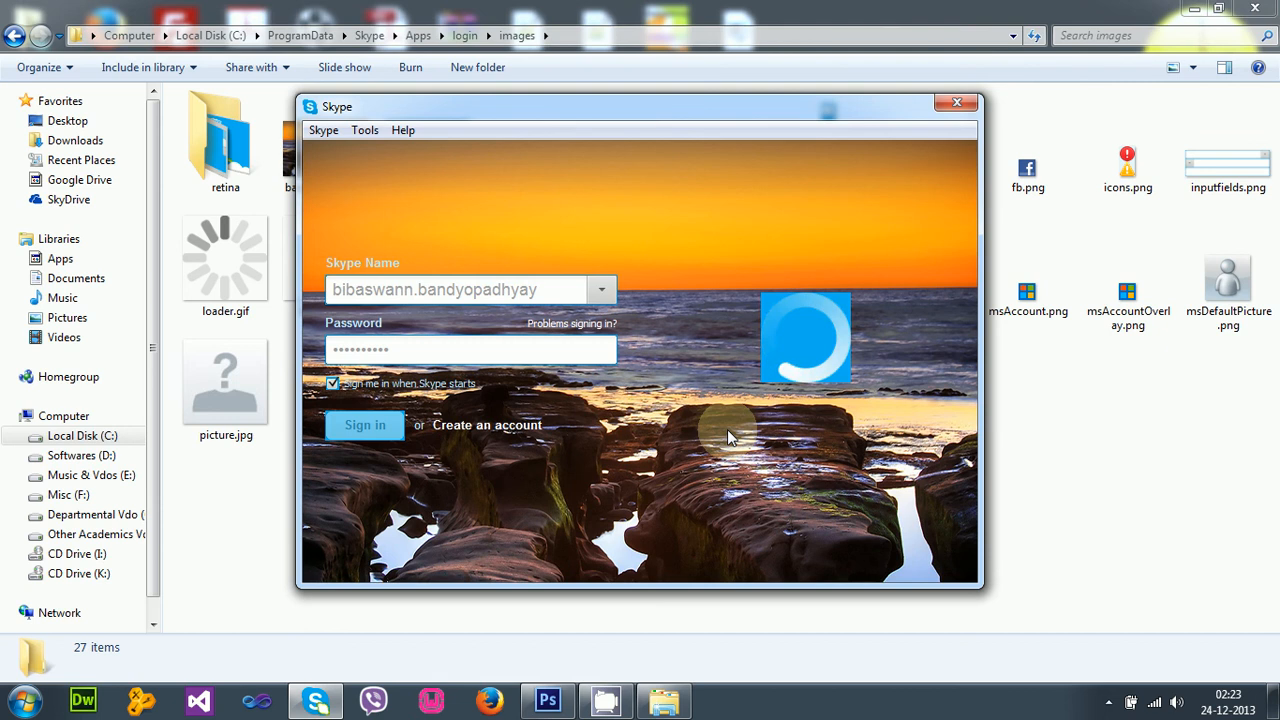
pyautogui.click(364, 424)
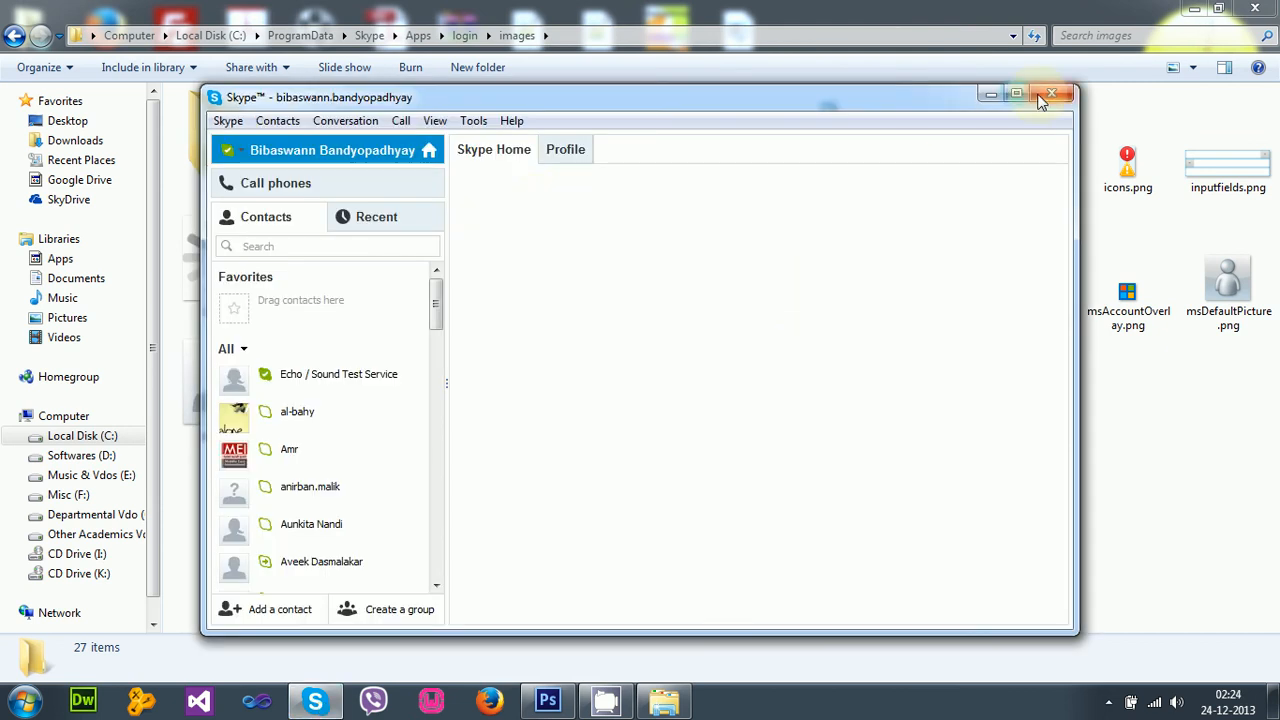
pyautogui.click(228, 120)
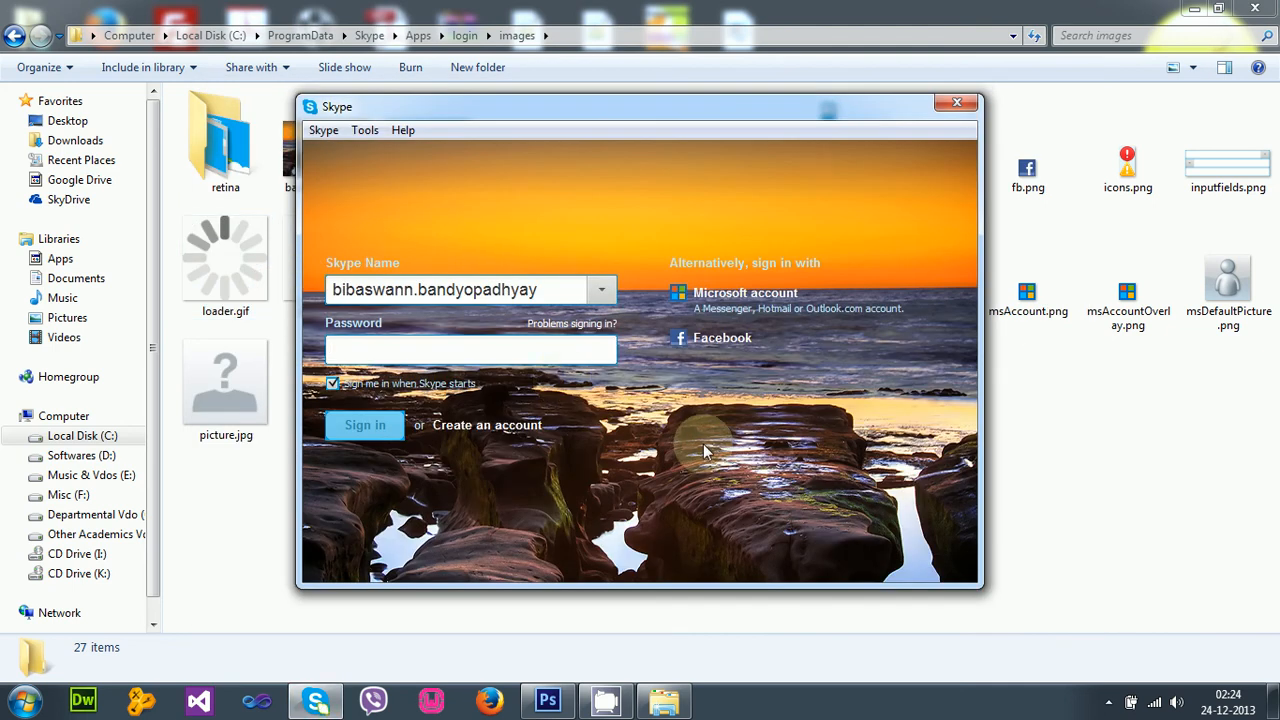
# Sign in to Skype with the password so the new grey spinner loader appears
pyautogui.click(470, 348)
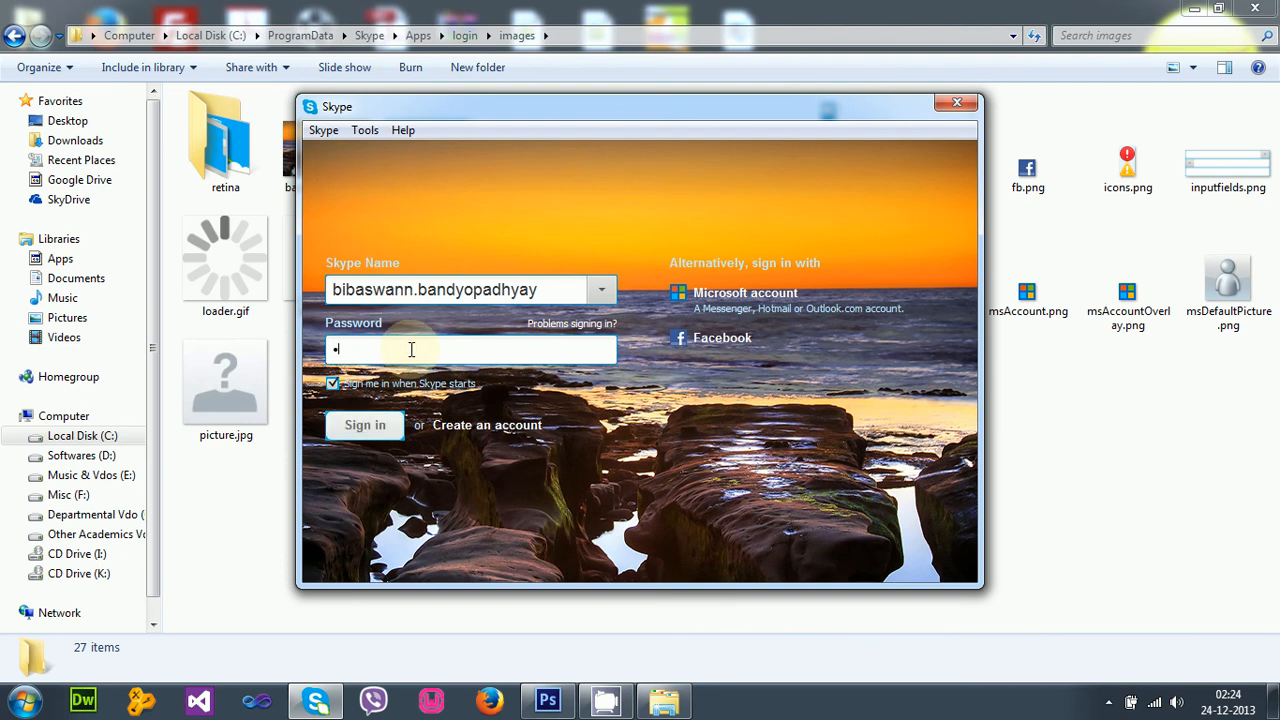
pyautogui.write('•••••')
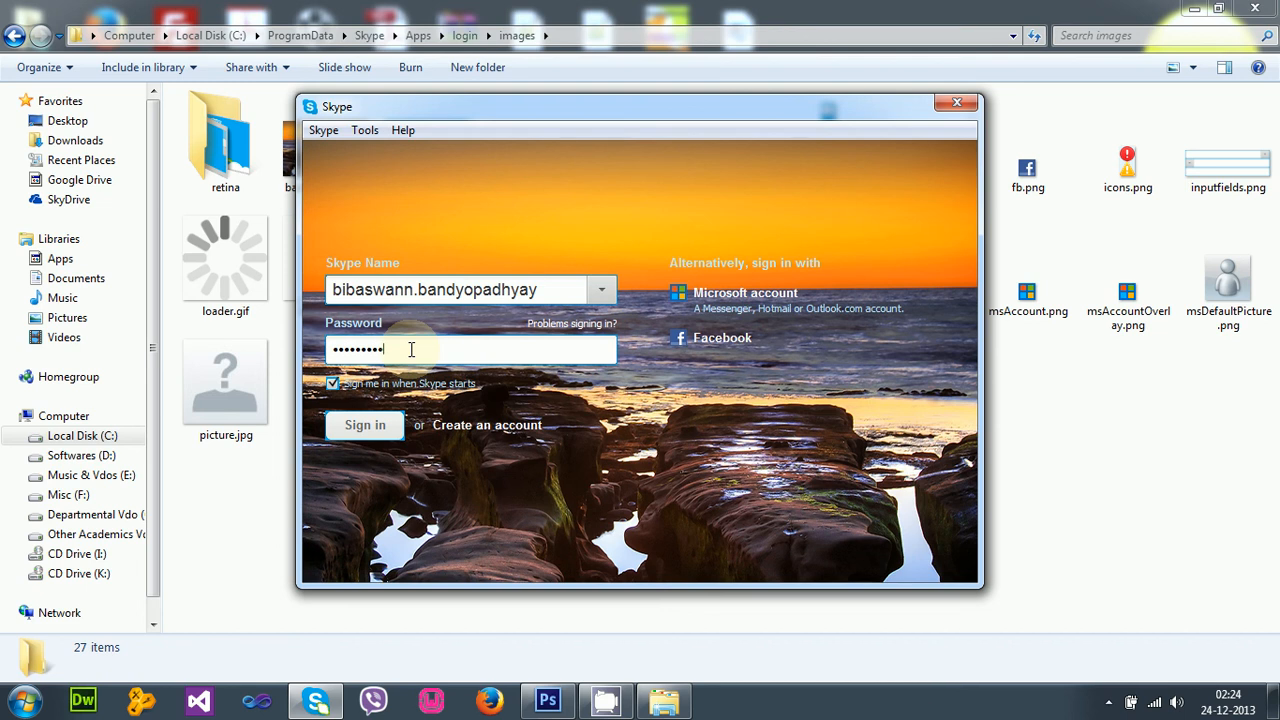
pyautogui.click(364, 424)
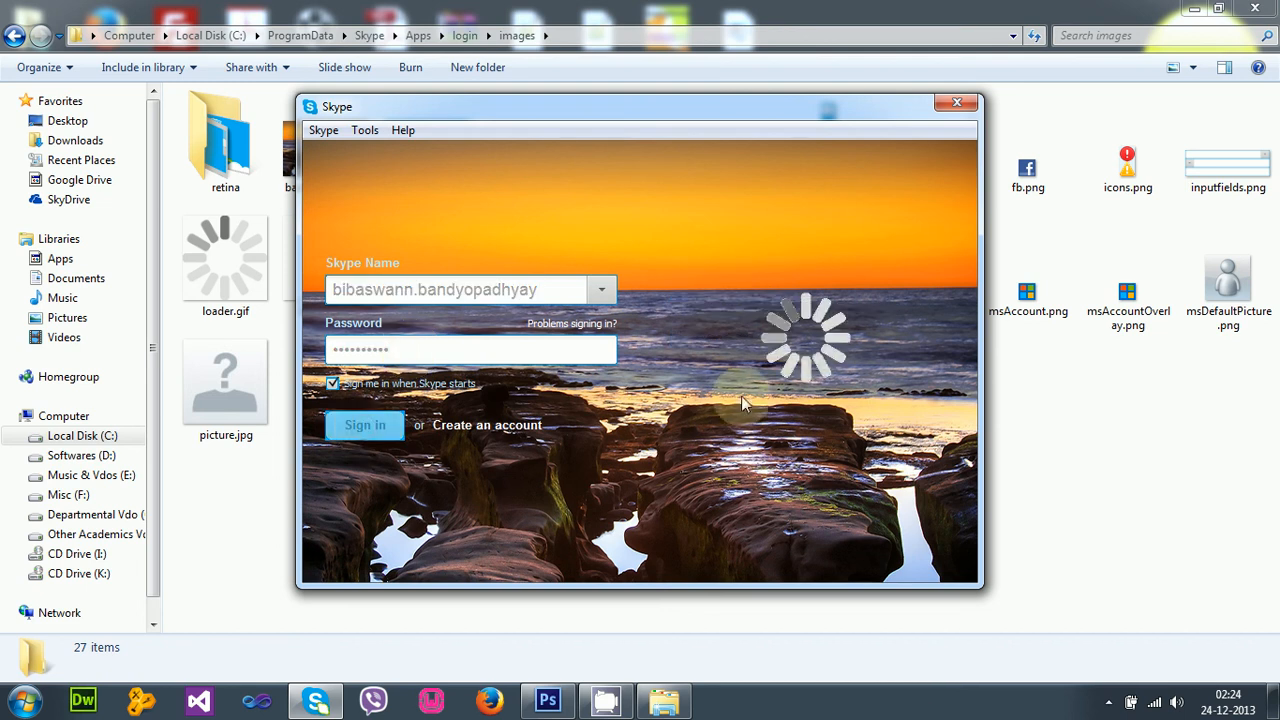
pyautogui.moveTo(848, 256)
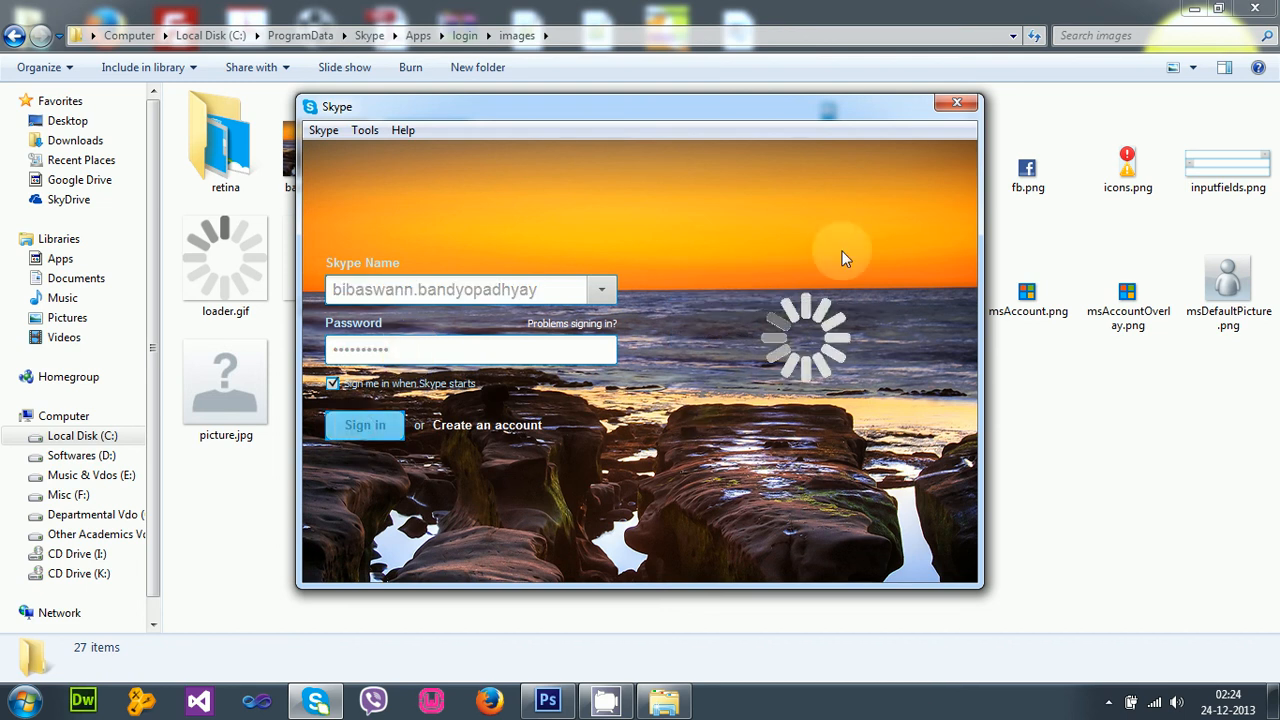
pyautogui.click(364, 424)
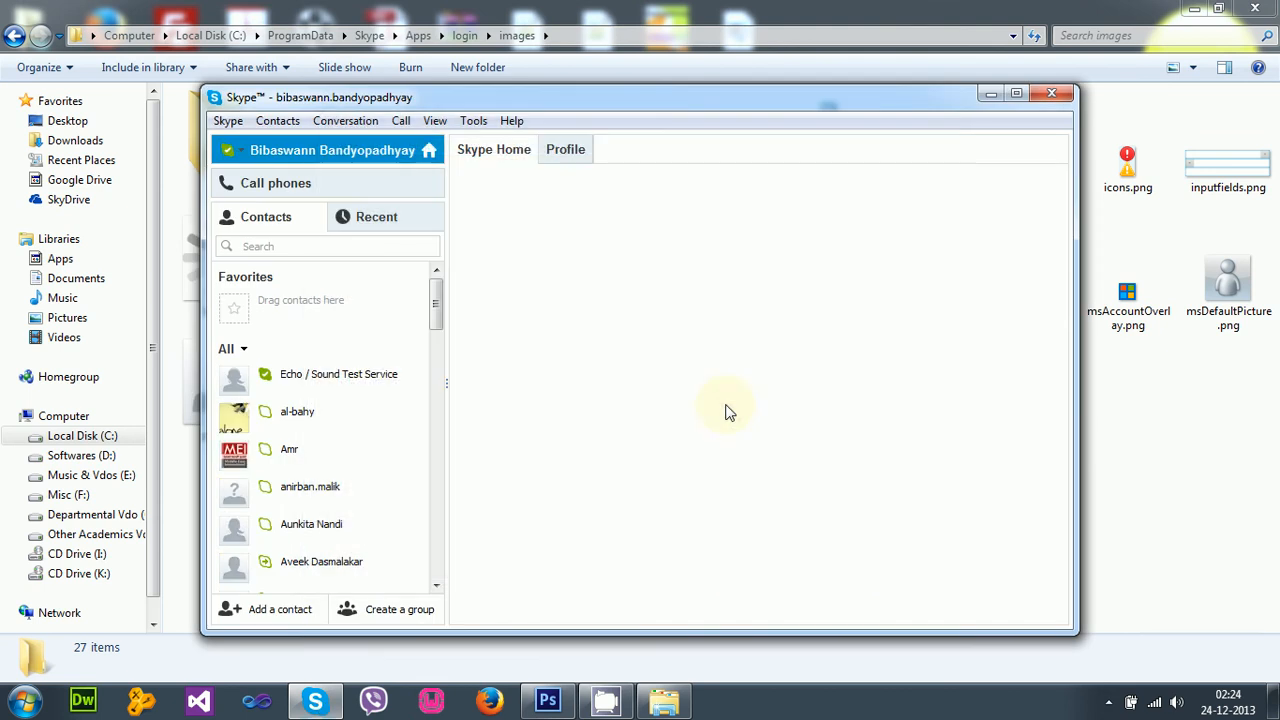
# Sign out of the account from the Skype menu and close the login window
pyautogui.click(228, 120)
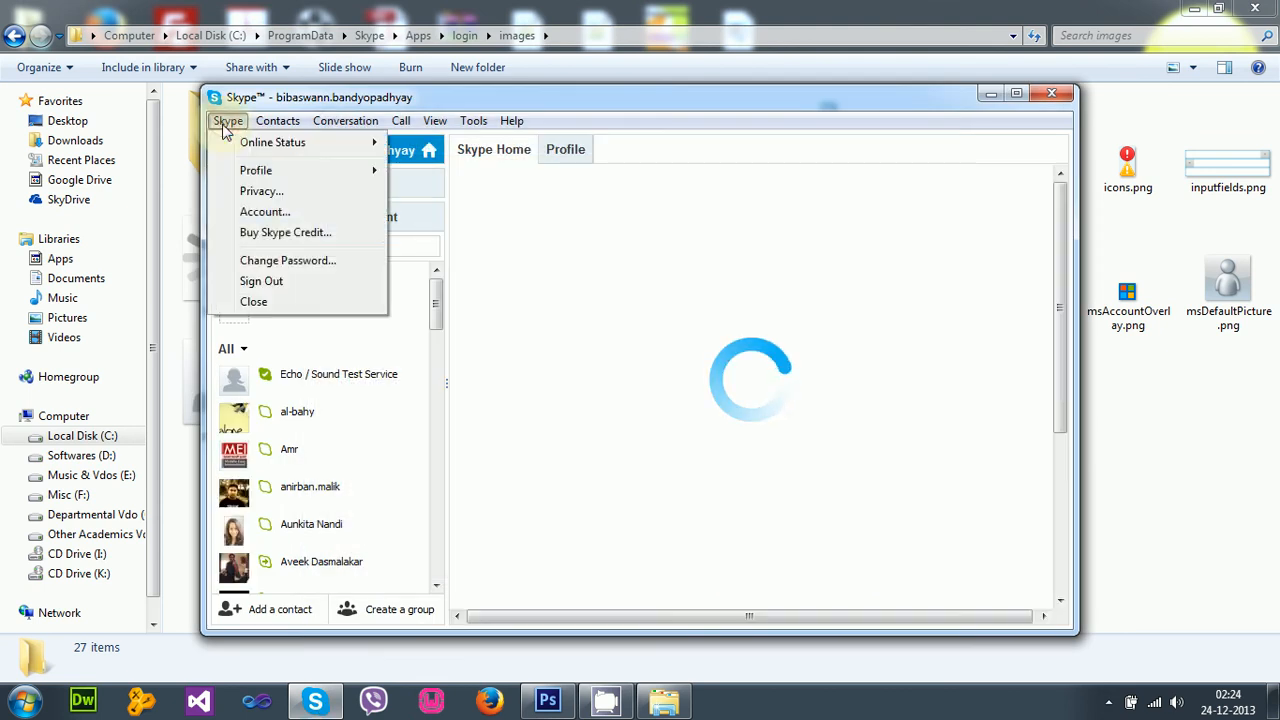
pyautogui.click(260, 280)
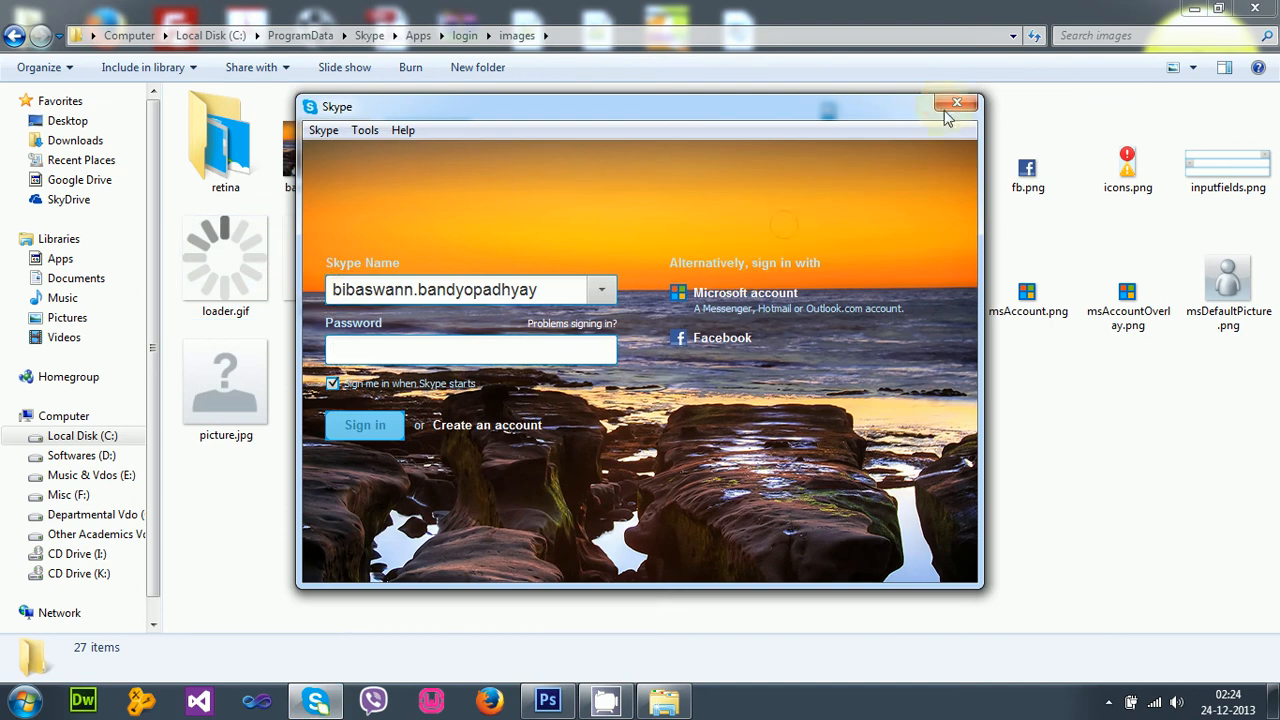
pyautogui.moveTo(956, 104)
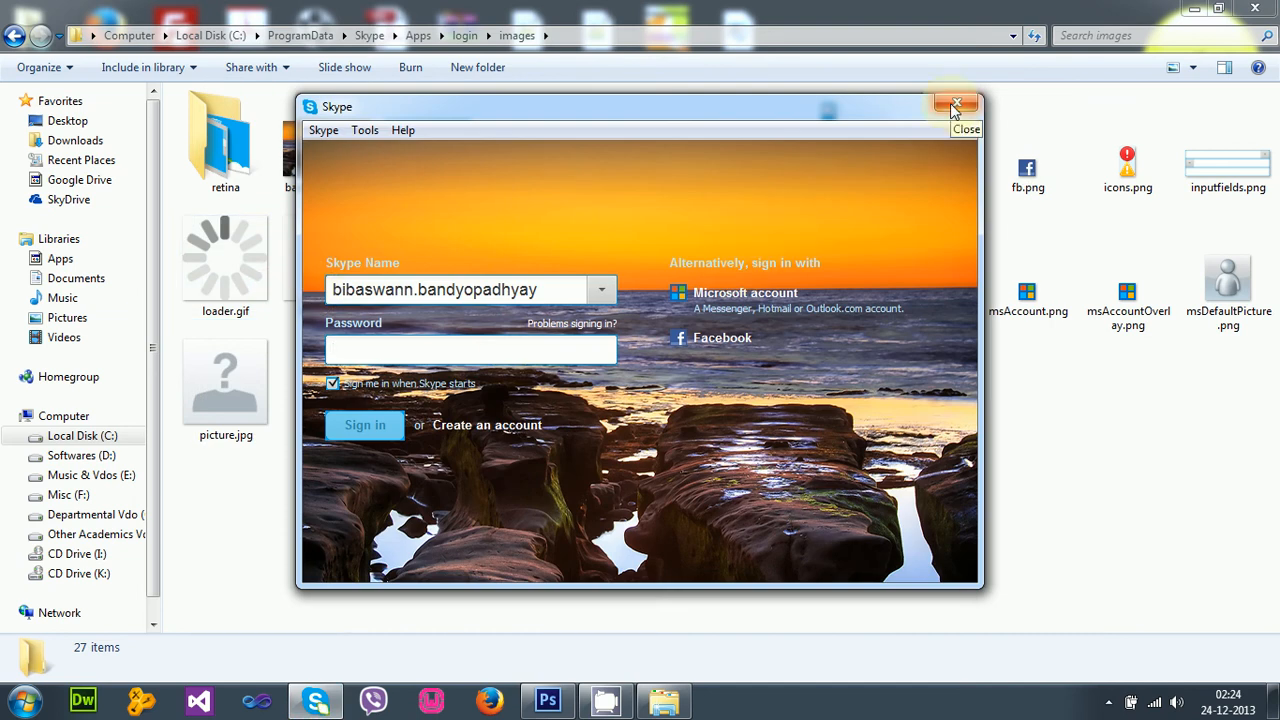
pyautogui.click(952, 104)
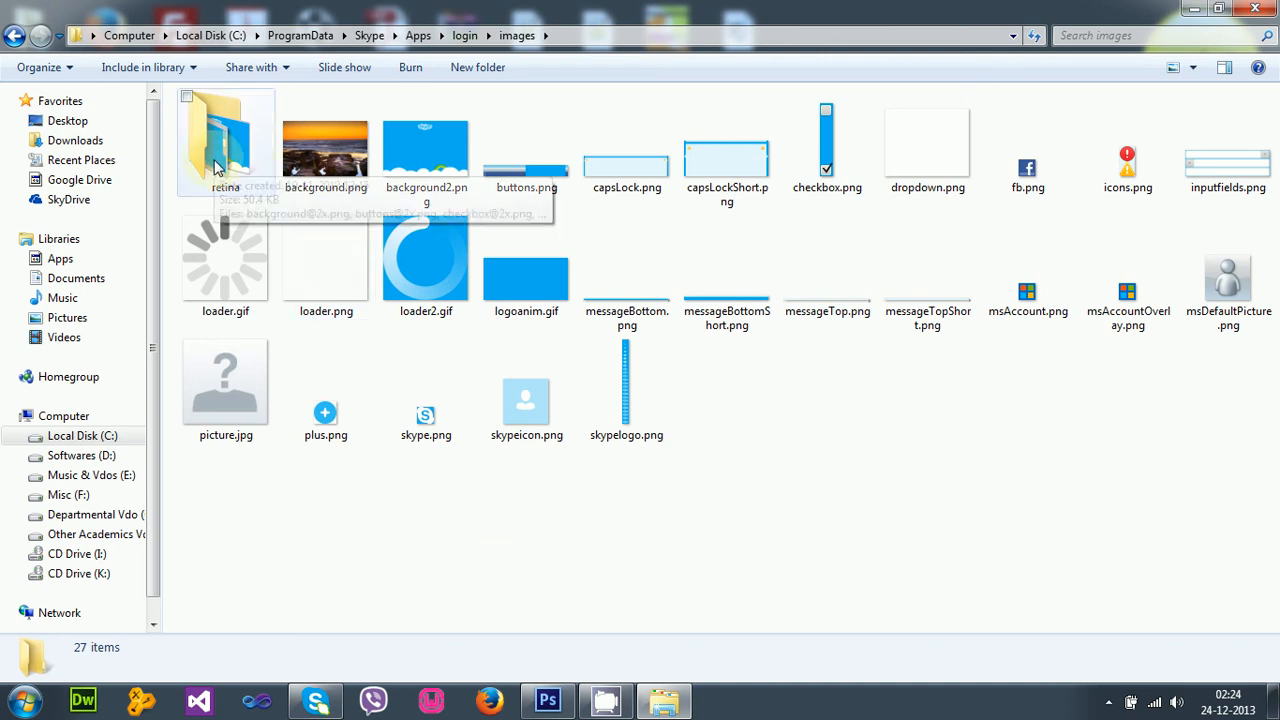
# Navigate from the images folder back up to the login folder and select index.html
pyautogui.doubleClick(224, 140)
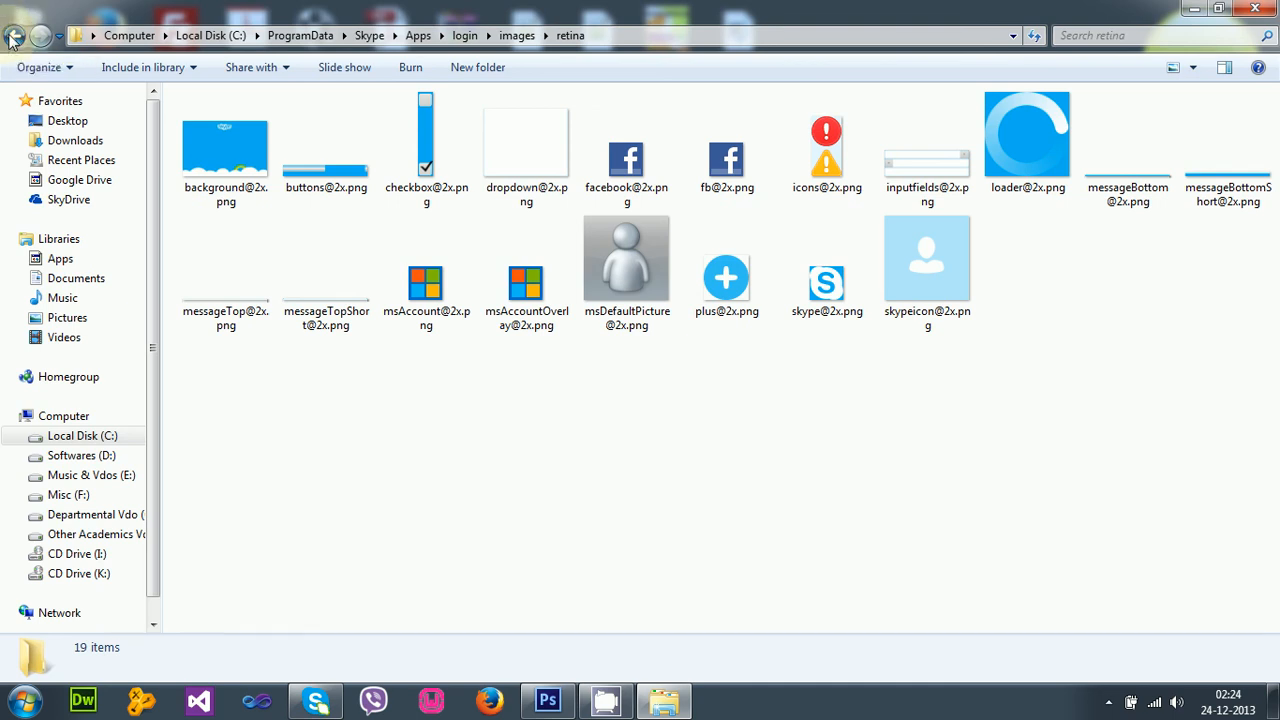
pyautogui.click(16, 34)
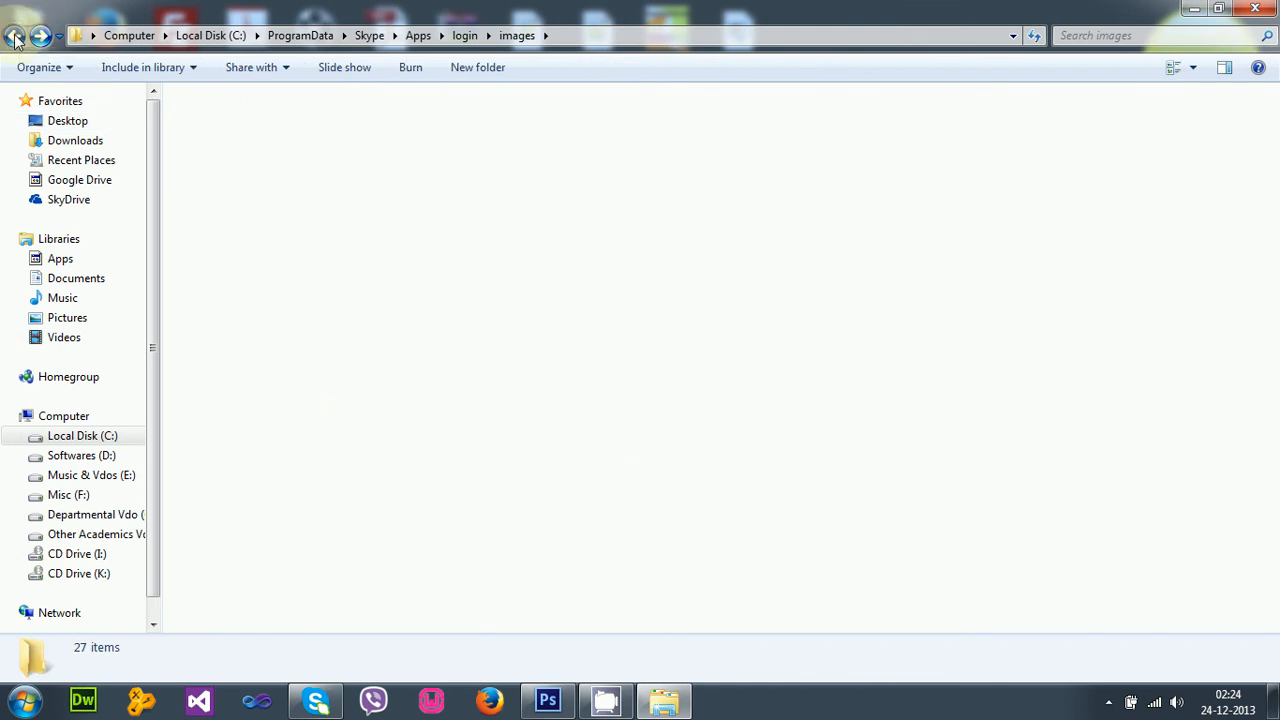
pyautogui.click(20, 34)
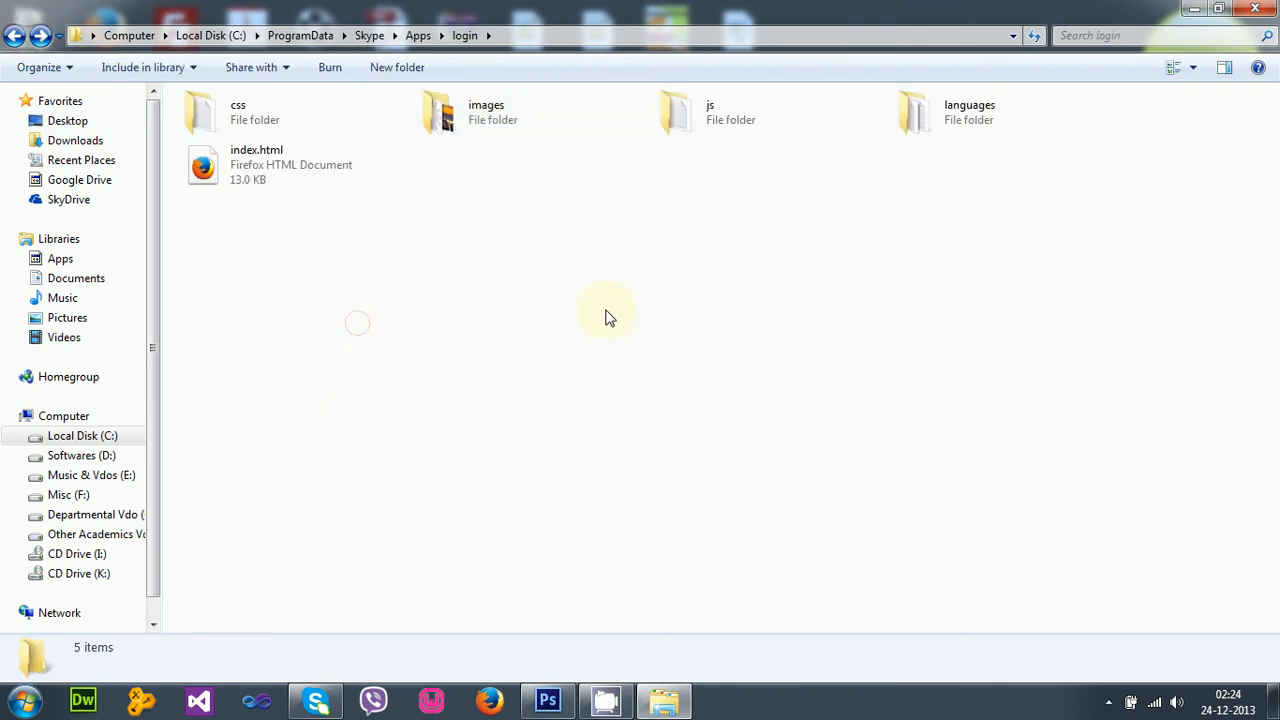
pyautogui.moveTo(568, 220)
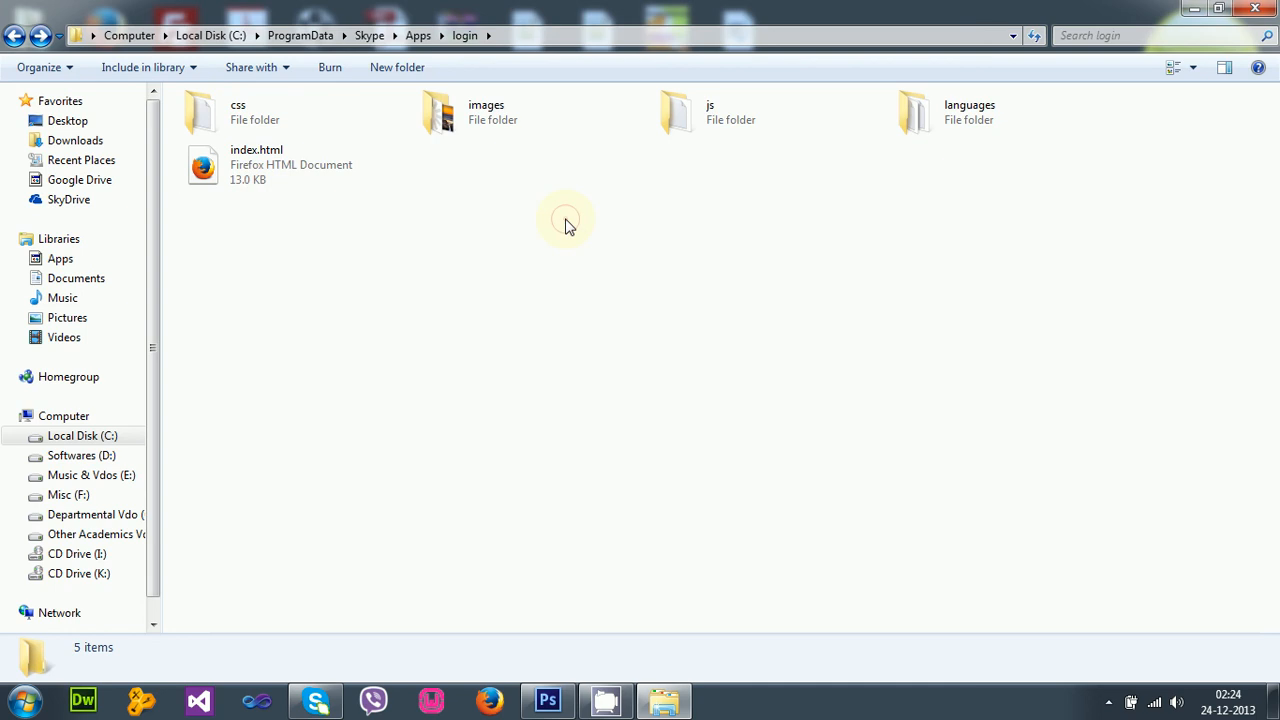
pyautogui.moveTo(240, 176)
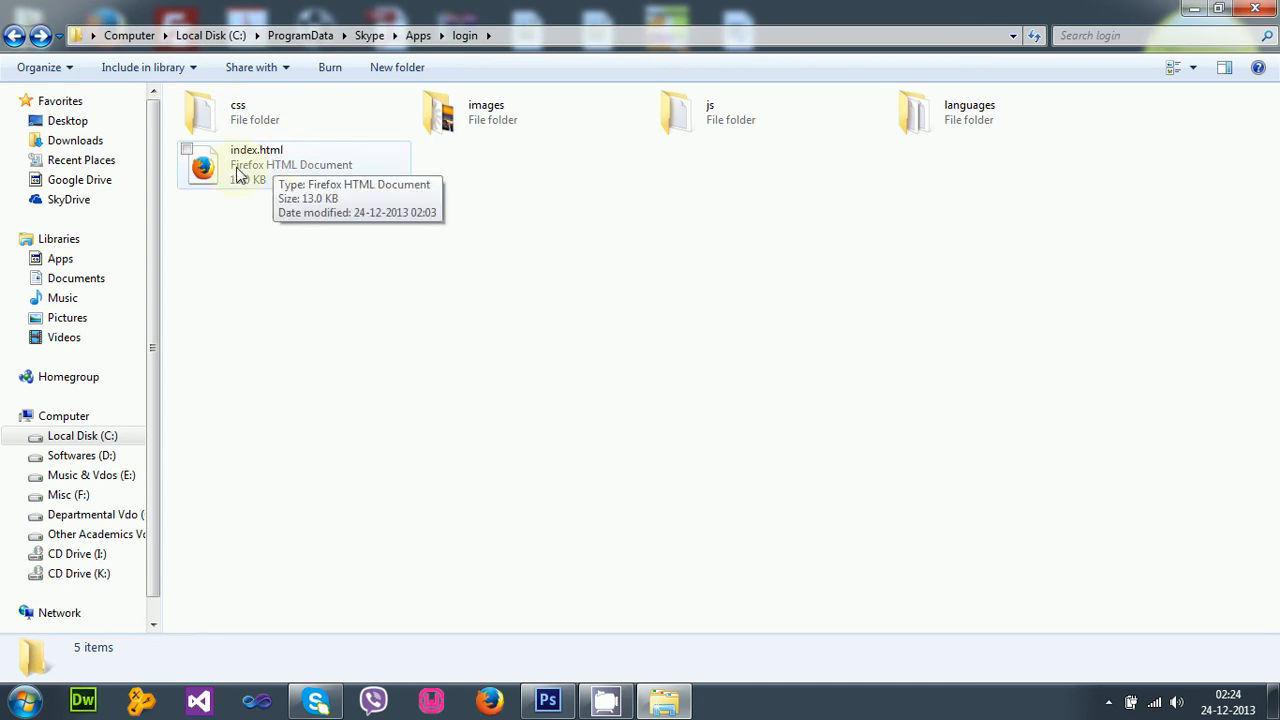
pyautogui.click(240, 170)
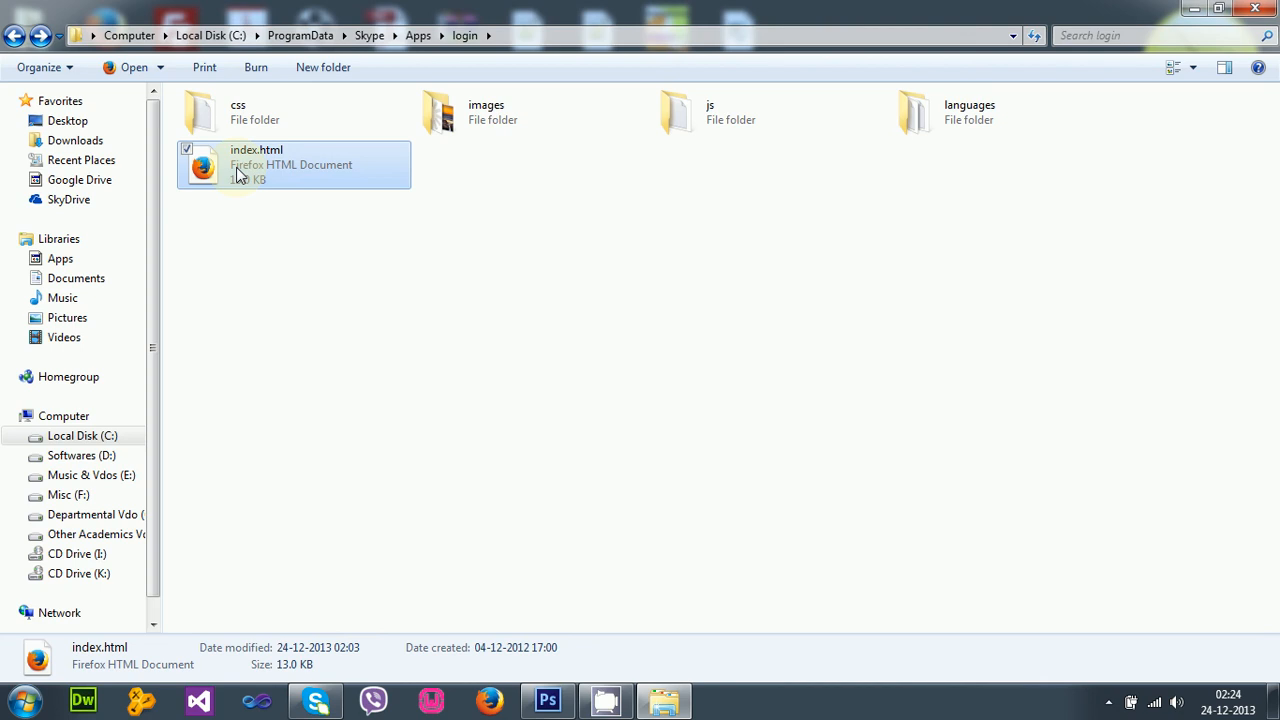
pyautogui.moveTo(284, 244)
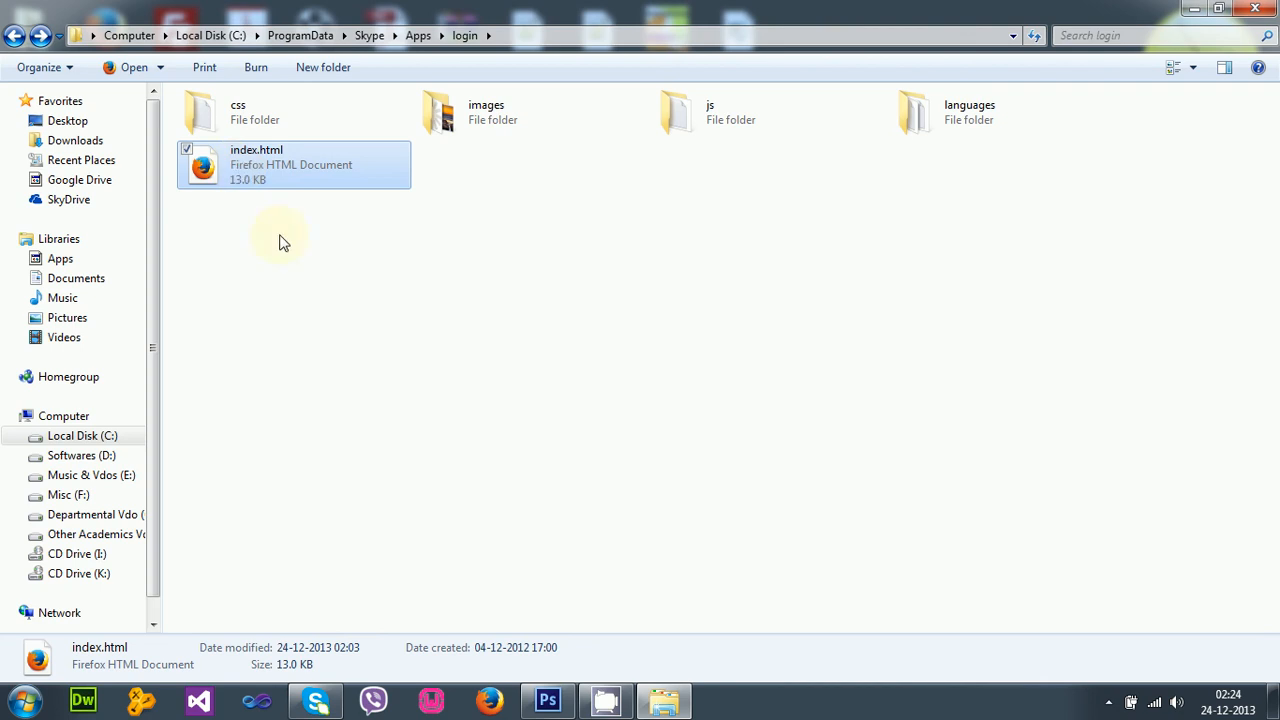
# Bring up the sunset Skype login window briefly and close it again
pyautogui.click(316, 700)
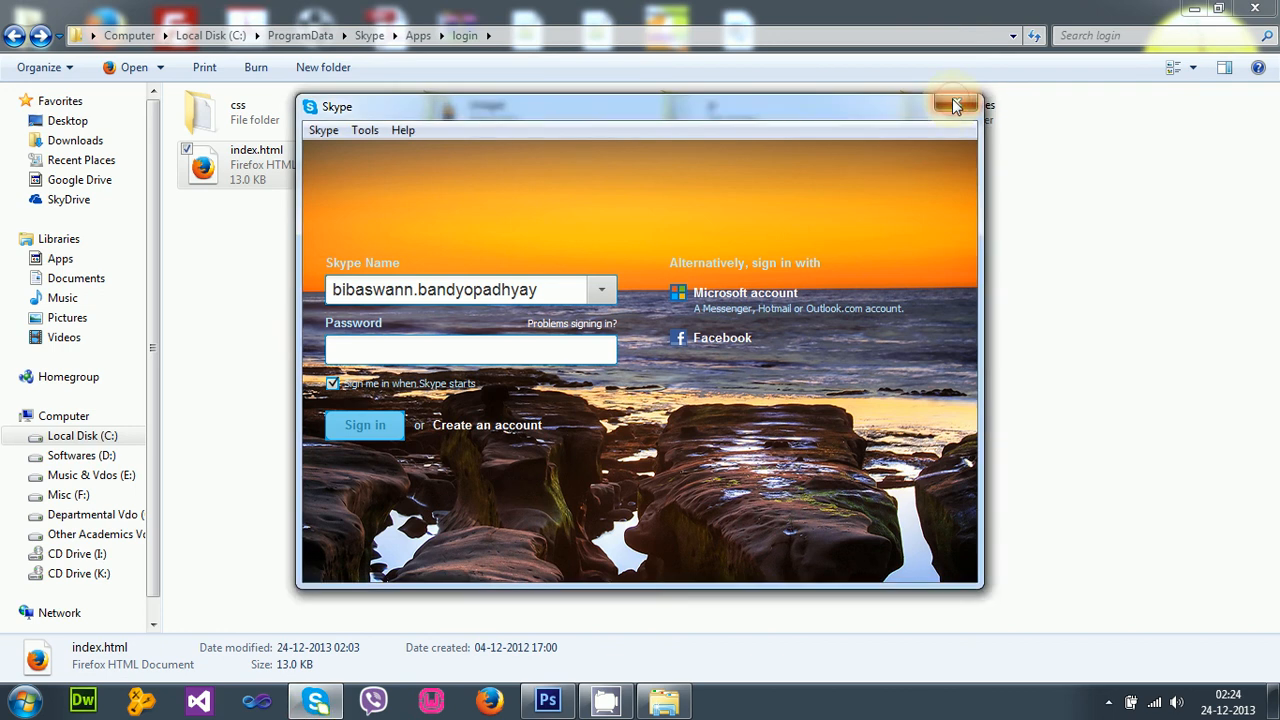
pyautogui.click(952, 104)
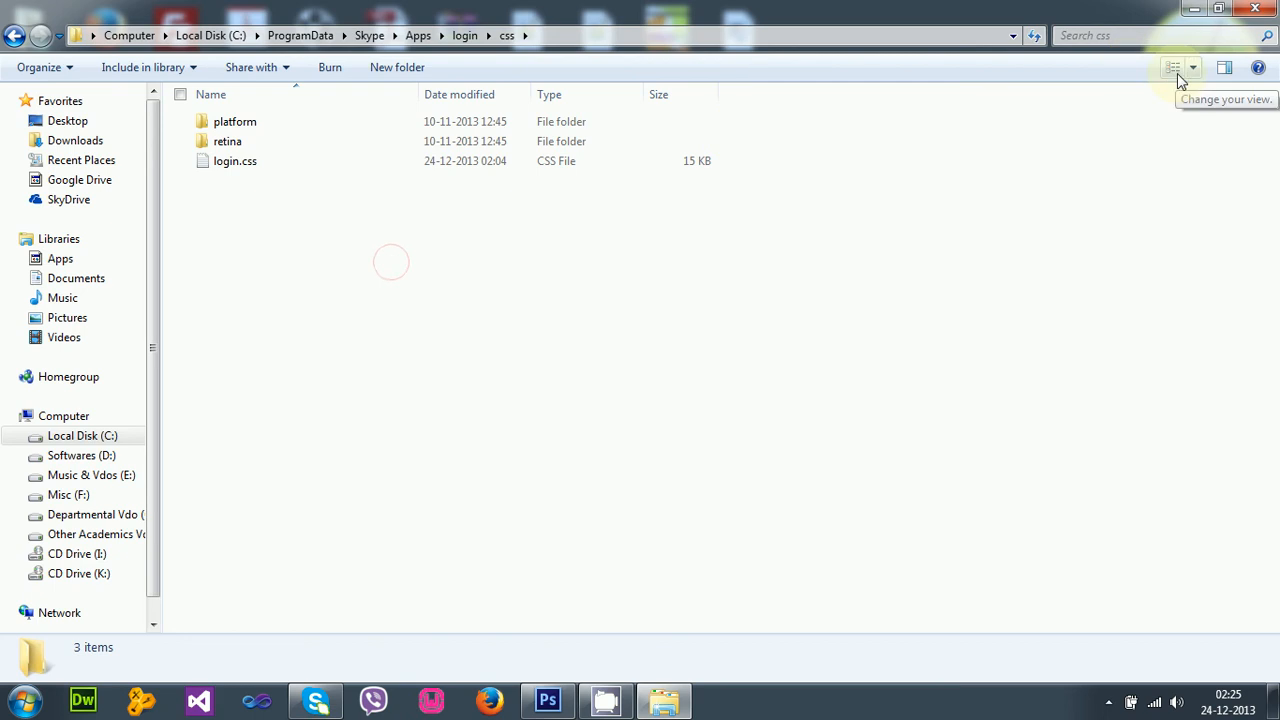
# Open login.css from the css folder in Notepad++ and change its first rule to text-decoration underline
pyautogui.click(1176, 68)
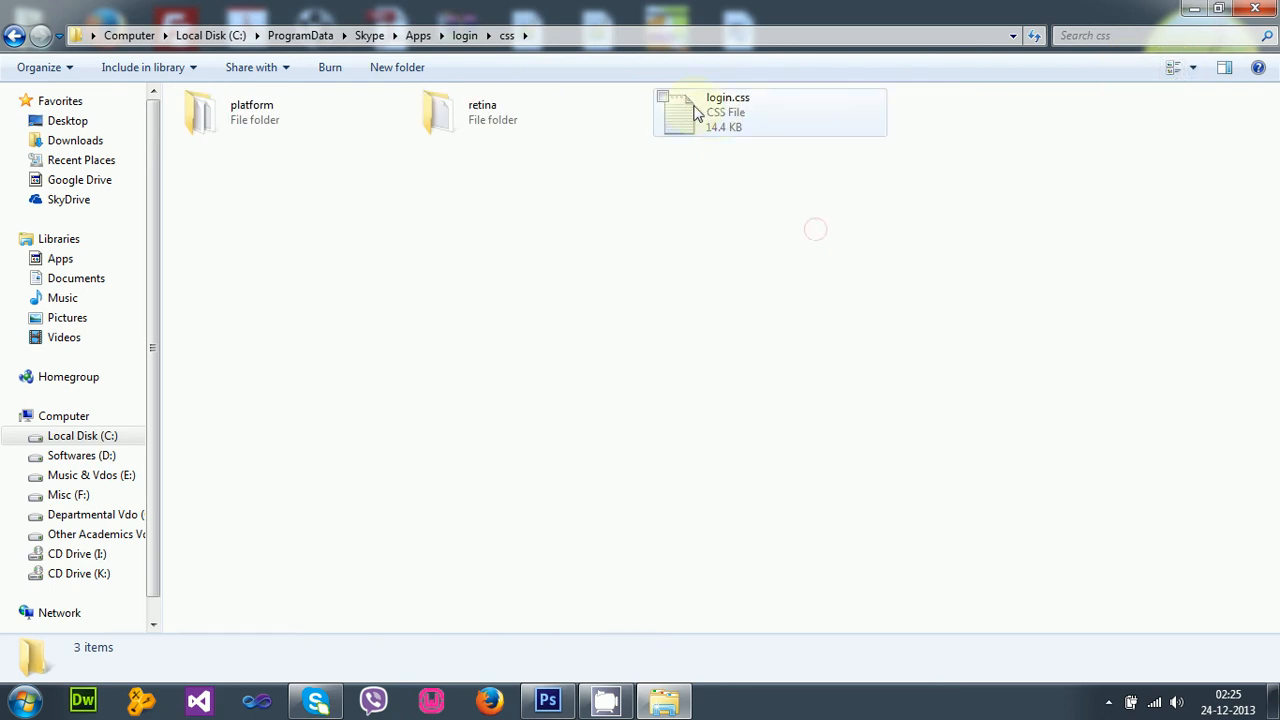
pyautogui.rightClick(698, 112)
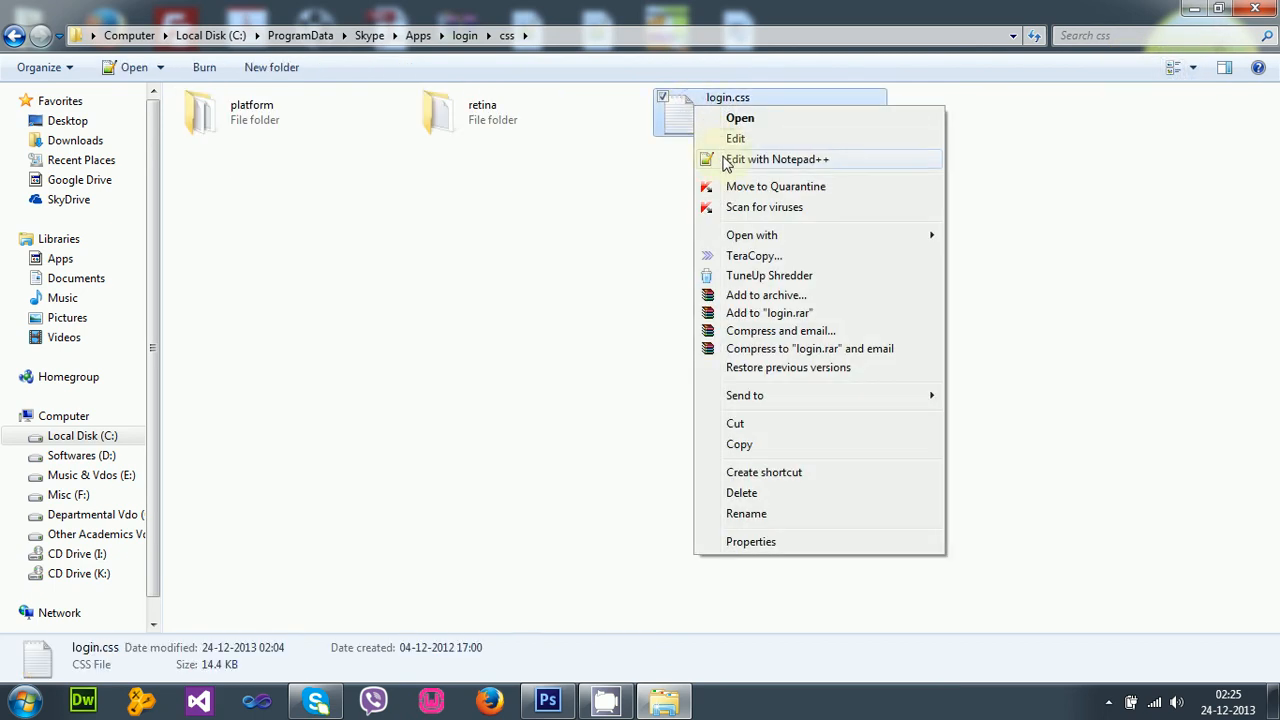
pyautogui.click(770, 160)
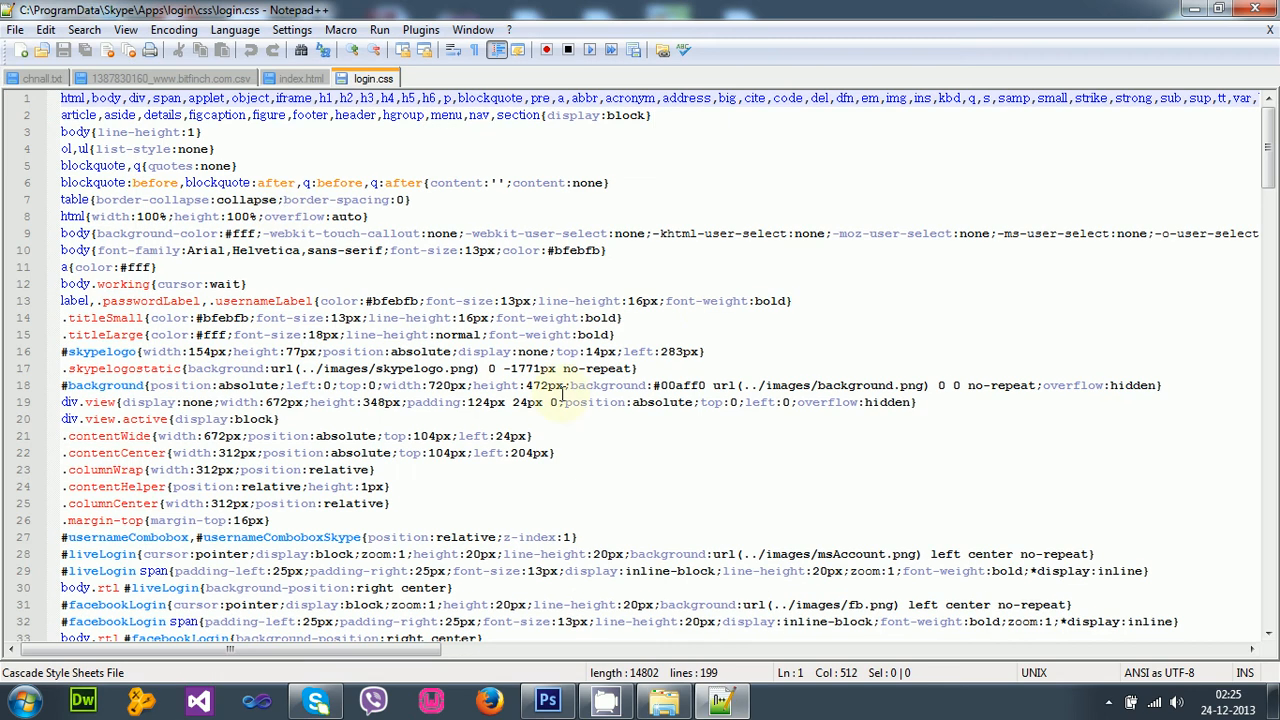
pyautogui.scroll(-3)
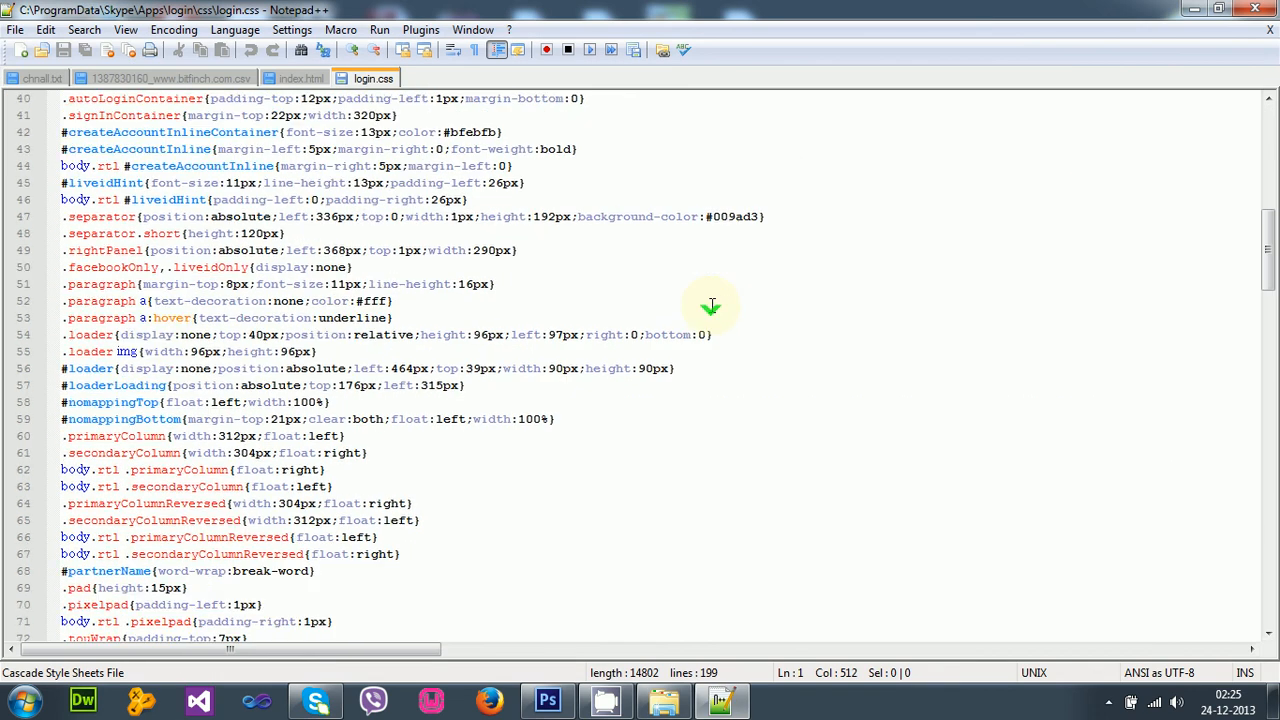
pyautogui.scroll(-3)
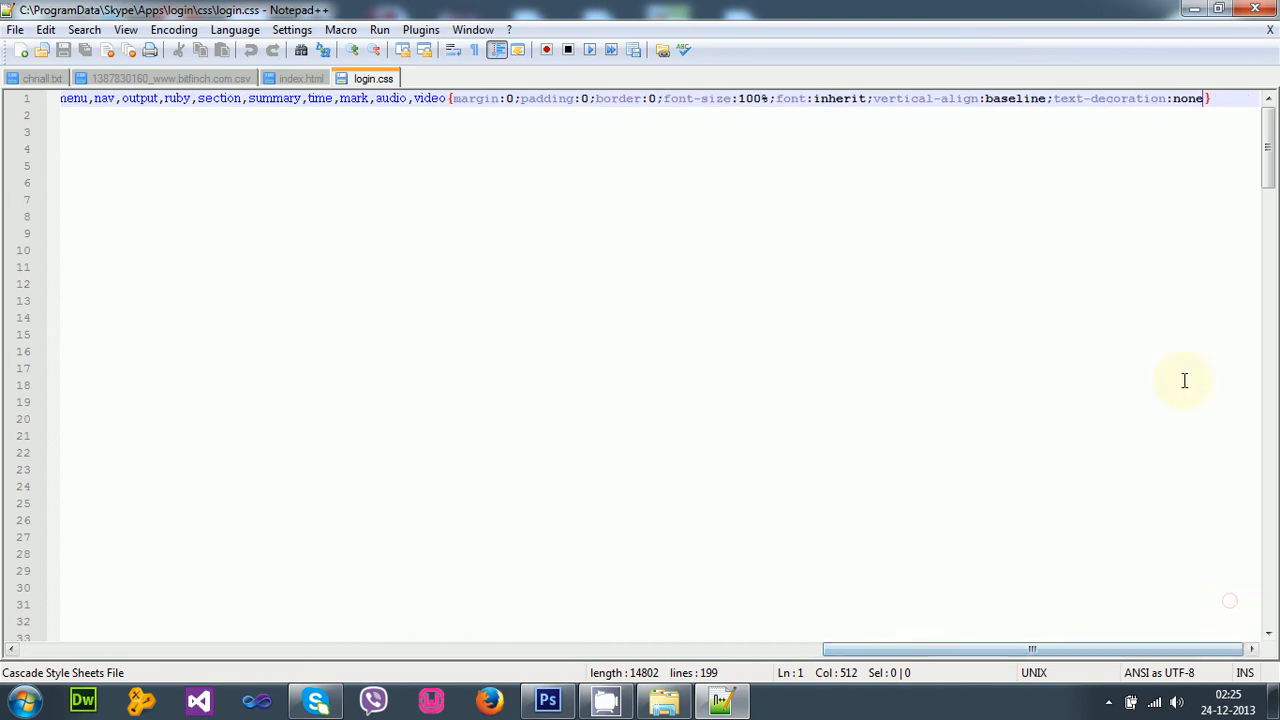
pyautogui.moveTo(496, 108)
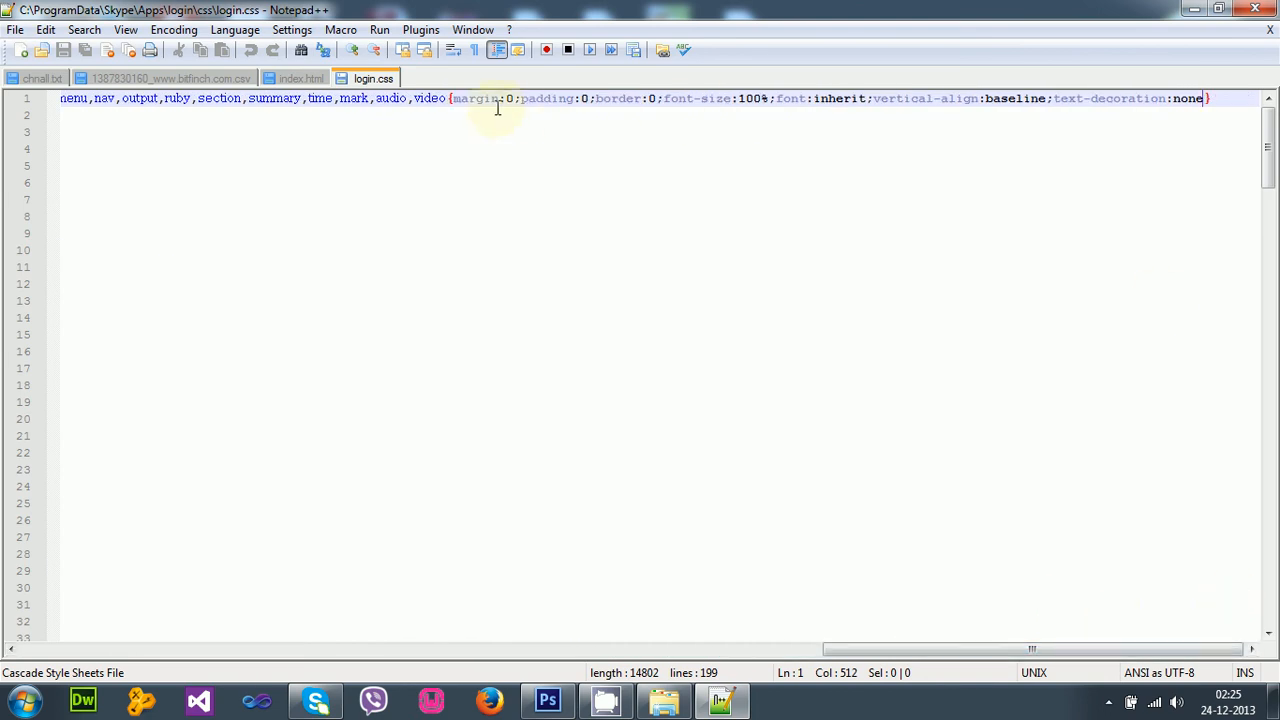
pyautogui.moveTo(816, 116)
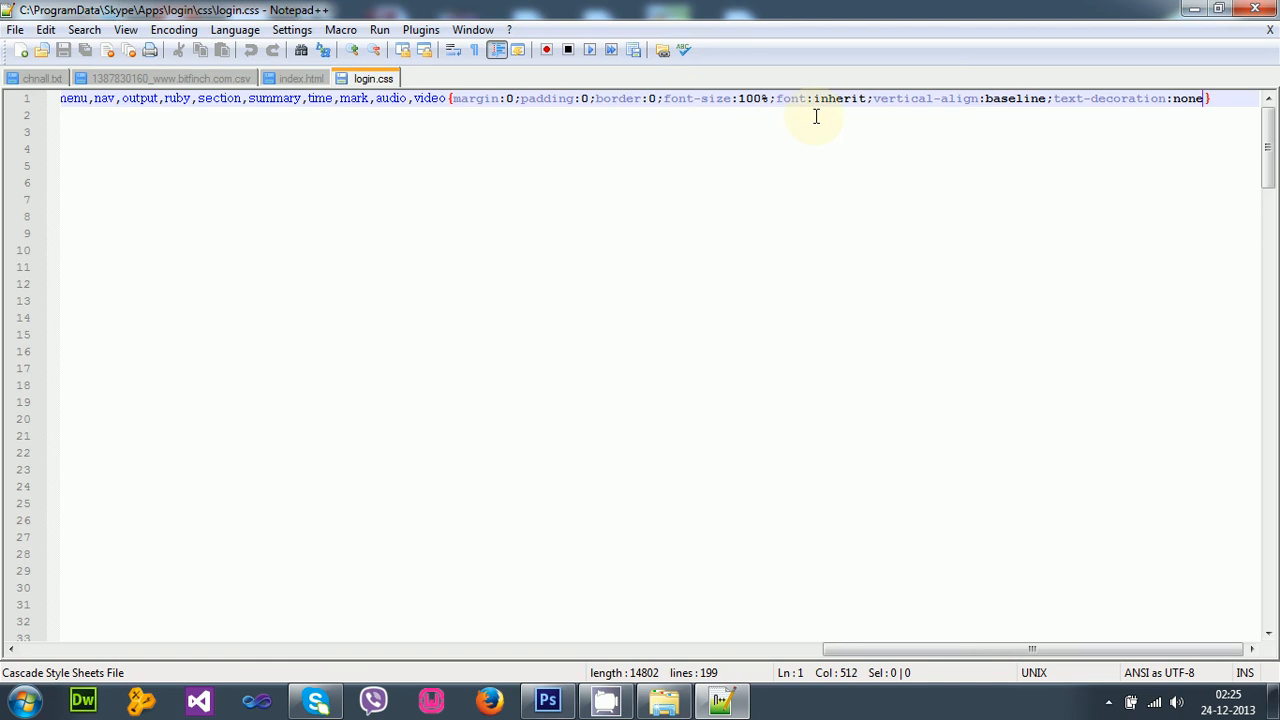
pyautogui.moveTo(1076, 96)
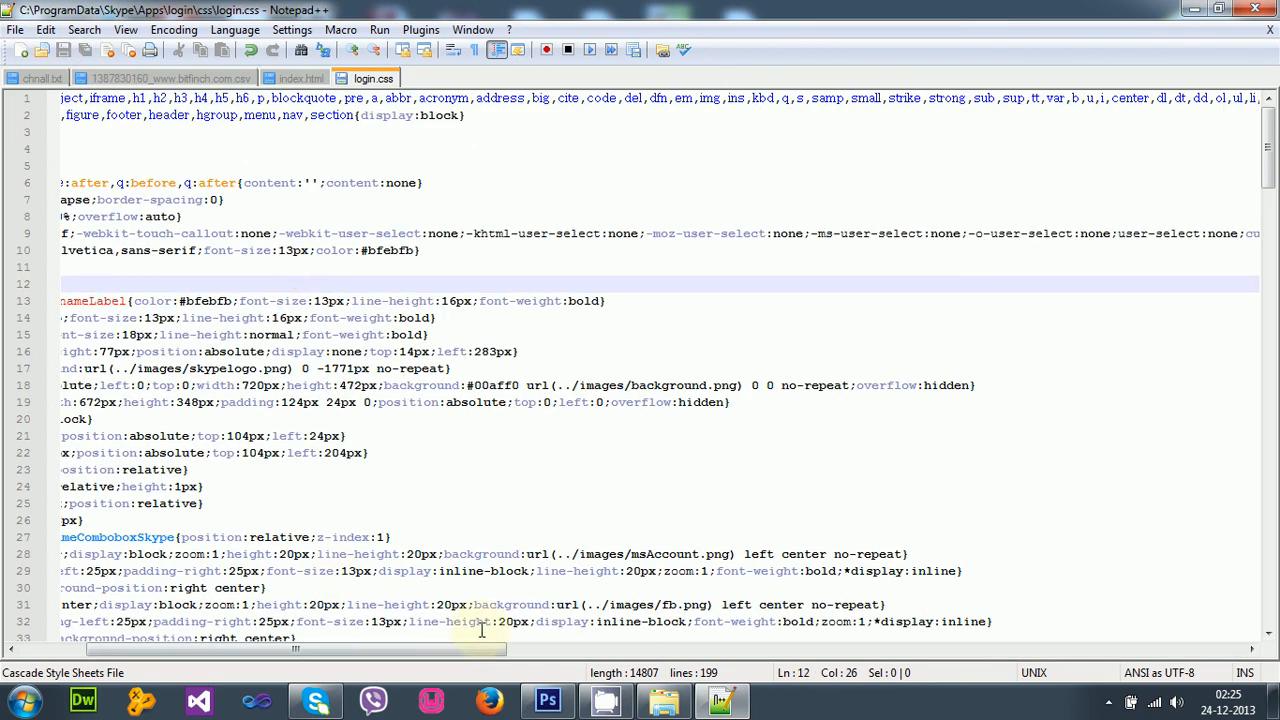
# Review the underlined labels on the sunset Skype login screen, then return to login.css
pyautogui.click(324, 700)
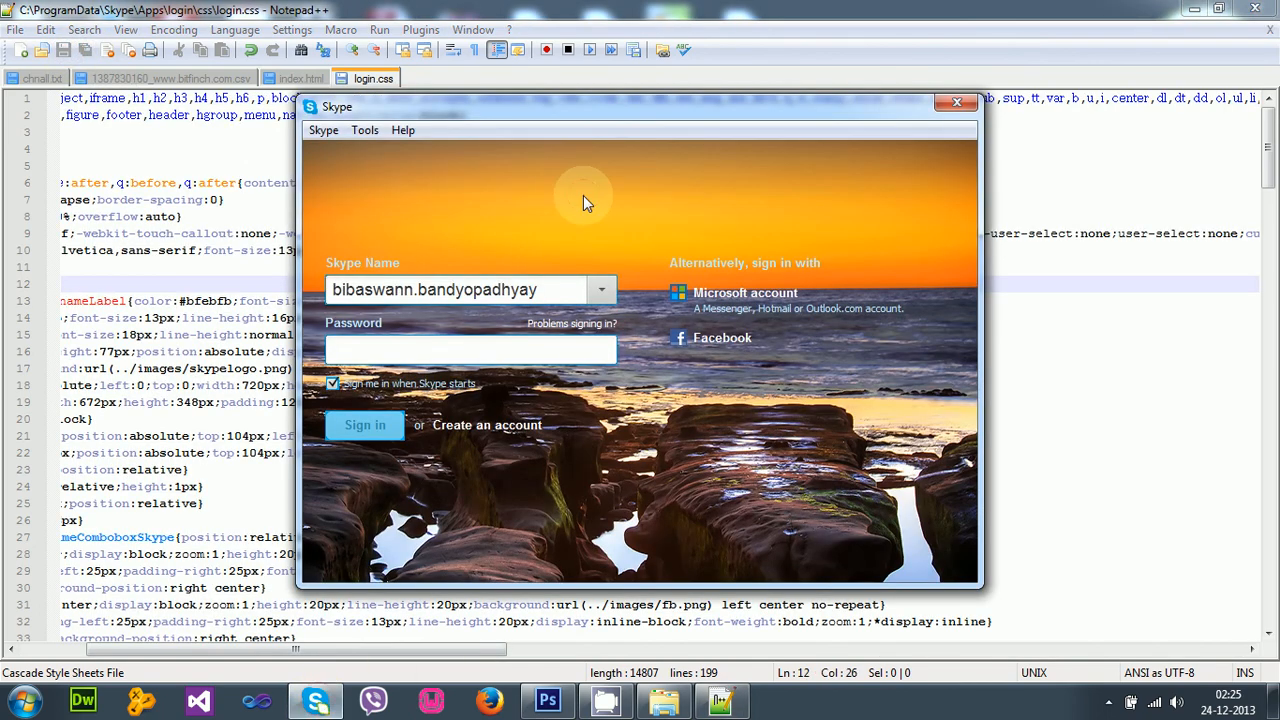
pyautogui.click(470, 348)
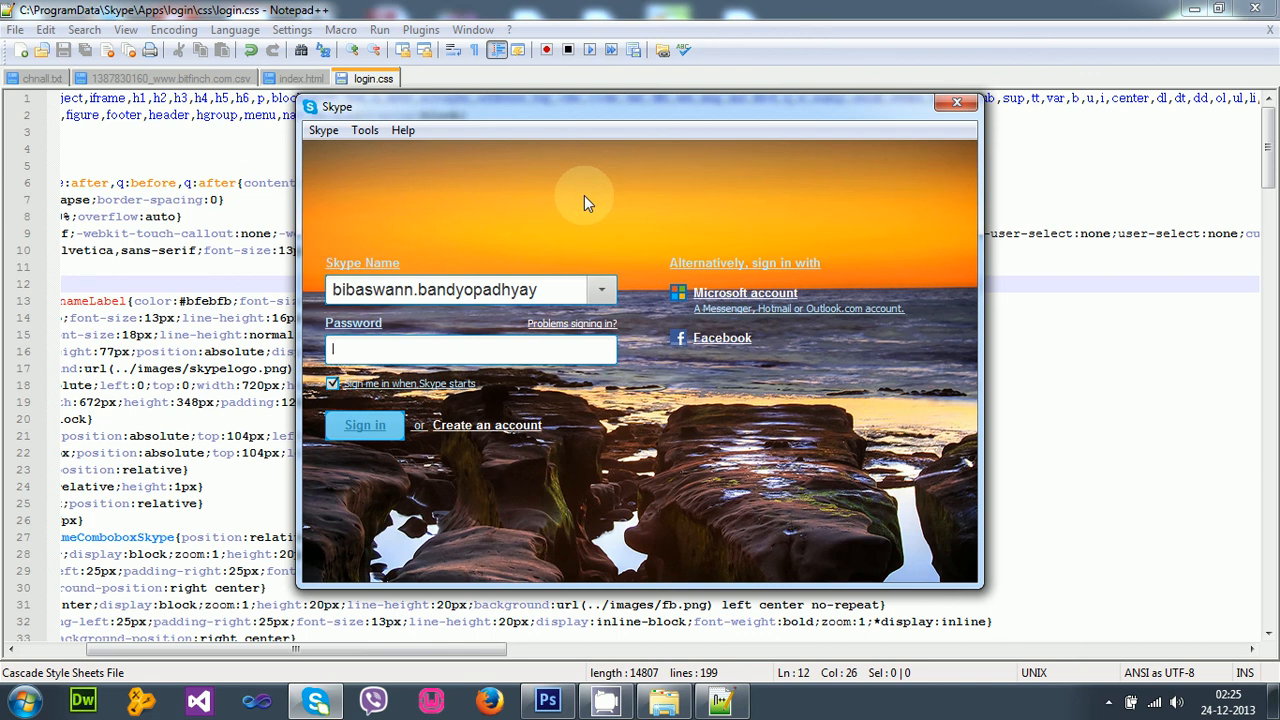
pyautogui.moveTo(752, 266)
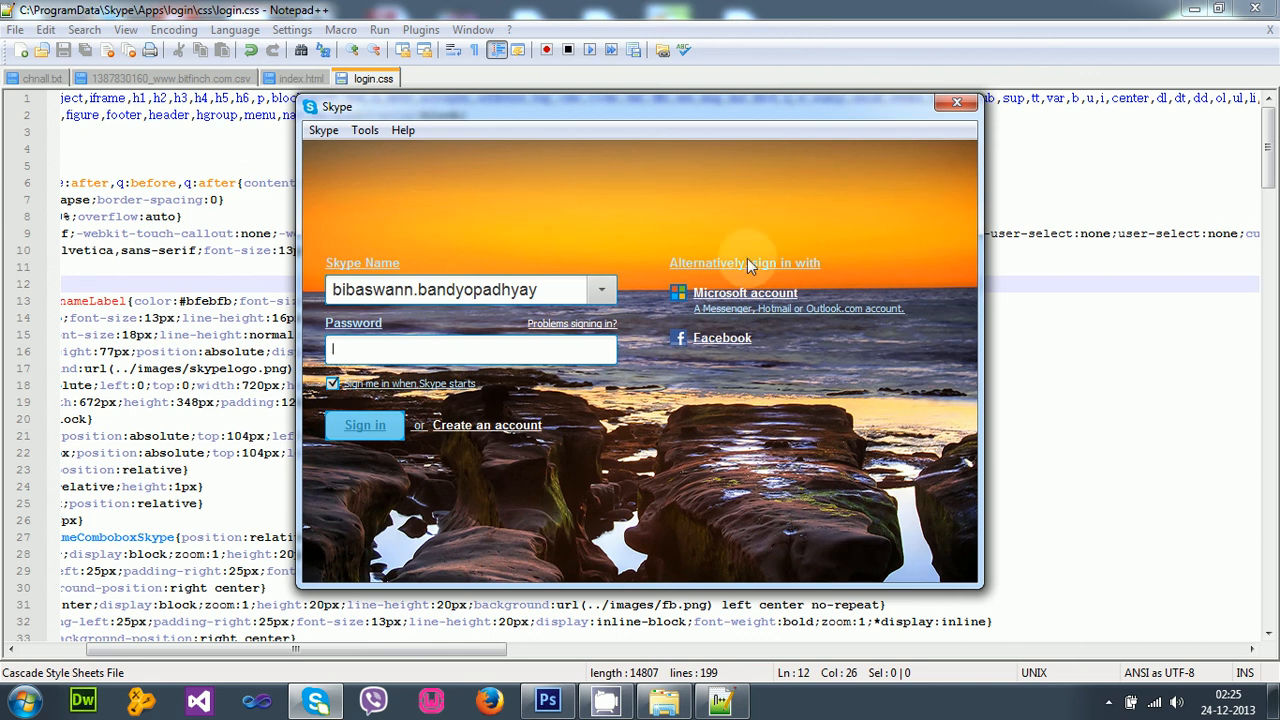
pyautogui.moveTo(822, 280)
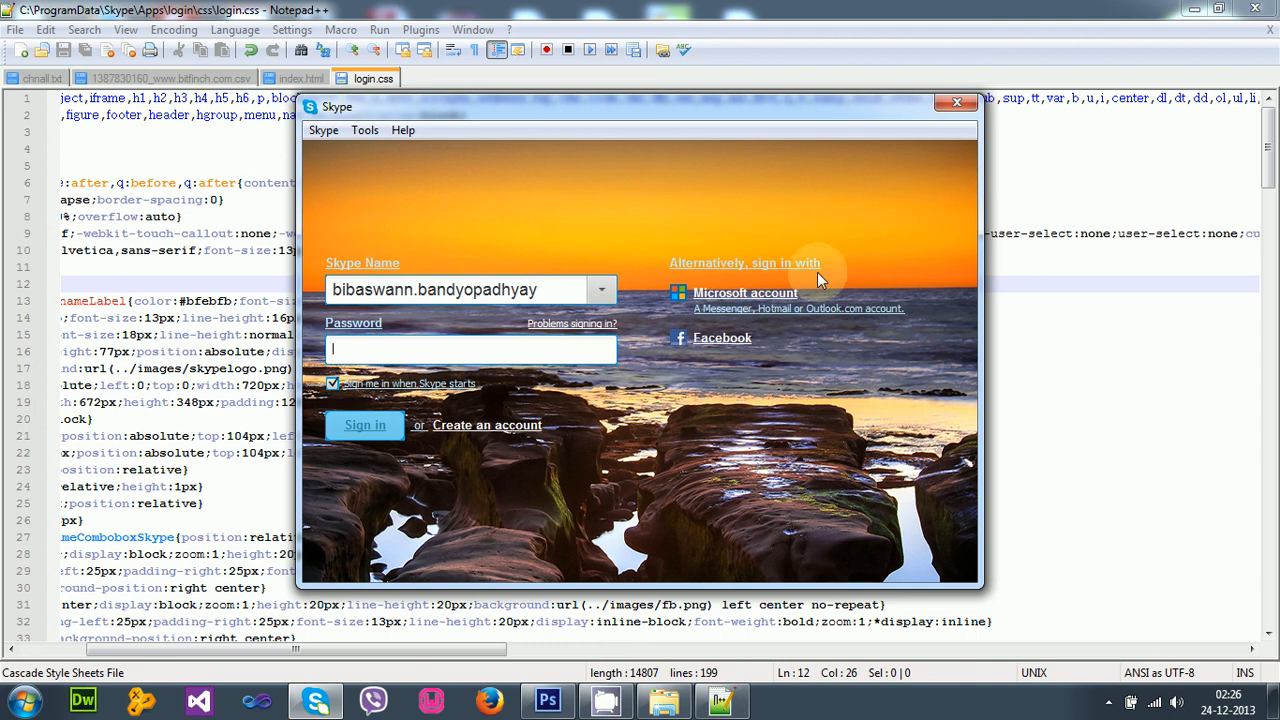
pyautogui.moveTo(700, 352)
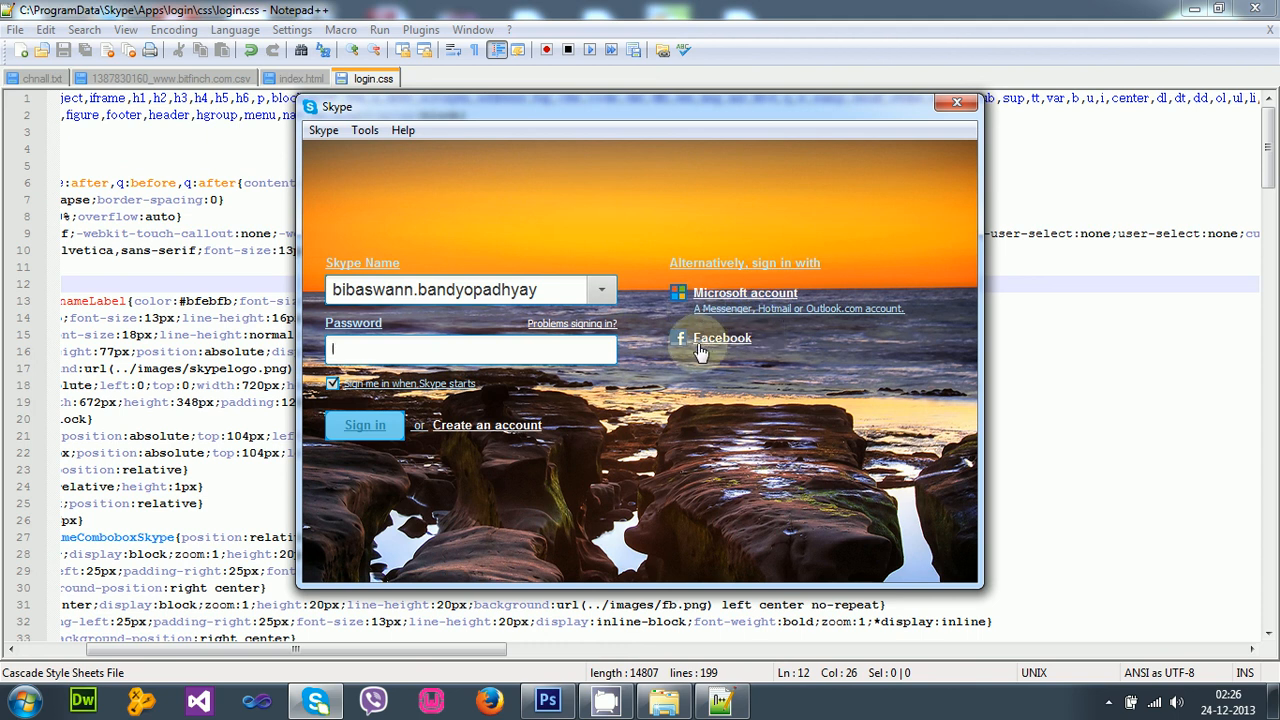
pyautogui.moveTo(356, 348)
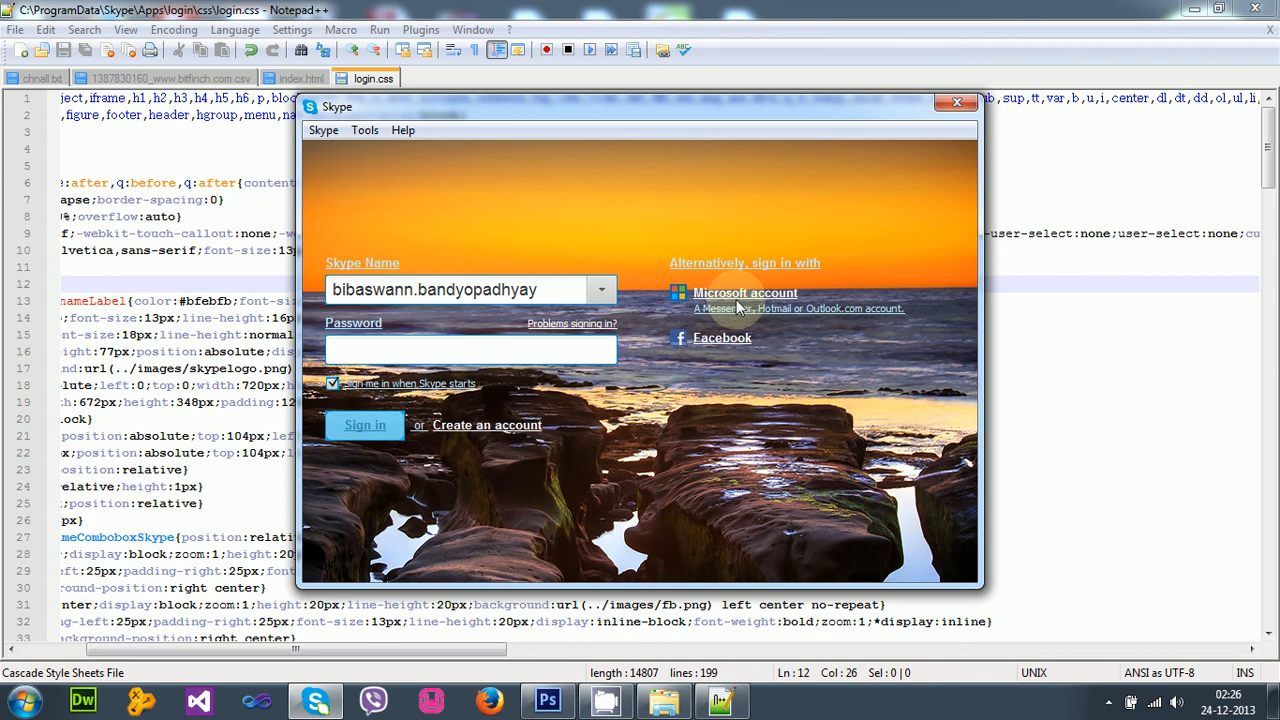
pyautogui.click(954, 104)
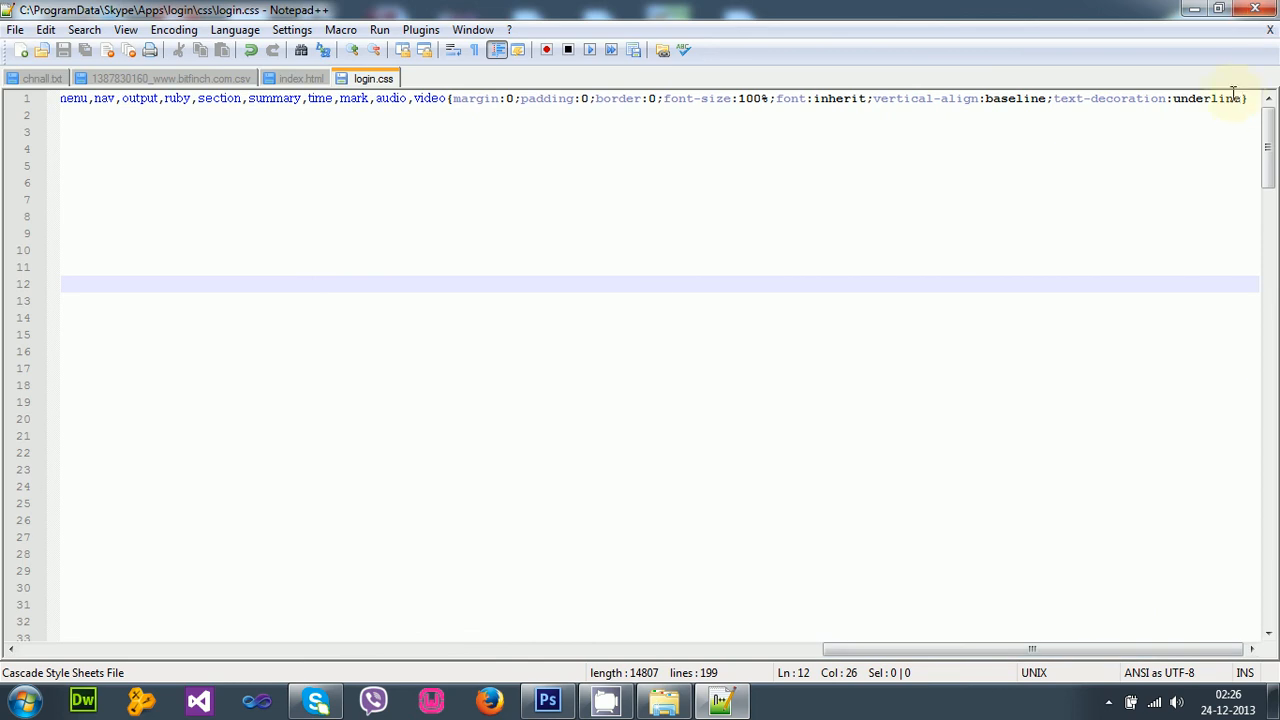
pyautogui.moveTo(1236, 100)
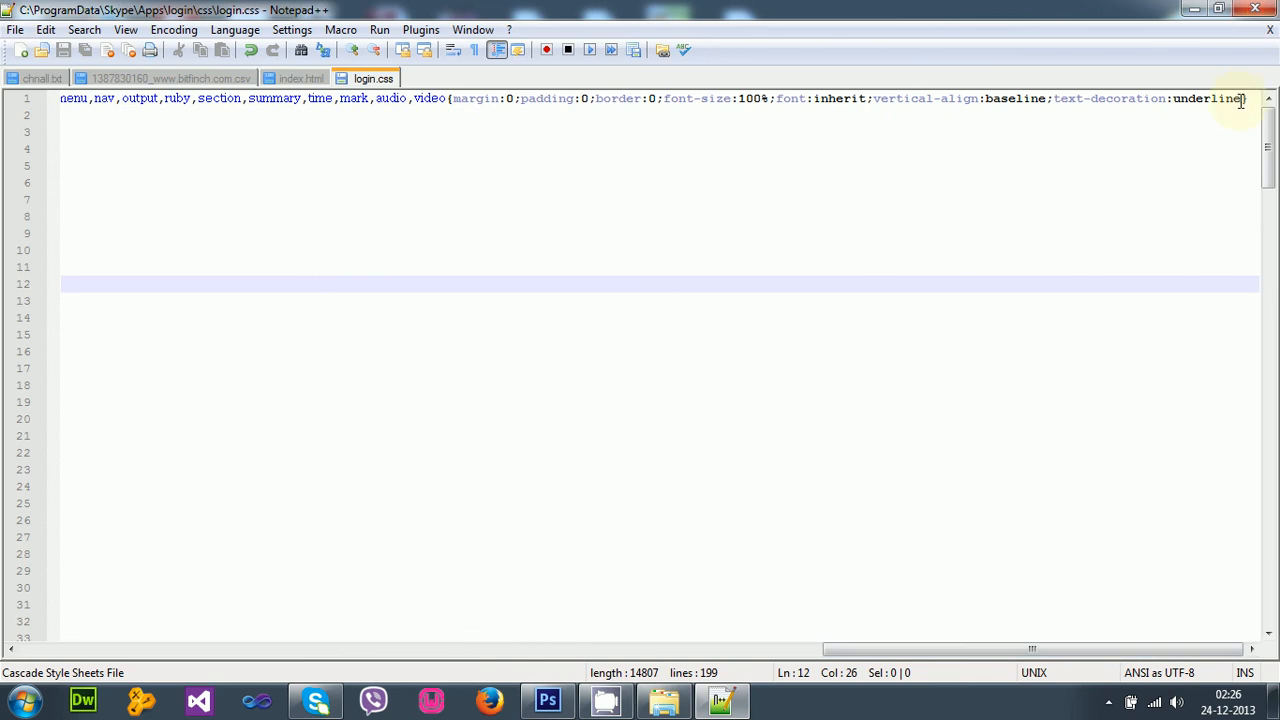
# Set the first rule's text-decoration back to none in login.css
pyautogui.write('none')
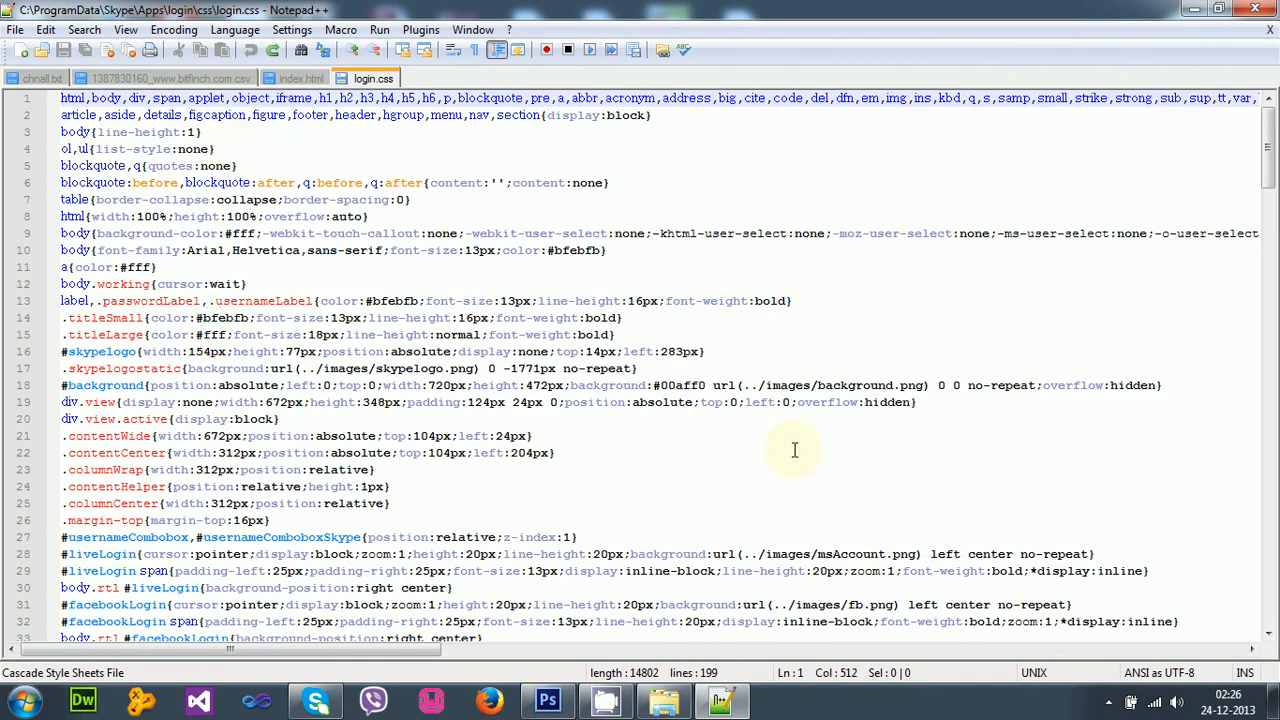
pyautogui.moveTo(1096, 684)
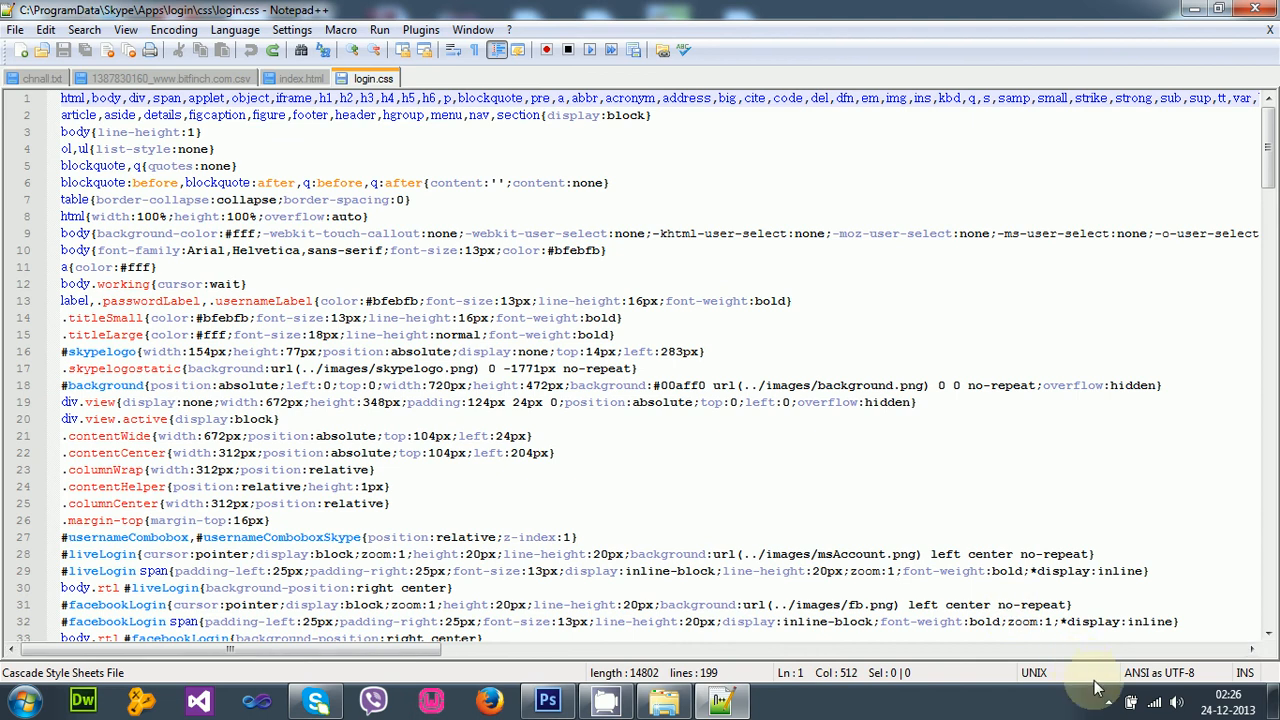